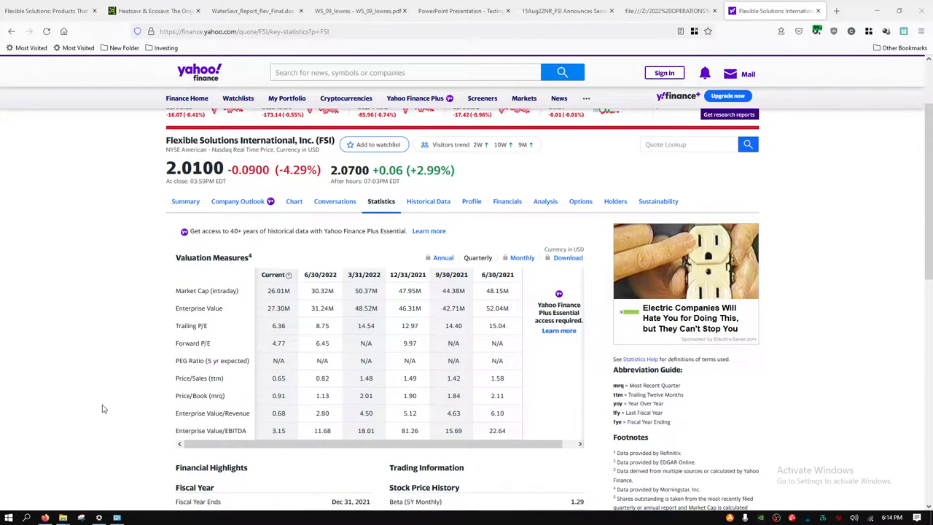
mouse_move(144, 248)
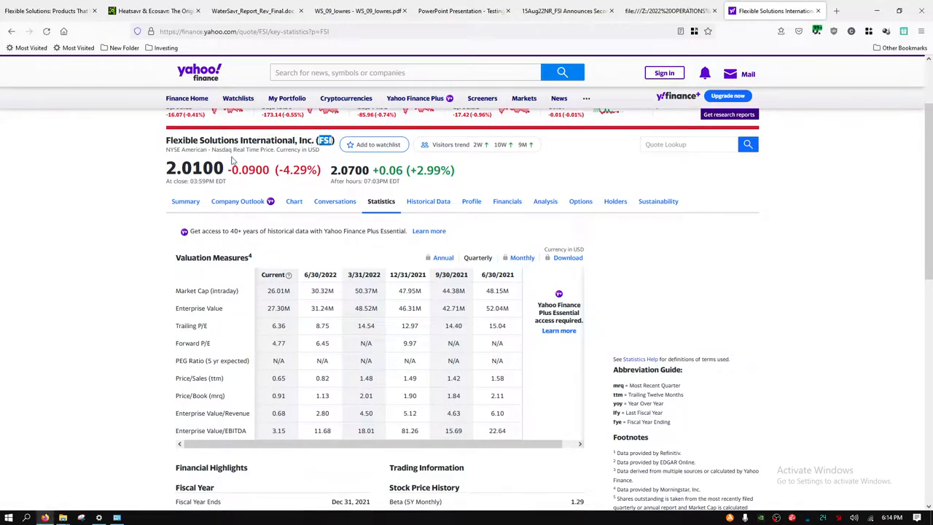
mouse_move(144, 217)
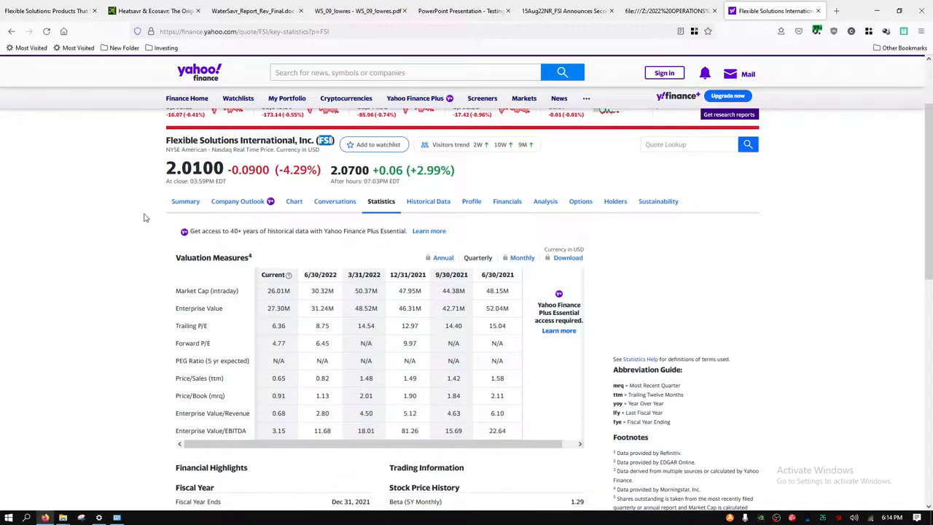
mouse_move(271, 302)
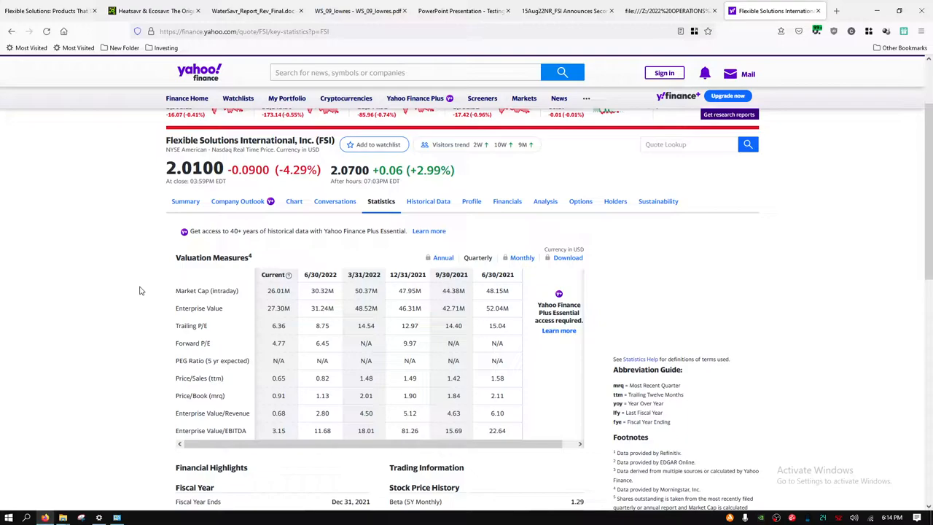
mouse_move(260, 309)
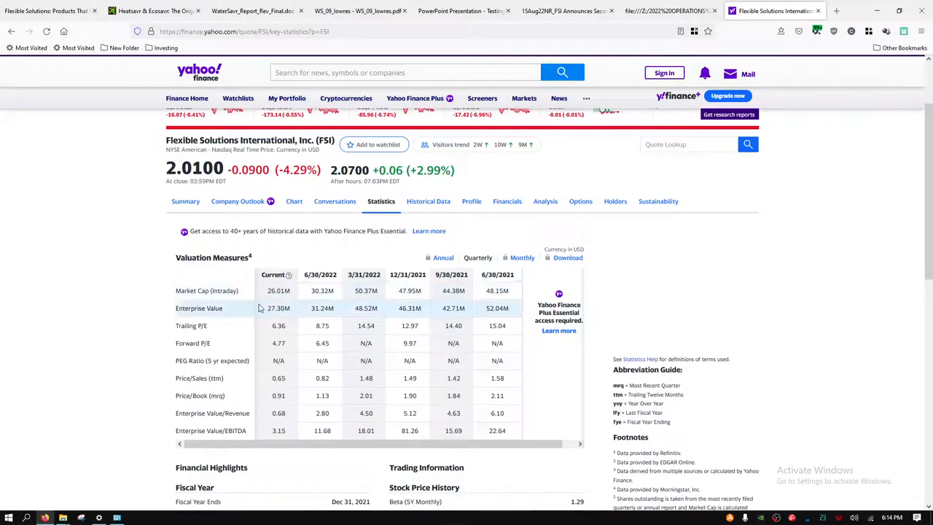
mouse_move(490, 291)
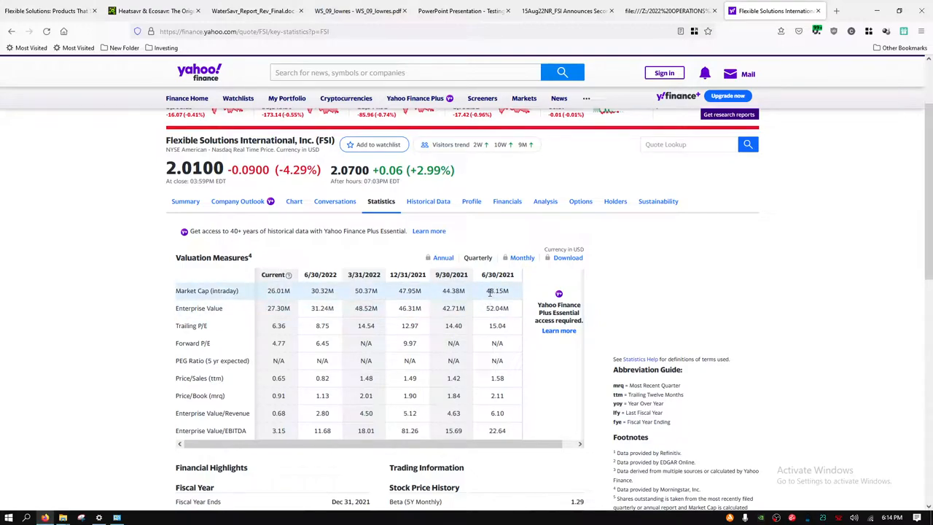
mouse_move(297, 307)
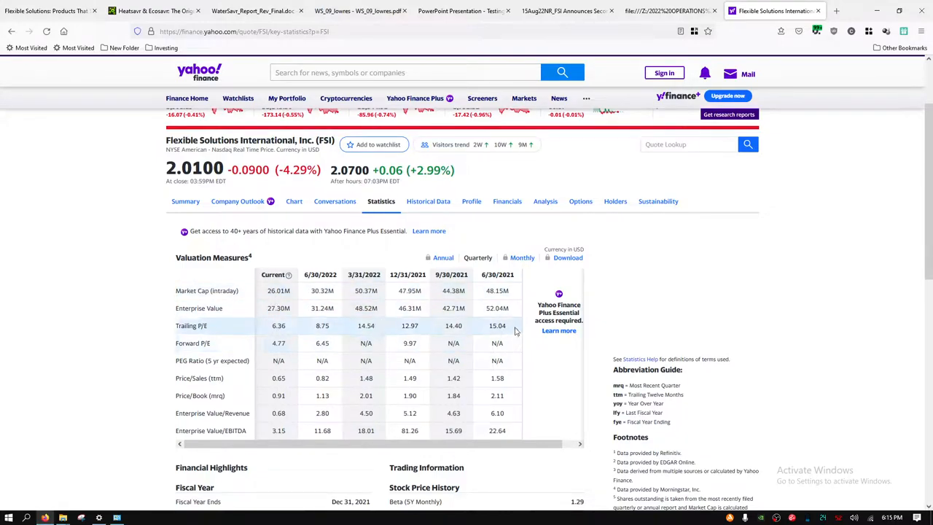
mouse_move(502, 341)
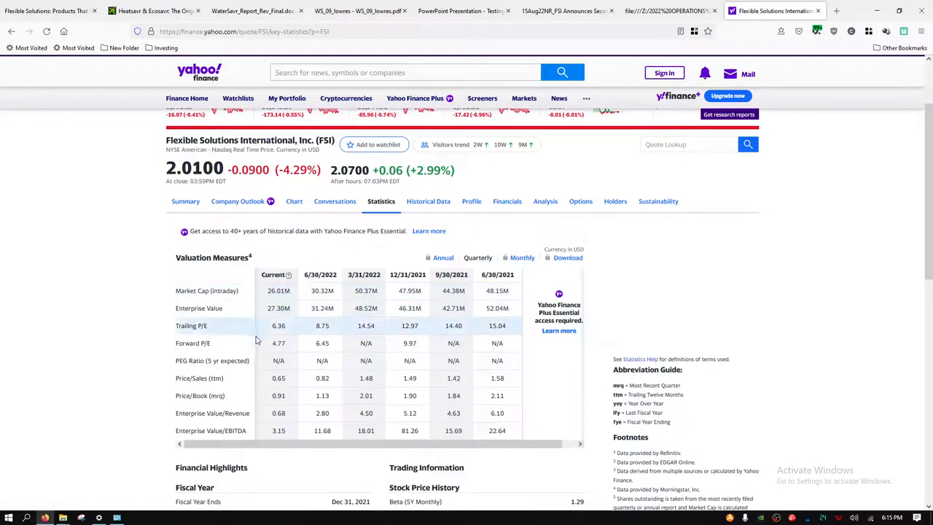
Finish the statistics page and switch to the company's Financials income statement.
scroll(down, 3)
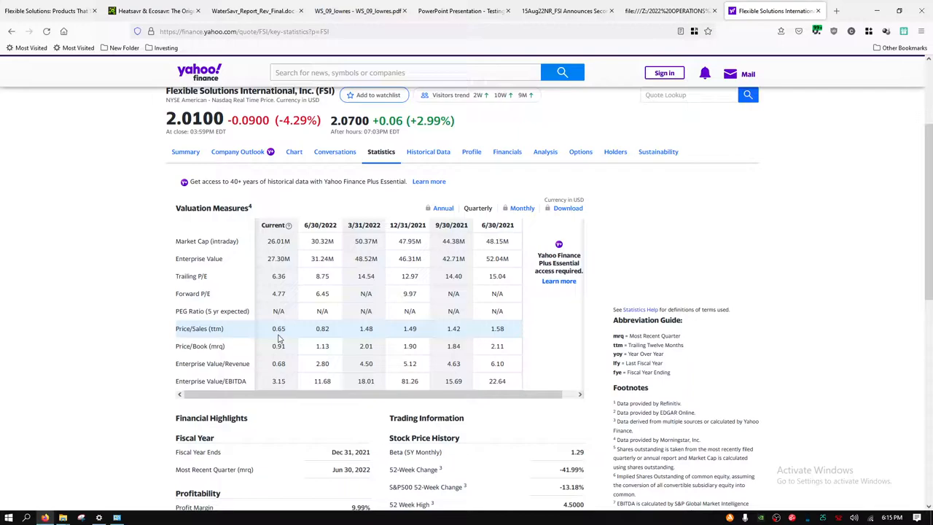
scroll(down, 3)
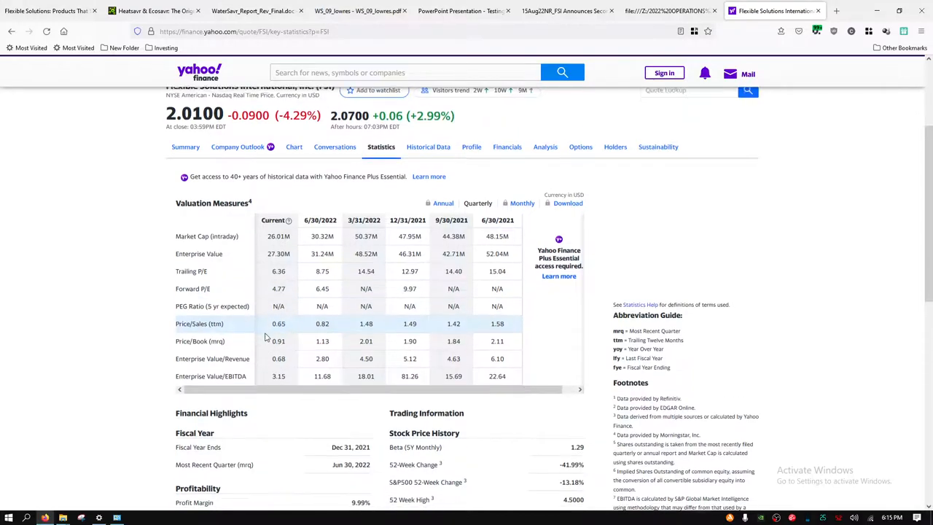
scroll(down, 3)
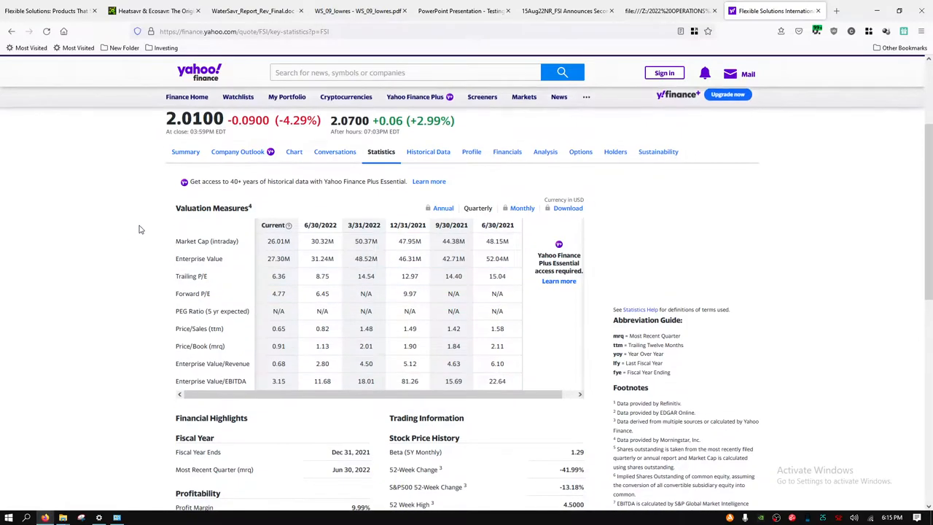
mouse_move(508, 151)
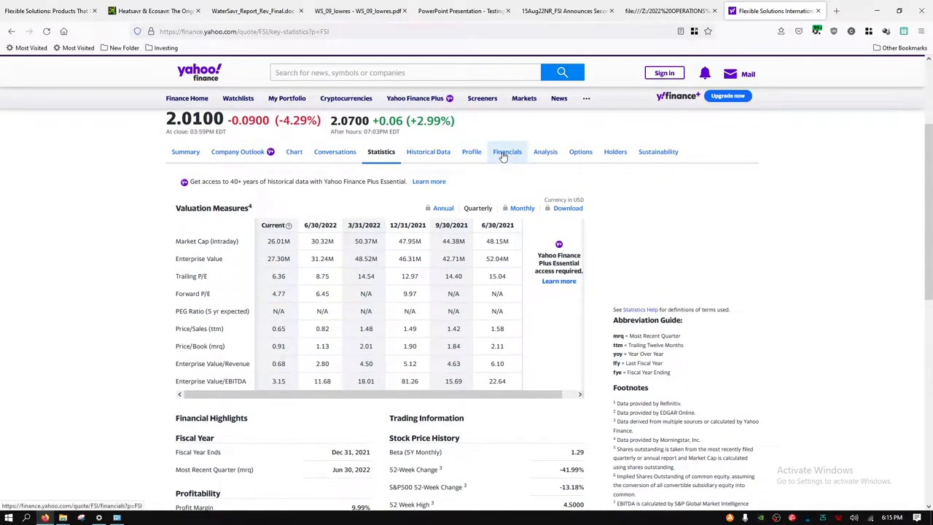
mouse_move(495, 157)
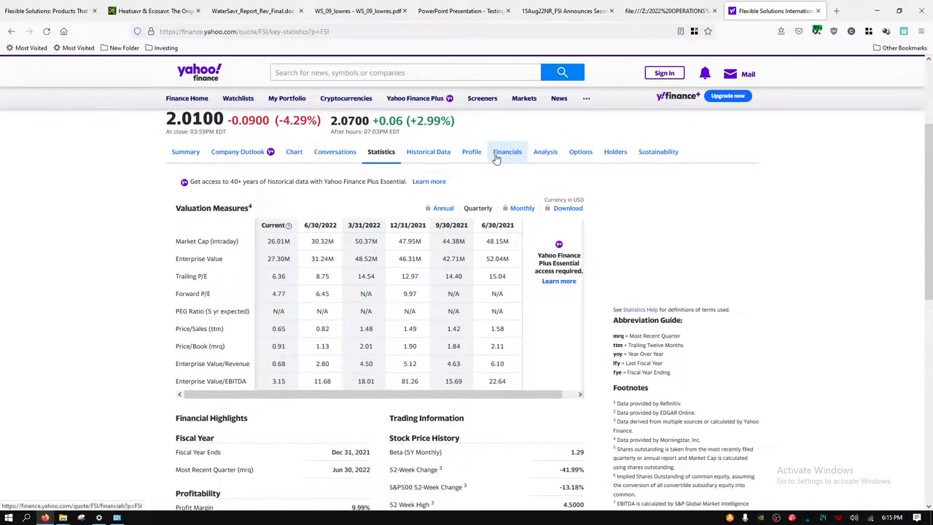
click(508, 152)
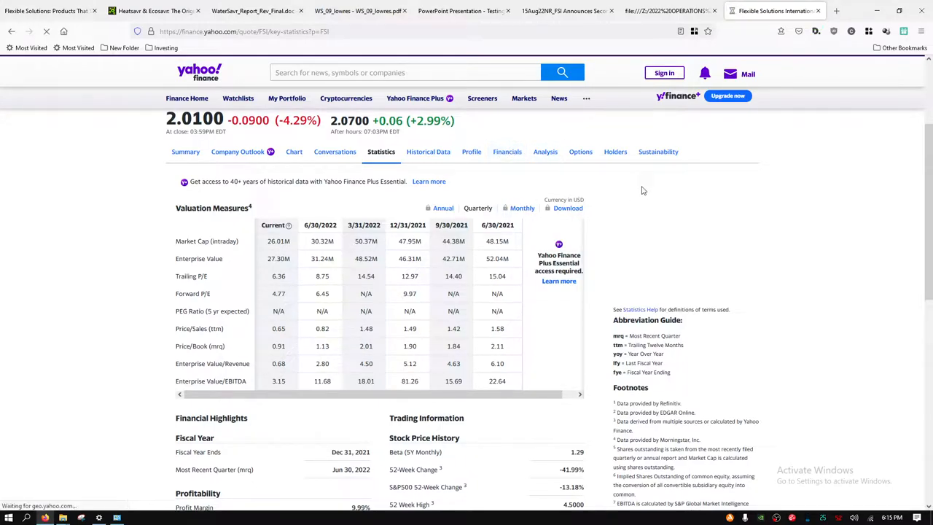
click(508, 152)
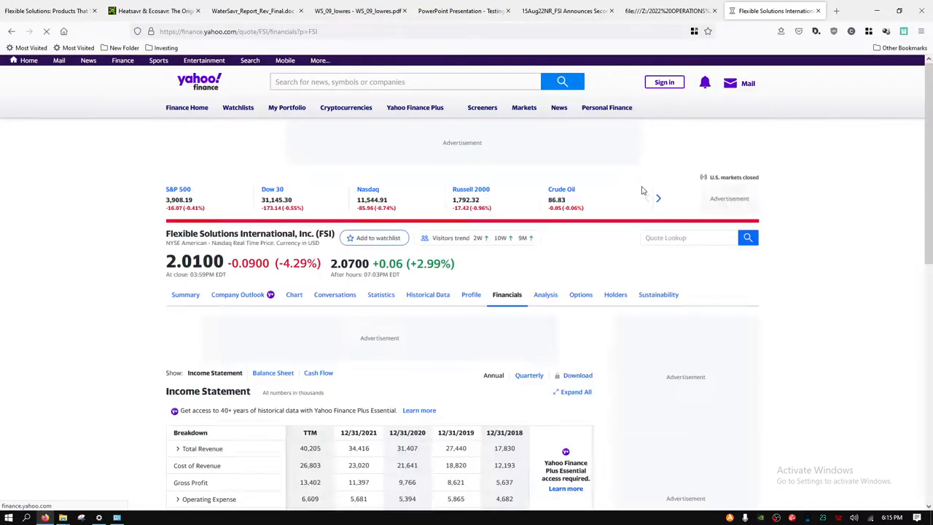
Review the annual income statement's revenue, gross profit, EPS and EBITDA rows, then return to the top.
scroll(down, 3)
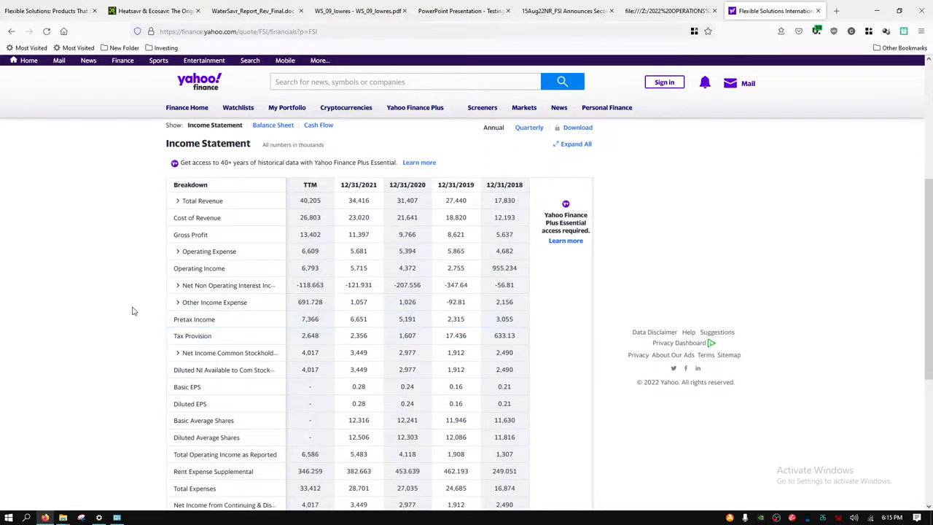
mouse_move(210, 251)
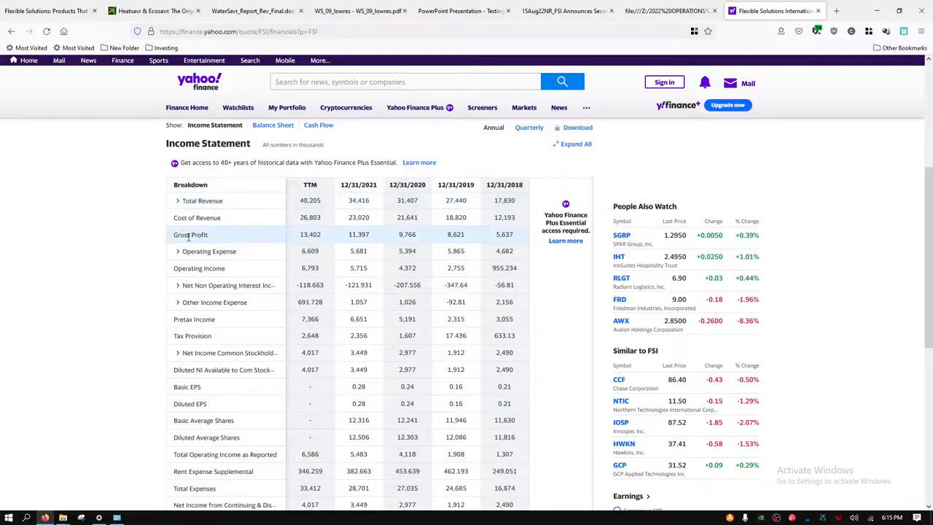
scroll(down, 3)
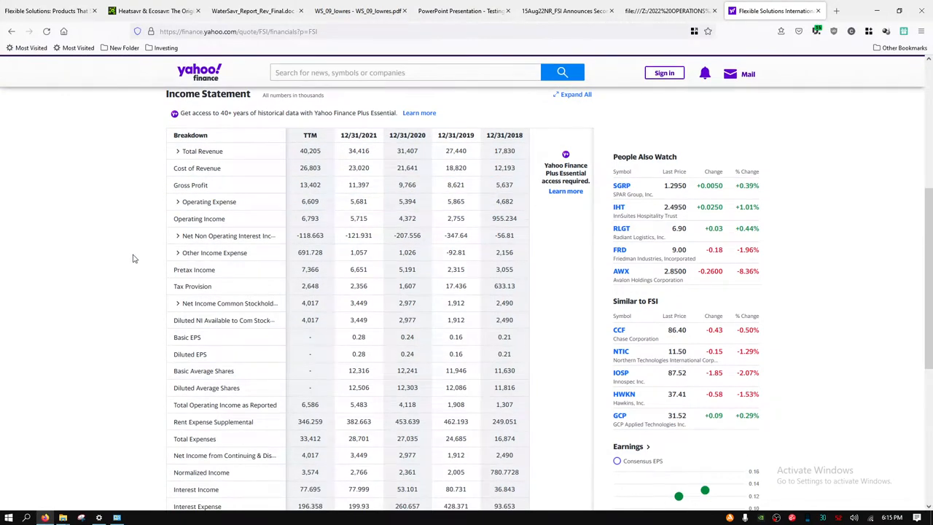
scroll(down, 3)
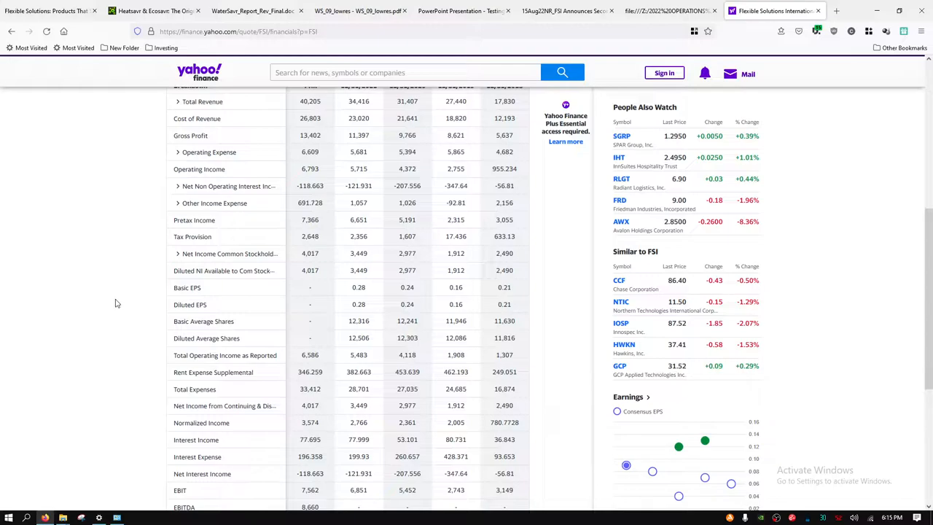
scroll(down, 3)
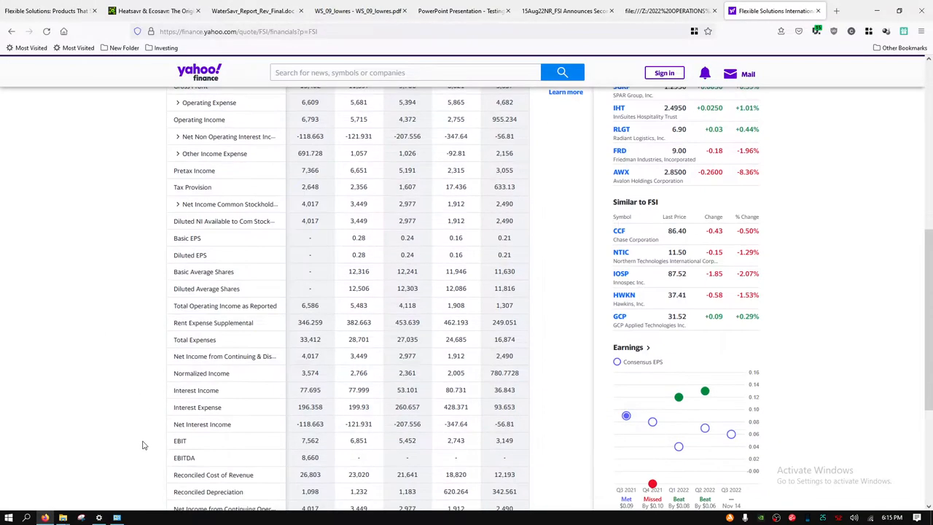
scroll(down, 3)
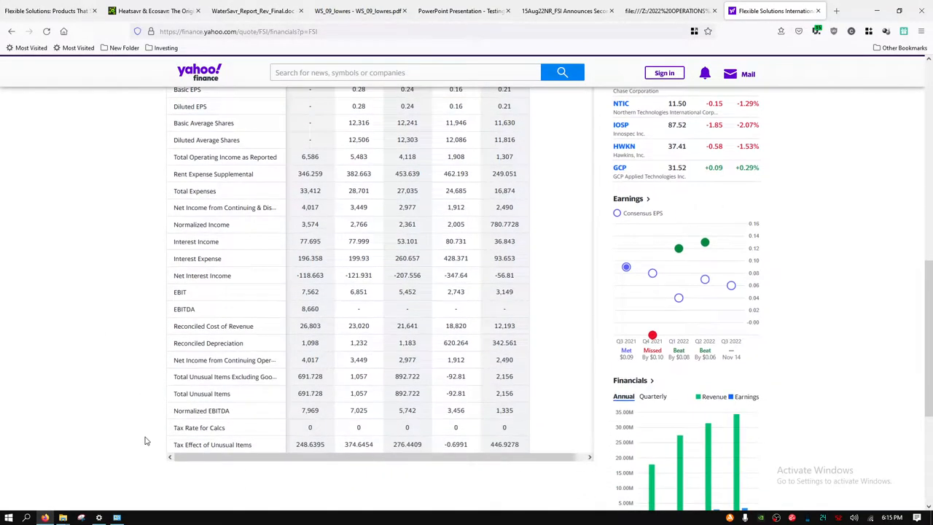
mouse_move(430, 360)
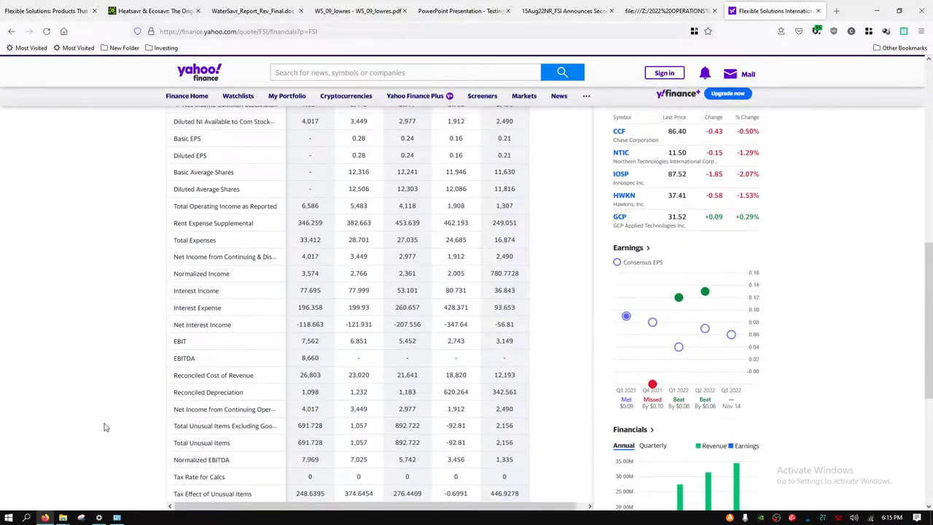
scroll(up, 3)
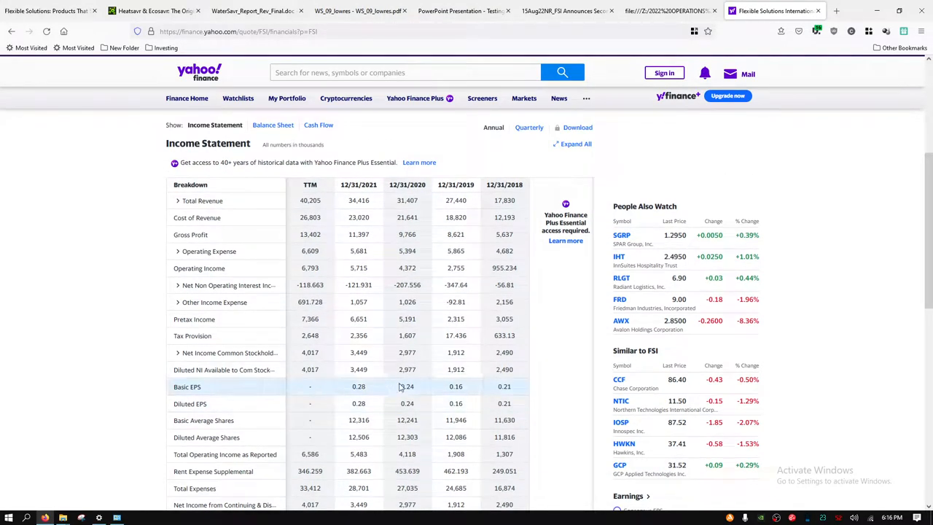
mouse_move(443, 393)
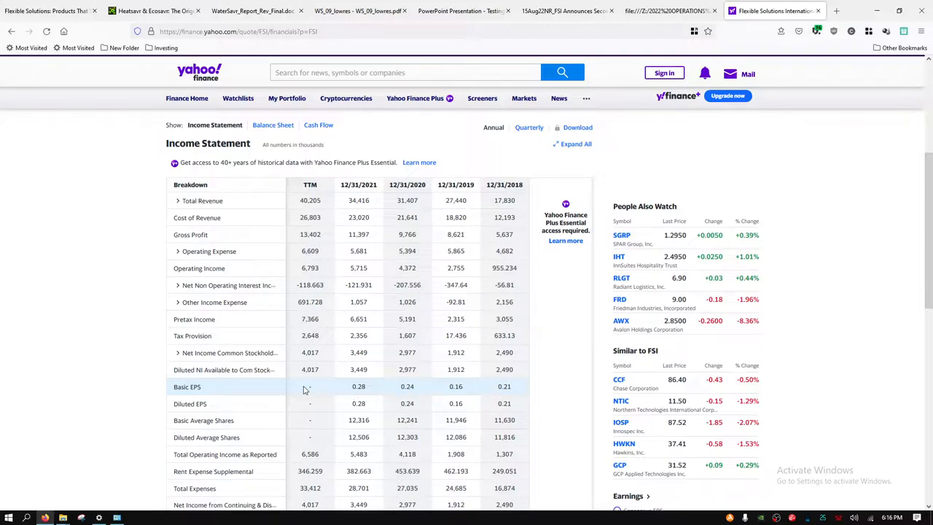
mouse_move(312, 389)
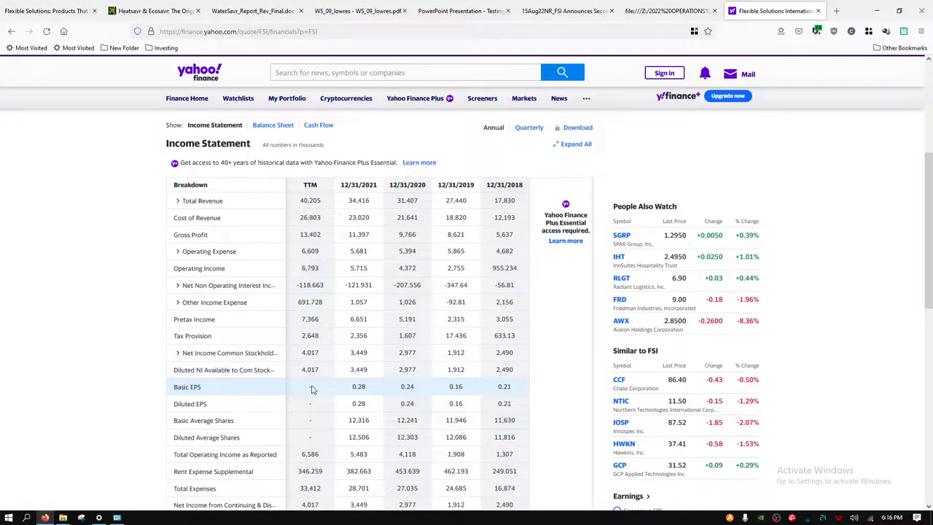
mouse_move(370, 159)
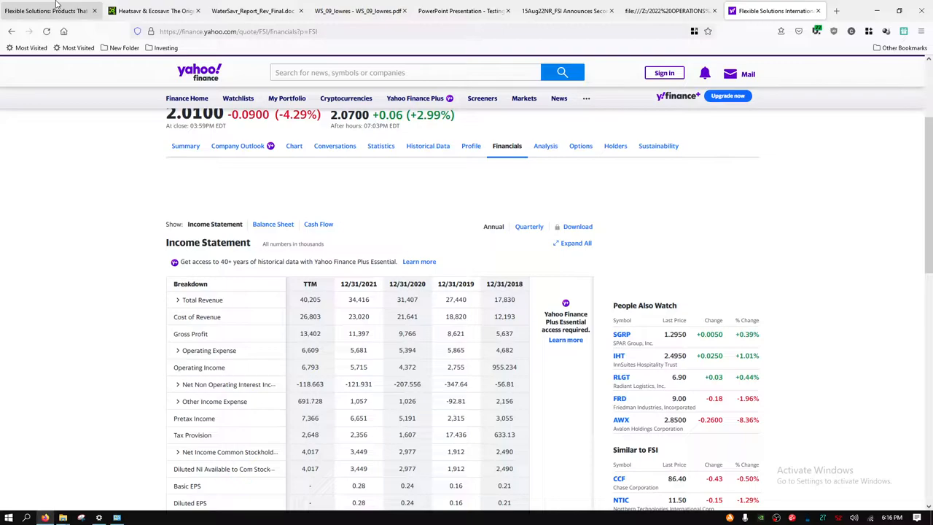
Review the Flexible Solutions Products page, then move to the Liquid Pool Covers site and its FAQs.
click(47, 12)
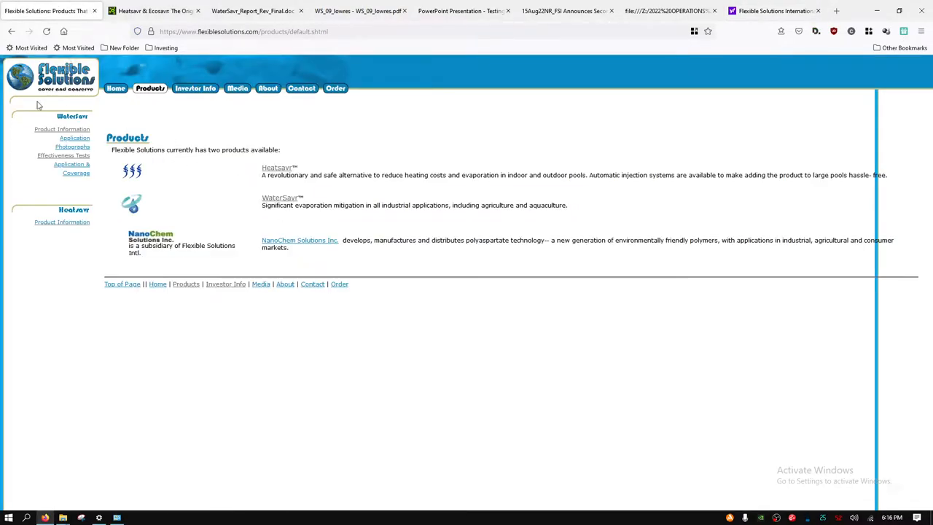
mouse_move(149, 75)
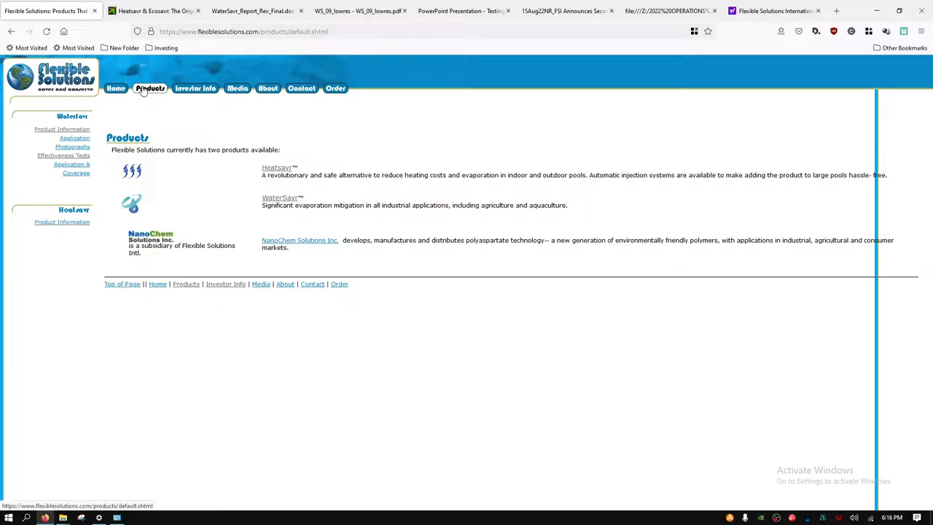
mouse_move(150, 93)
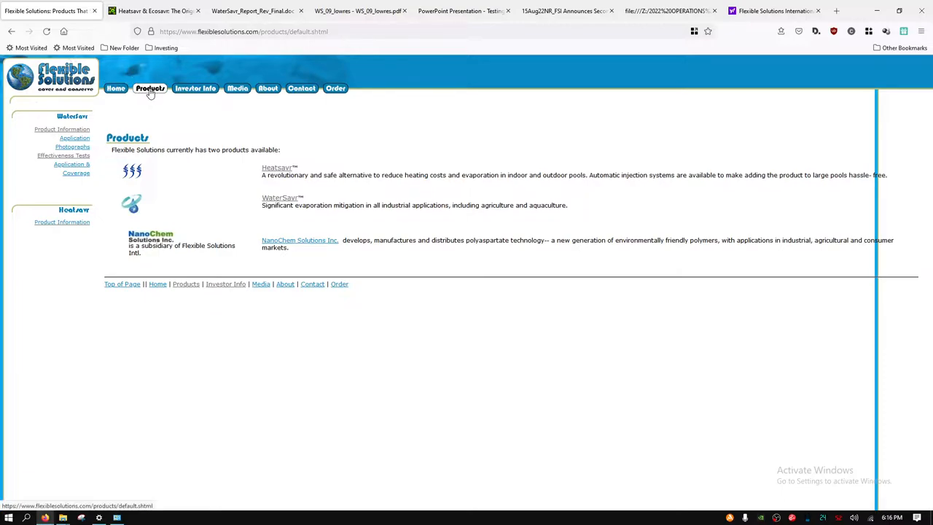
mouse_move(275, 175)
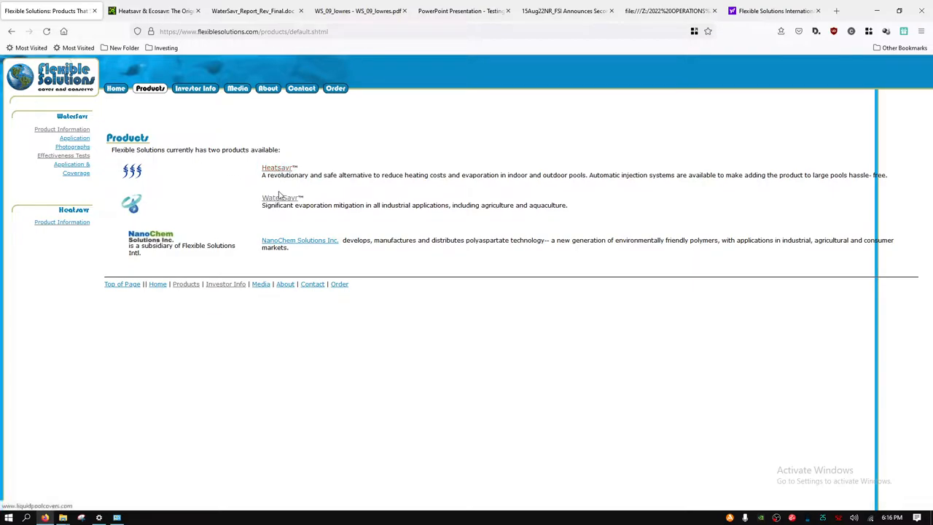
mouse_move(184, 173)
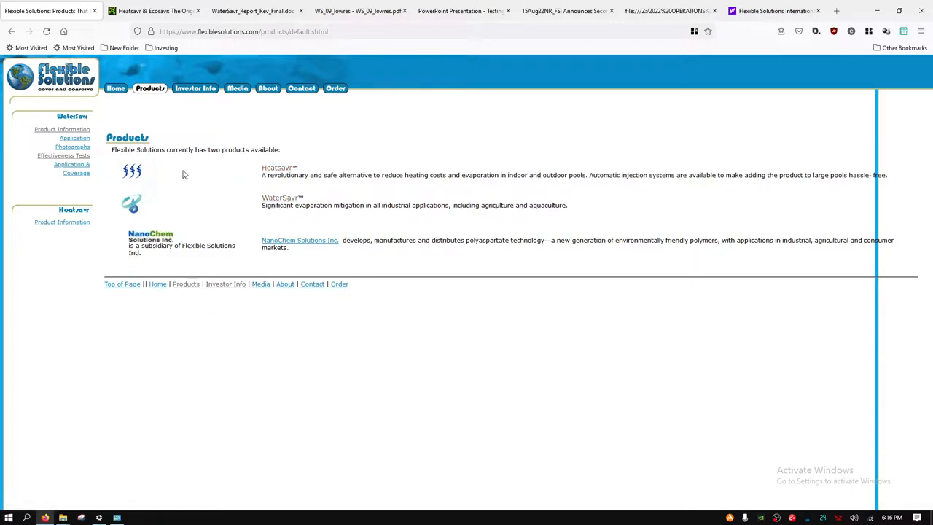
mouse_move(222, 126)
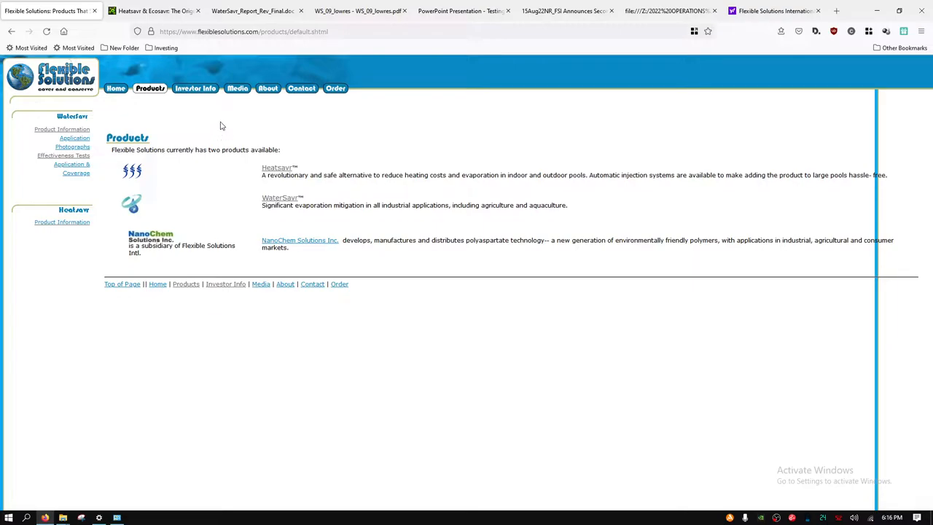
mouse_move(188, 148)
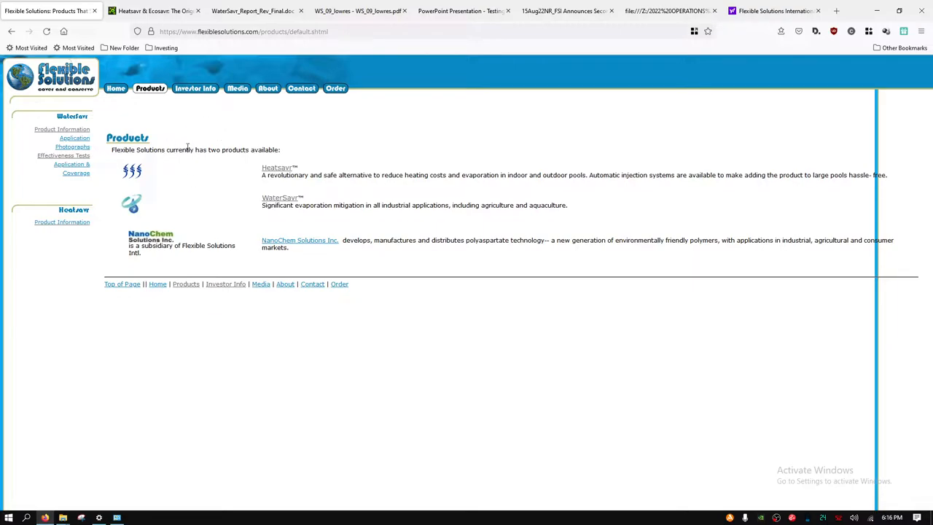
mouse_move(63, 155)
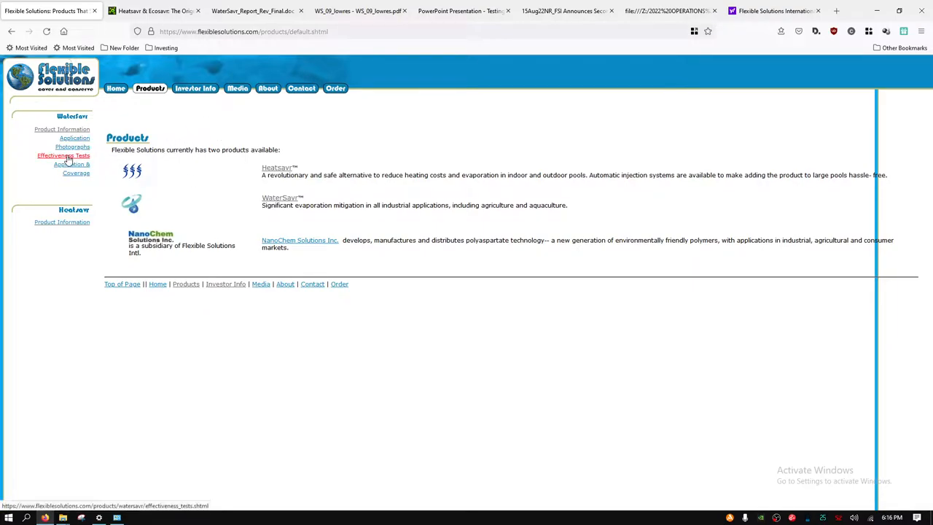
mouse_move(334, 143)
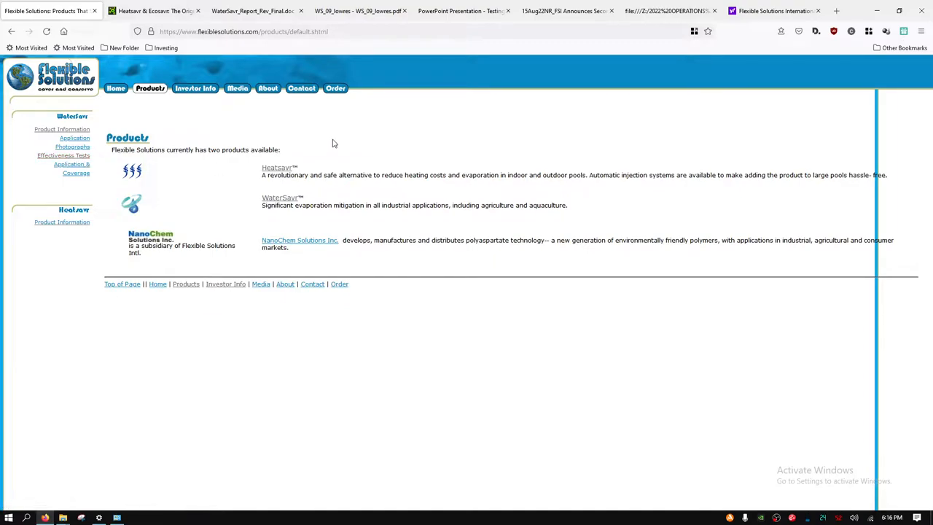
mouse_move(321, 148)
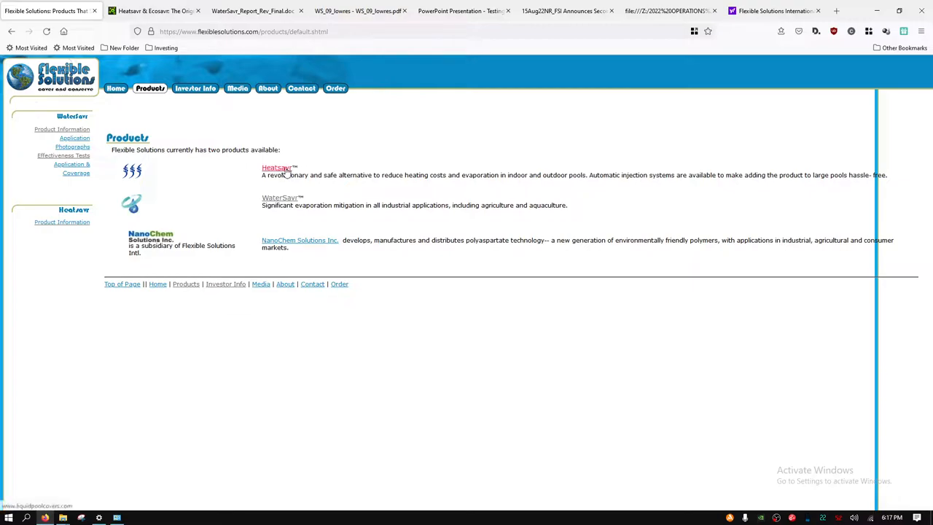
mouse_move(213, 197)
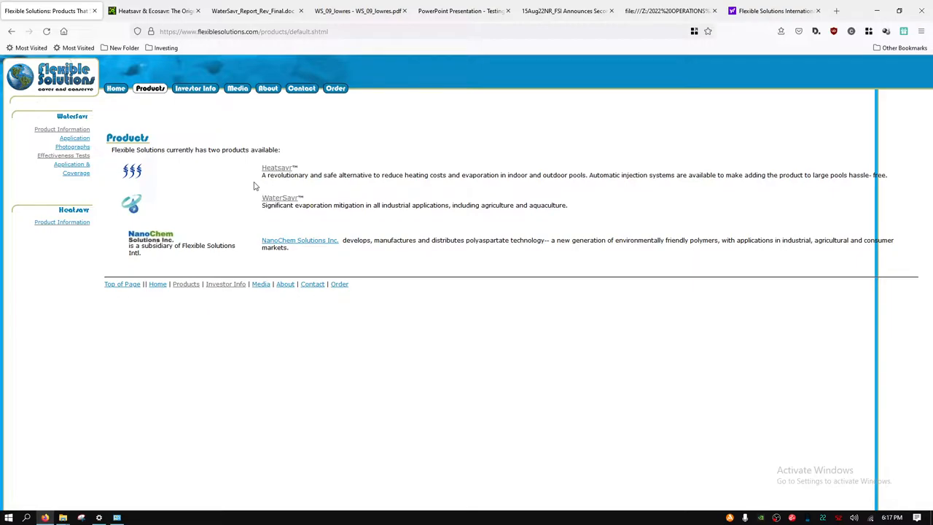
mouse_move(250, 181)
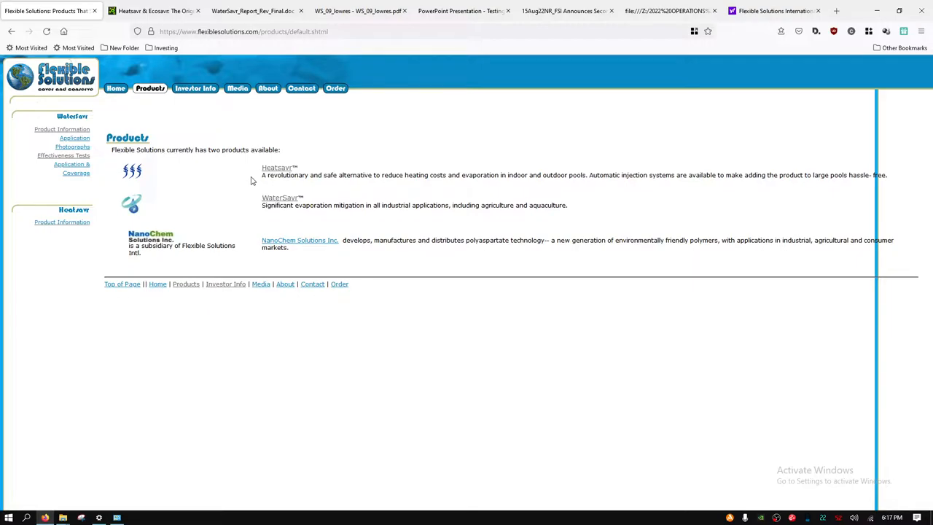
mouse_move(284, 199)
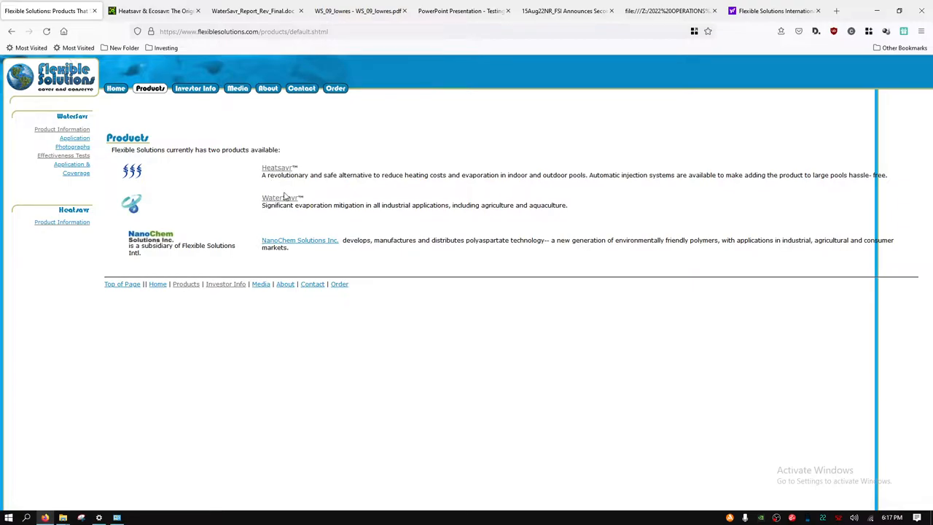
mouse_move(285, 203)
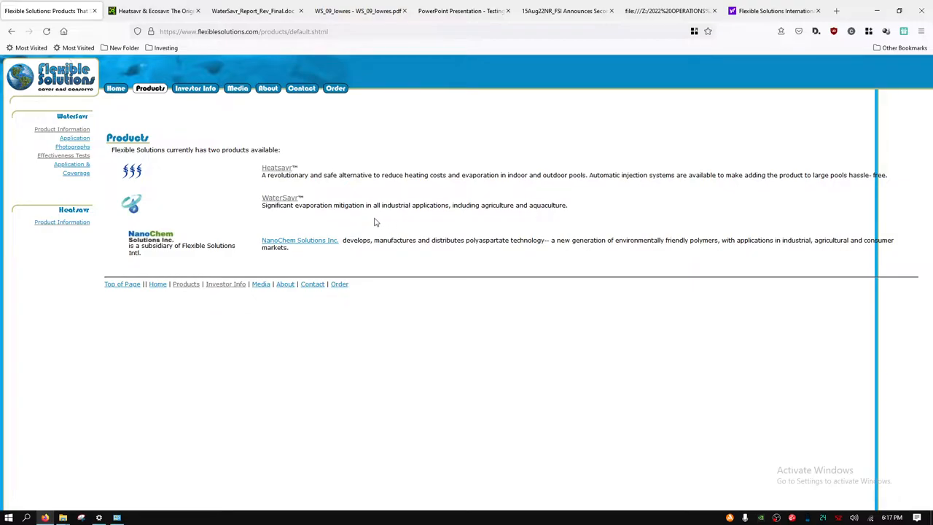
mouse_move(459, 219)
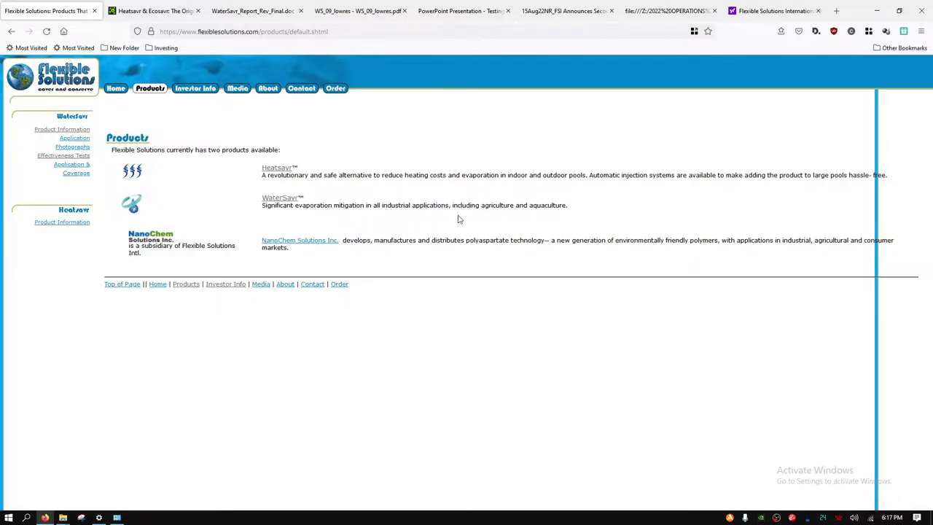
mouse_move(497, 218)
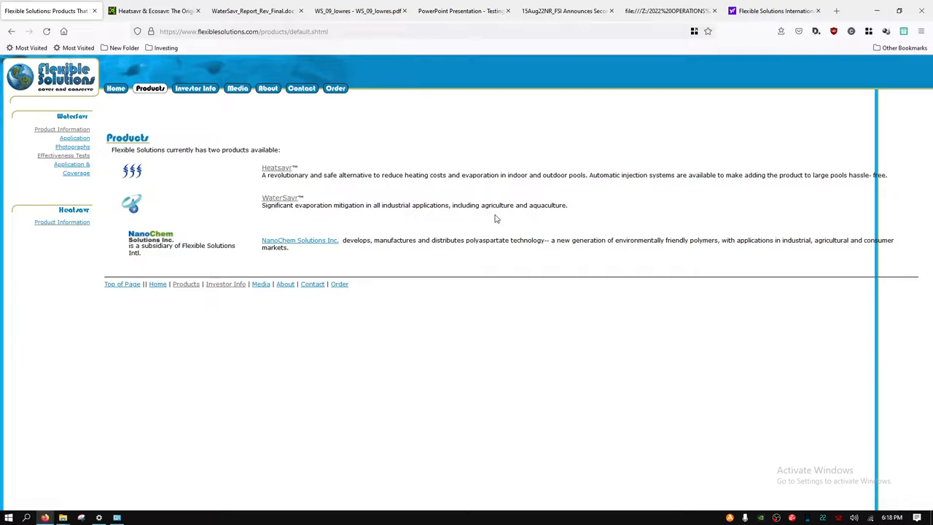
mouse_move(476, 227)
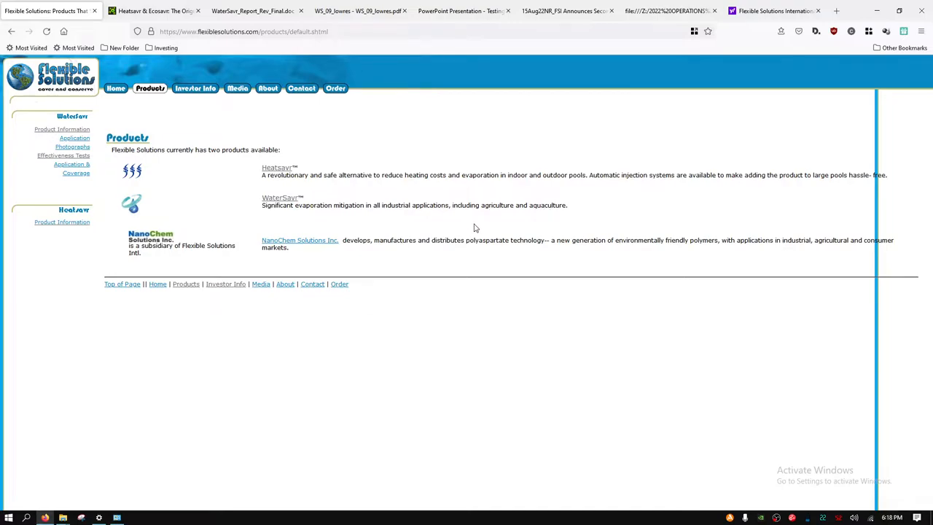
mouse_move(472, 226)
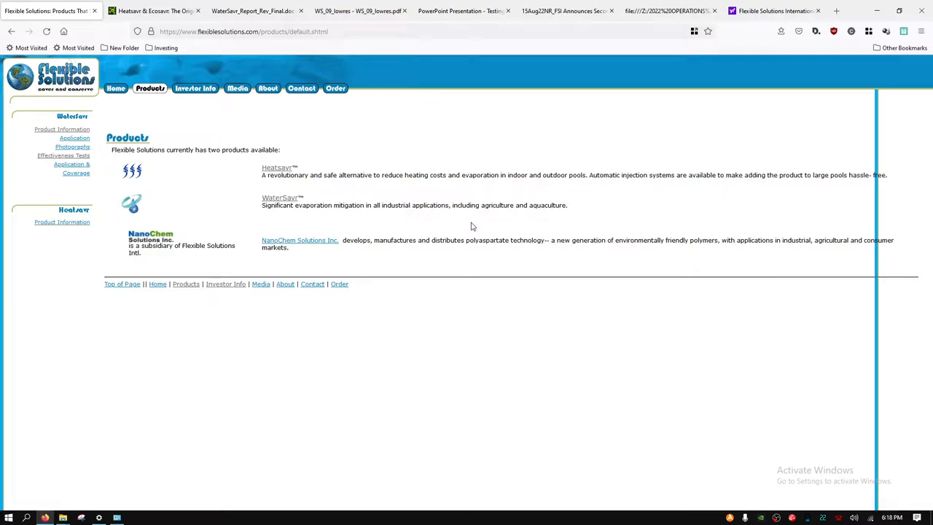
mouse_move(461, 213)
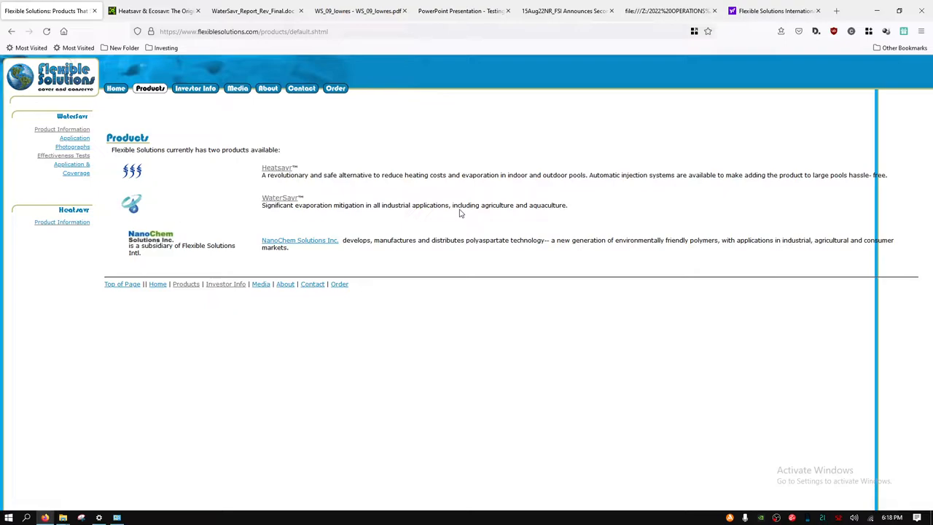
click(148, 10)
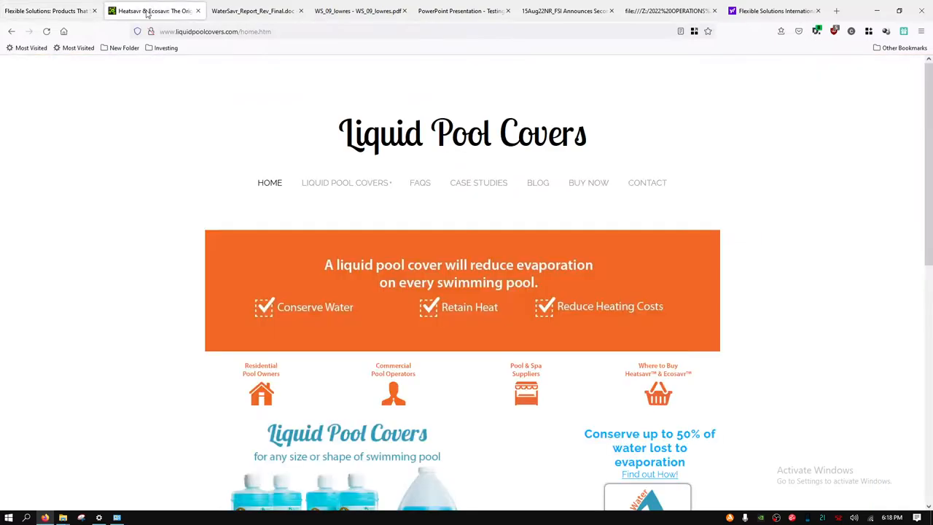
scroll(down, 3)
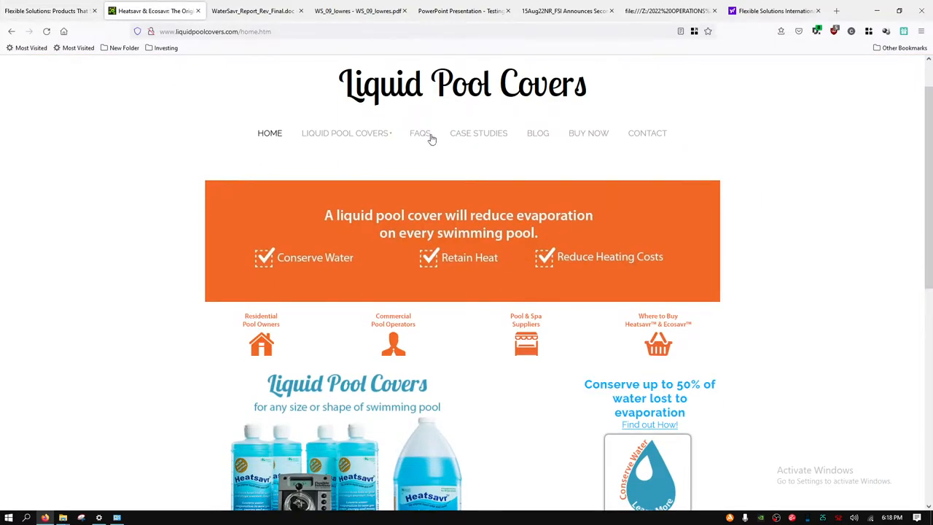
click(420, 133)
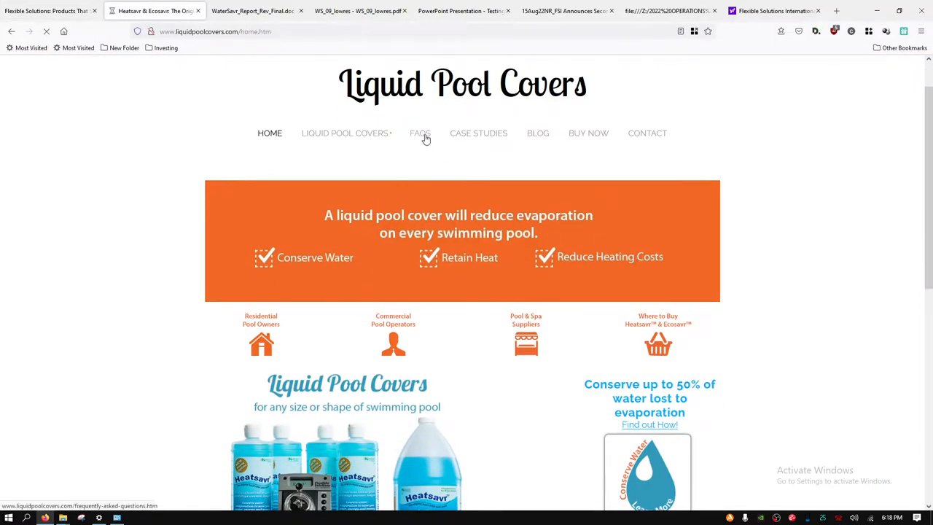
Read the FAQ answers on swimmer safety, pets or children drinking pool water, circulation systems and wind.
click(420, 132)
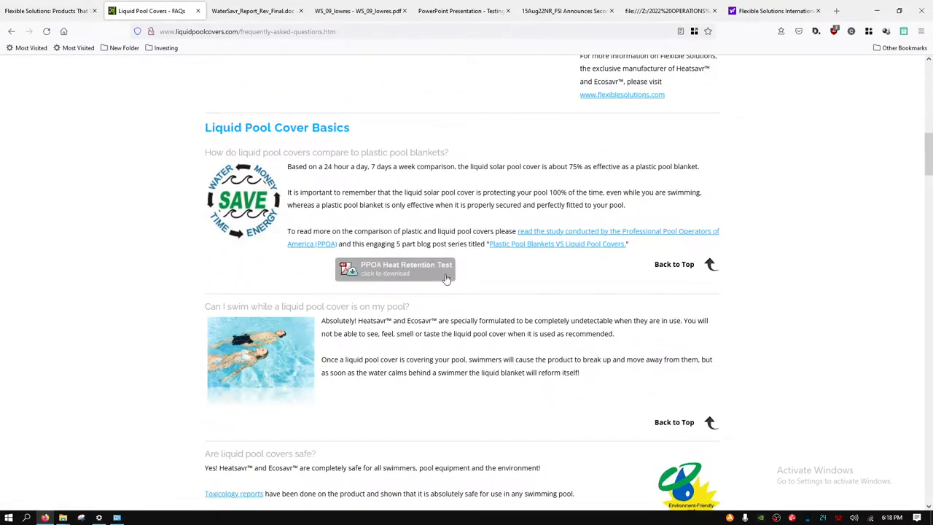
scroll(down, 3)
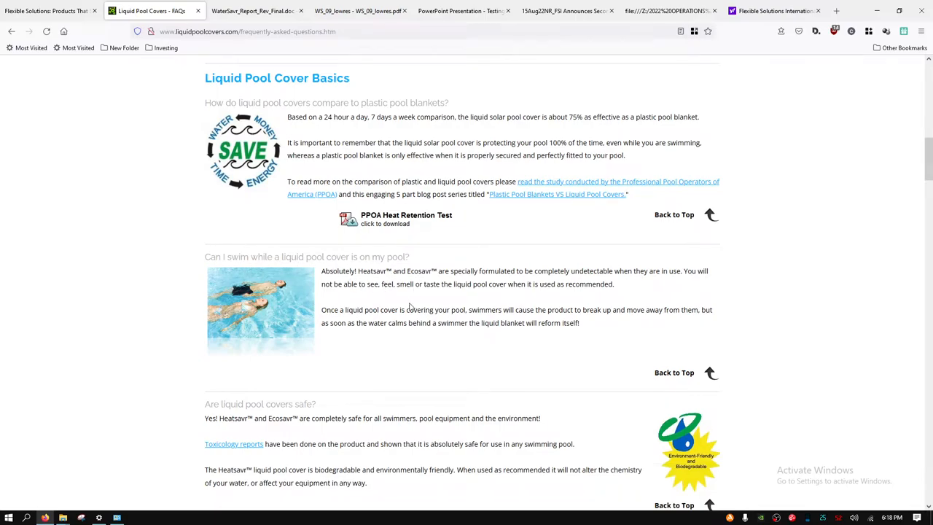
mouse_move(522, 273)
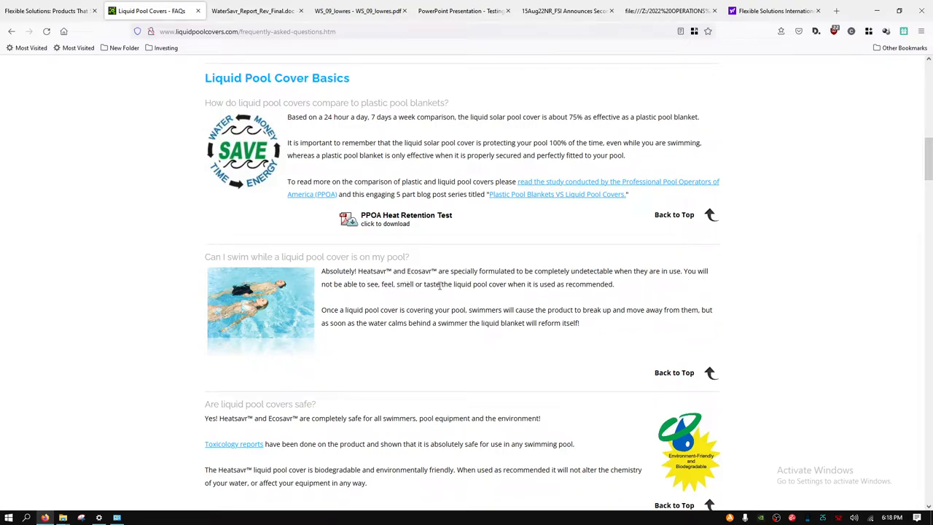
scroll(down, 3)
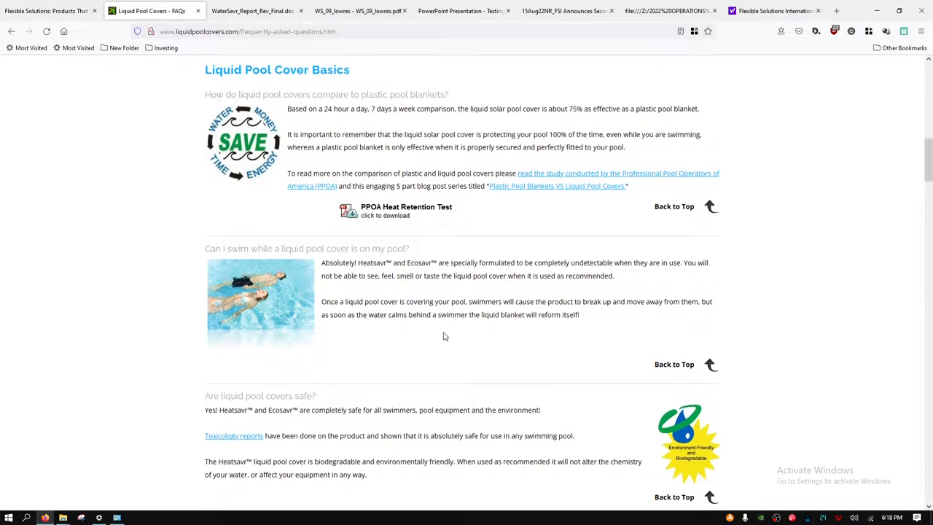
scroll(down, 3)
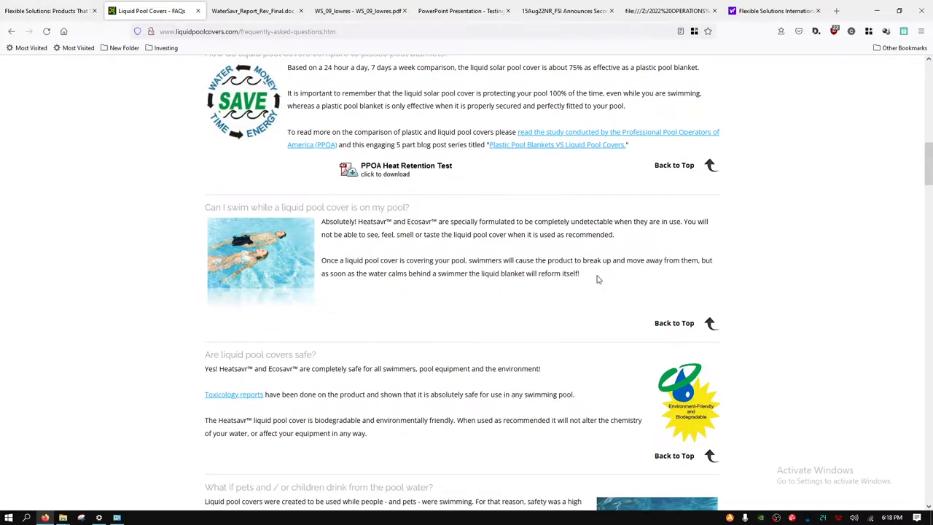
mouse_move(561, 269)
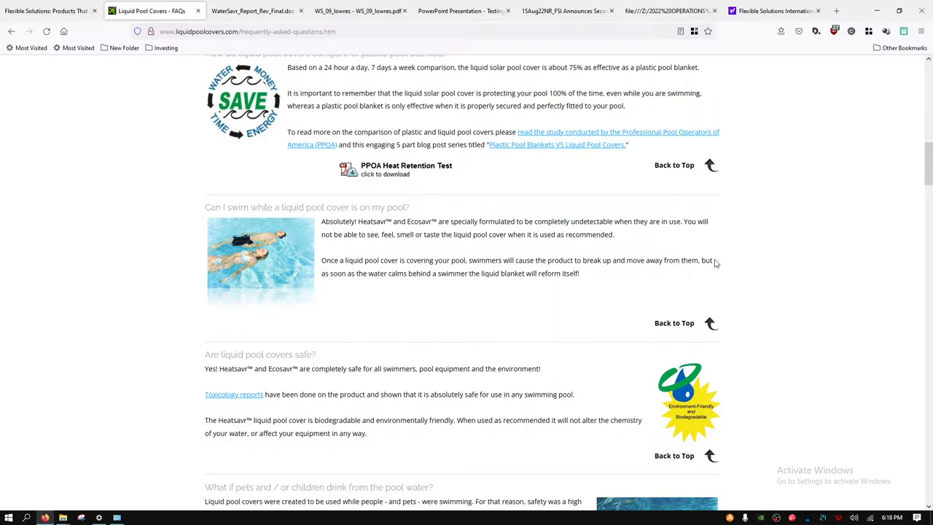
mouse_move(356, 274)
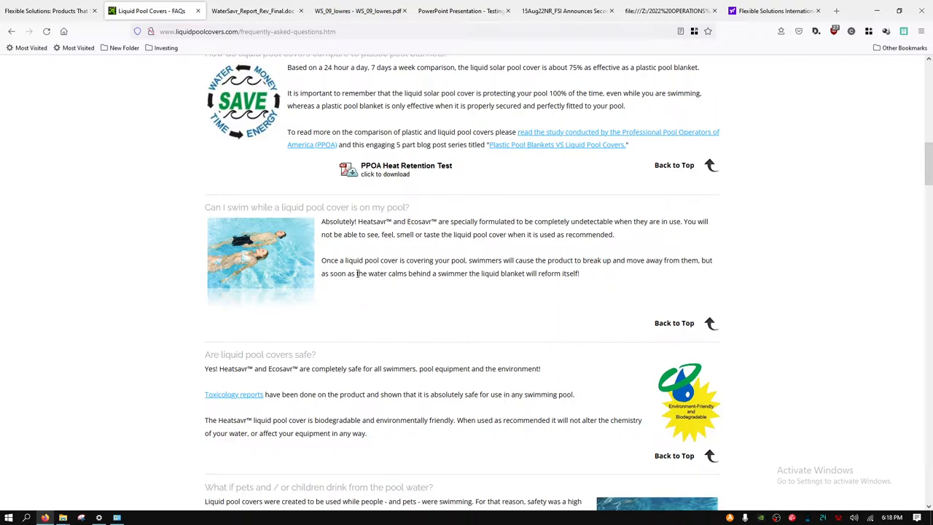
mouse_move(557, 304)
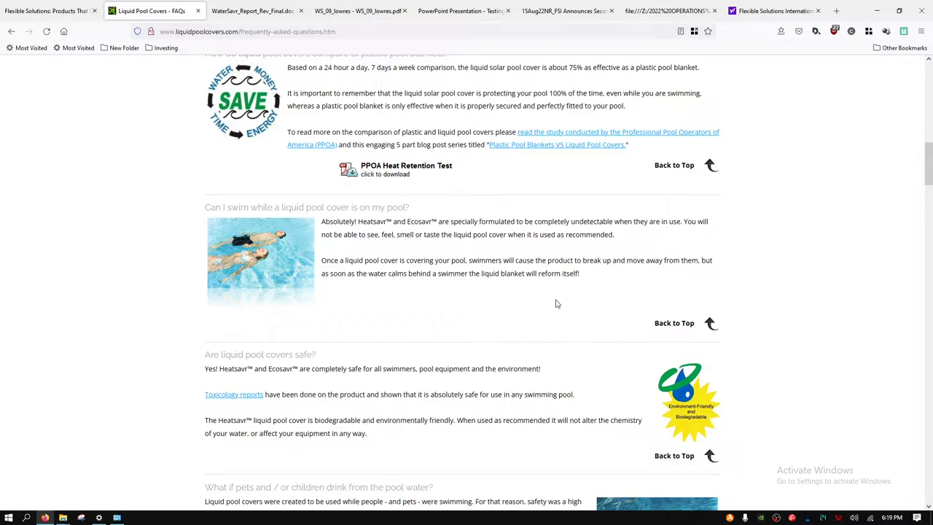
scroll(down, 3)
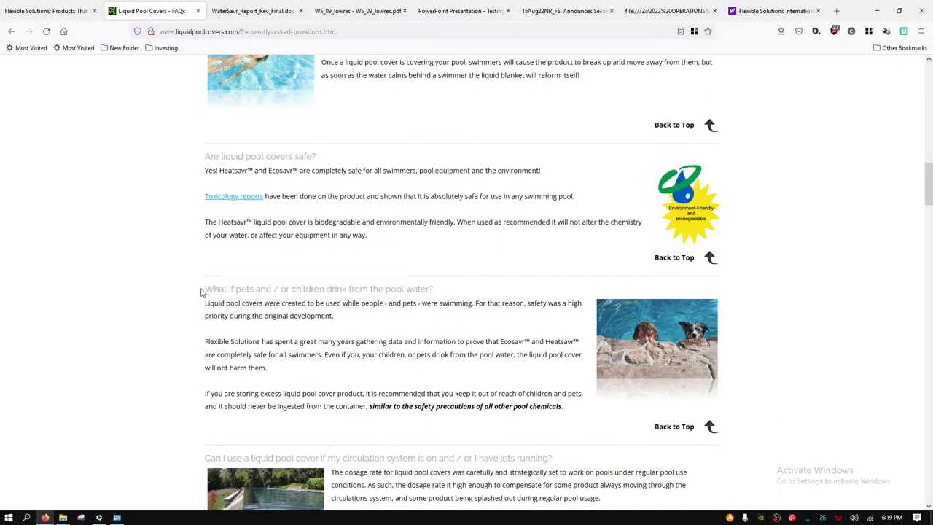
mouse_move(475, 183)
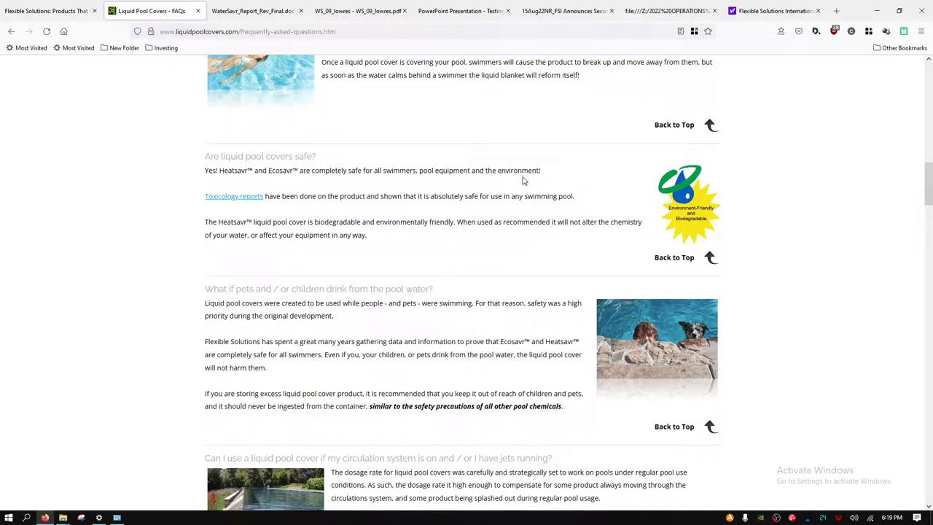
scroll(down, 3)
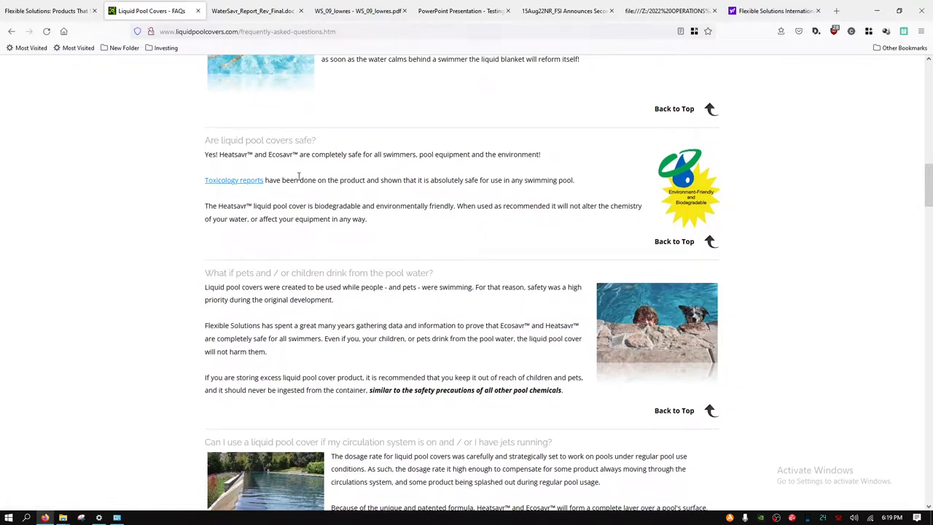
mouse_move(487, 185)
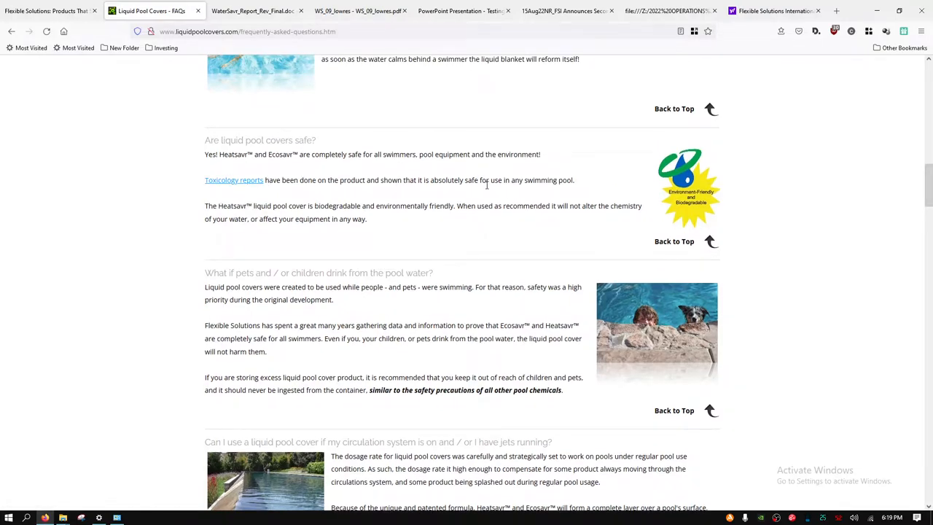
mouse_move(375, 242)
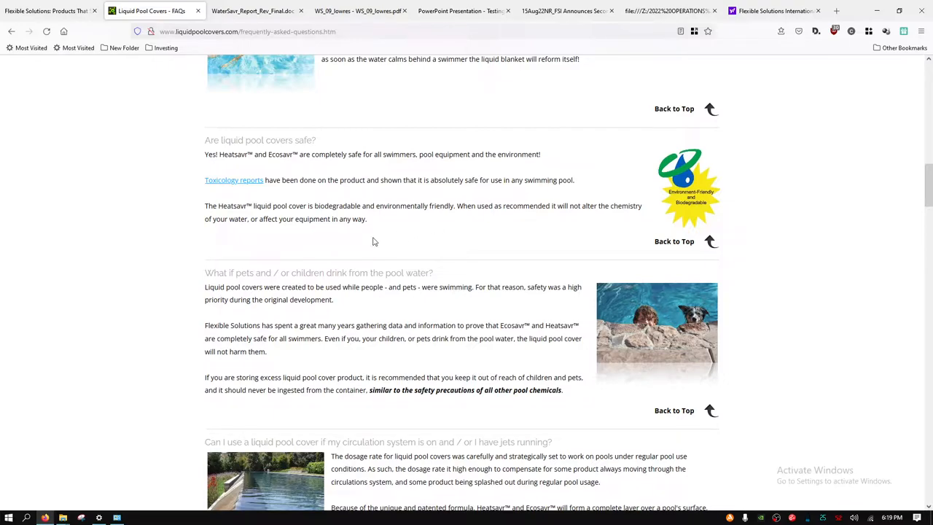
scroll(down, 3)
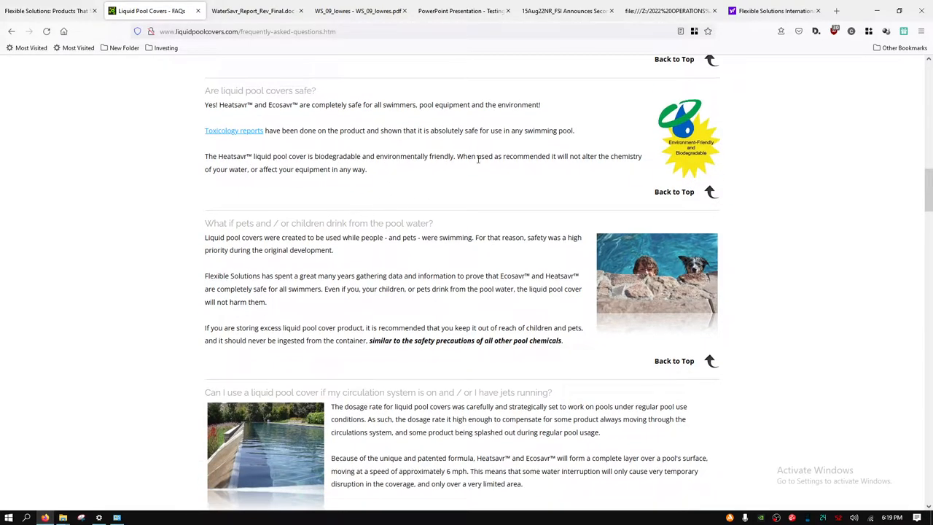
scroll(down, 3)
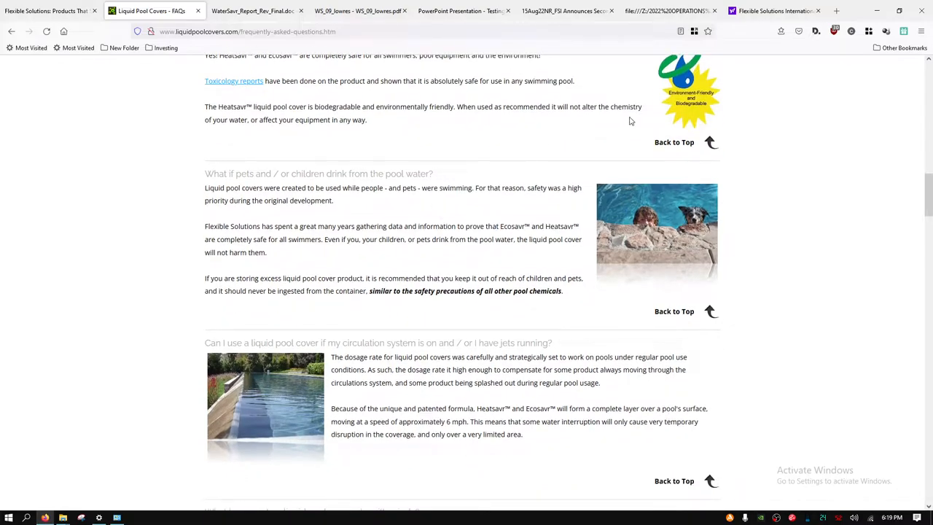
mouse_move(284, 131)
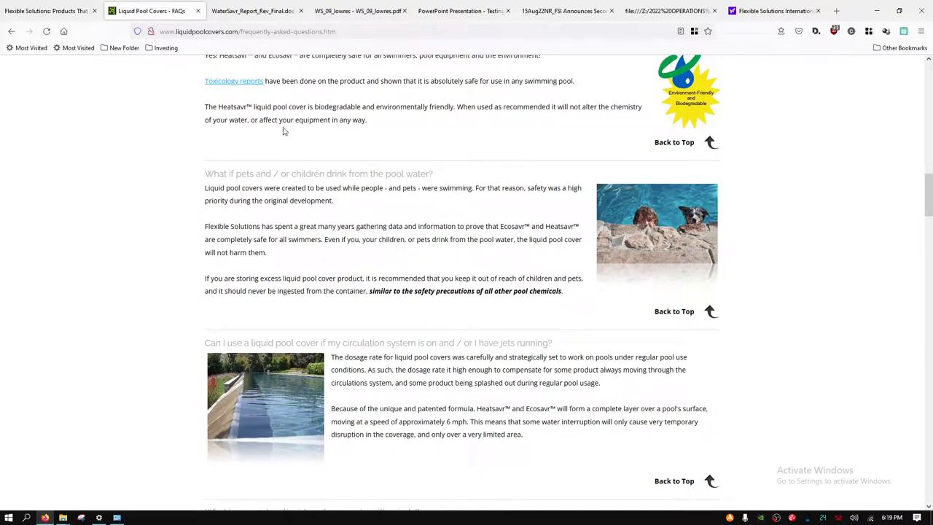
scroll(down, 3)
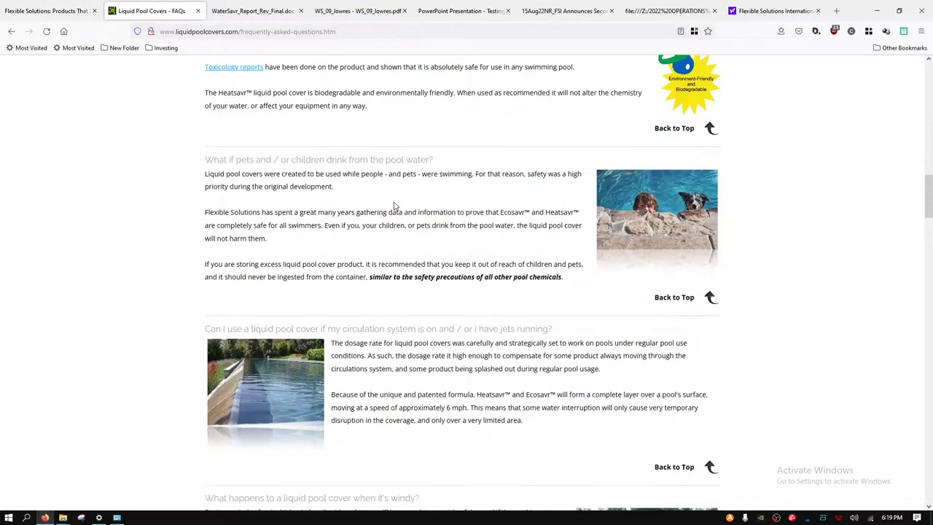
scroll(down, 3)
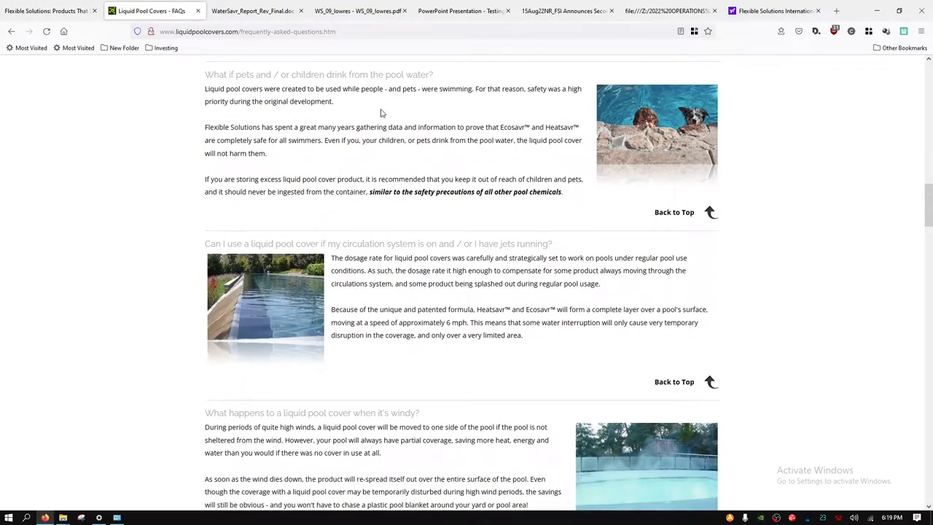
Read the FAQ answers on pool chemistry and equipment, unheated pools, heated pools and indoor or outdoor pools.
scroll(down, 3)
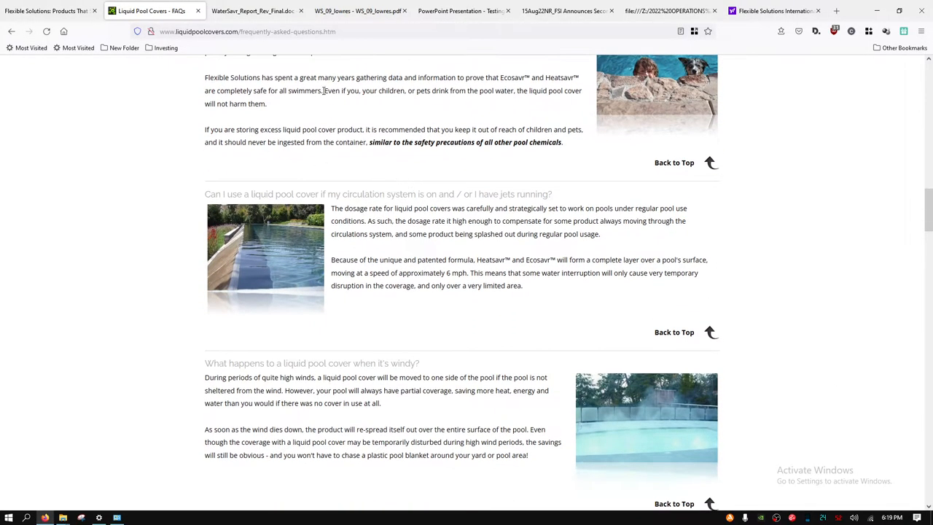
scroll(down, 3)
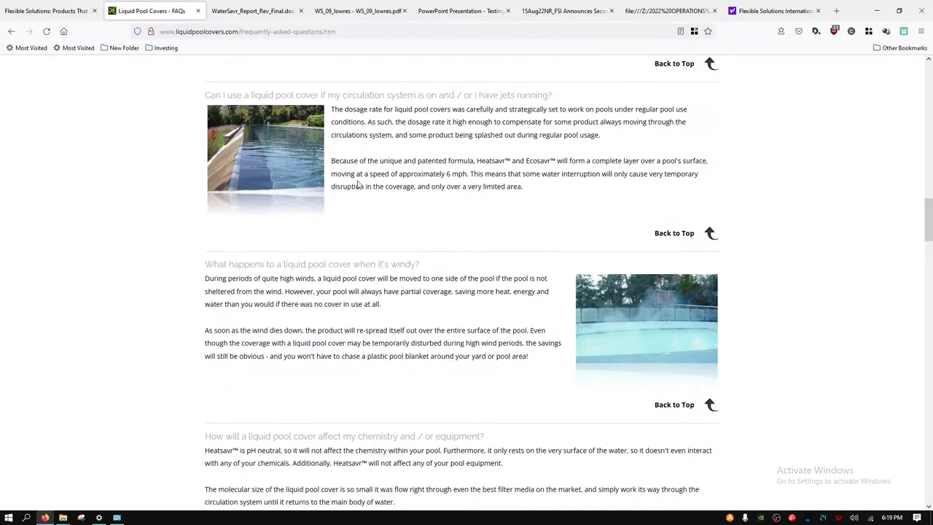
scroll(down, 3)
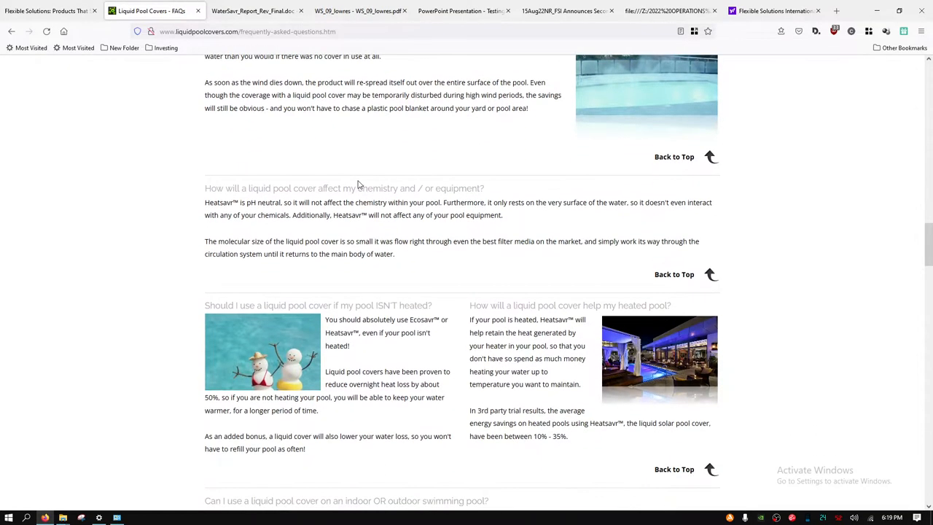
scroll(down, 3)
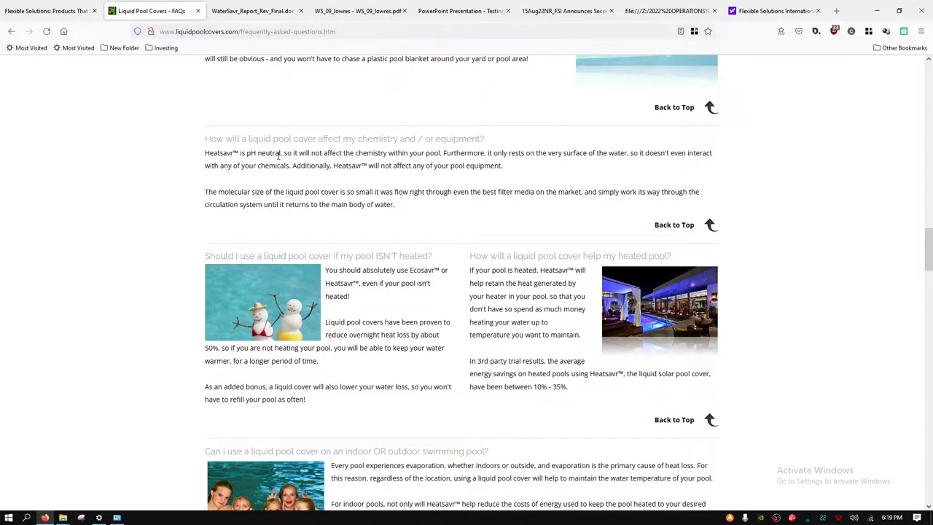
mouse_move(358, 153)
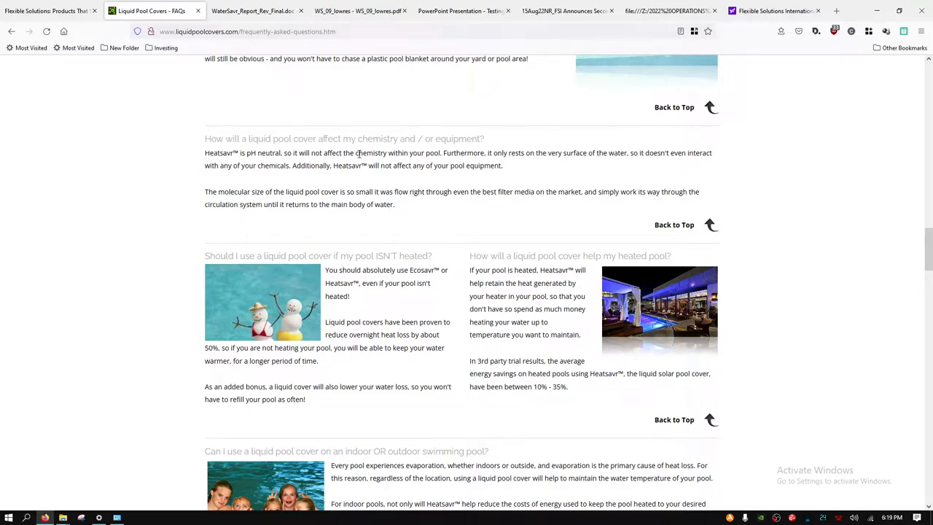
scroll(down, 3)
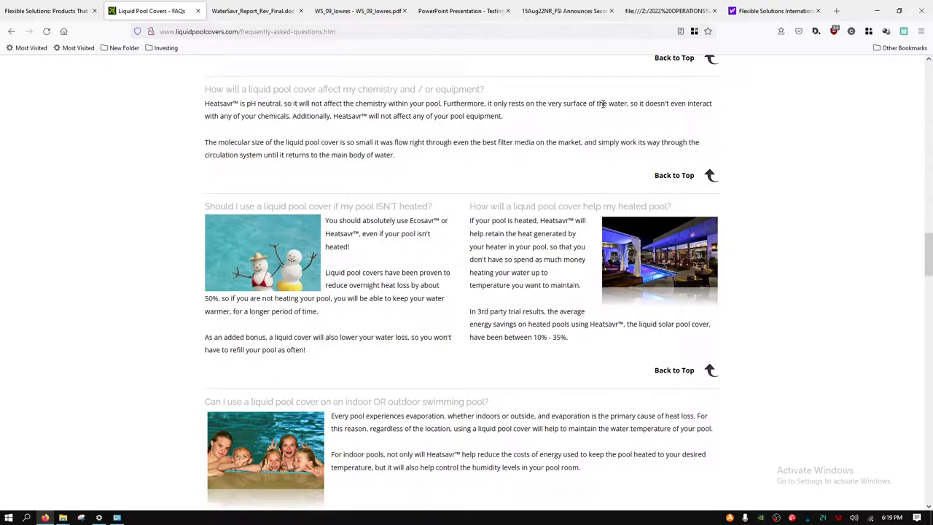
mouse_move(303, 117)
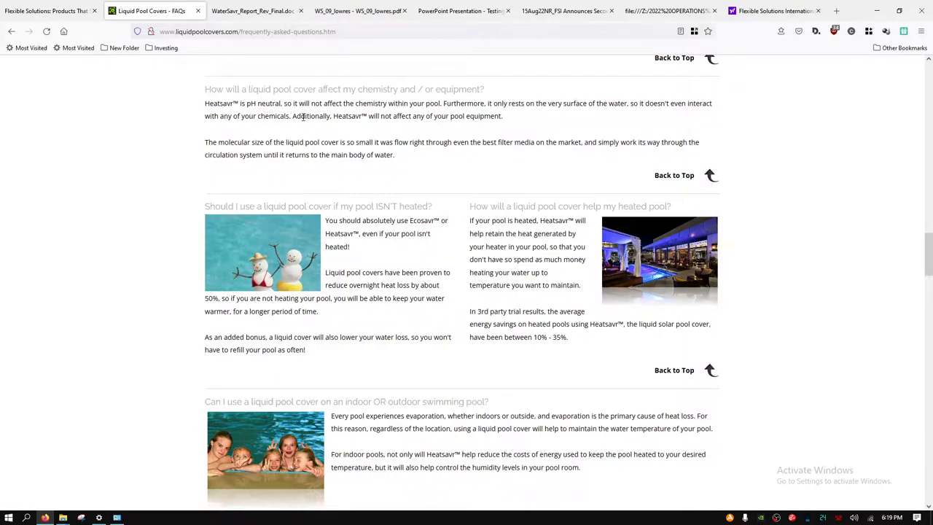
scroll(down, 3)
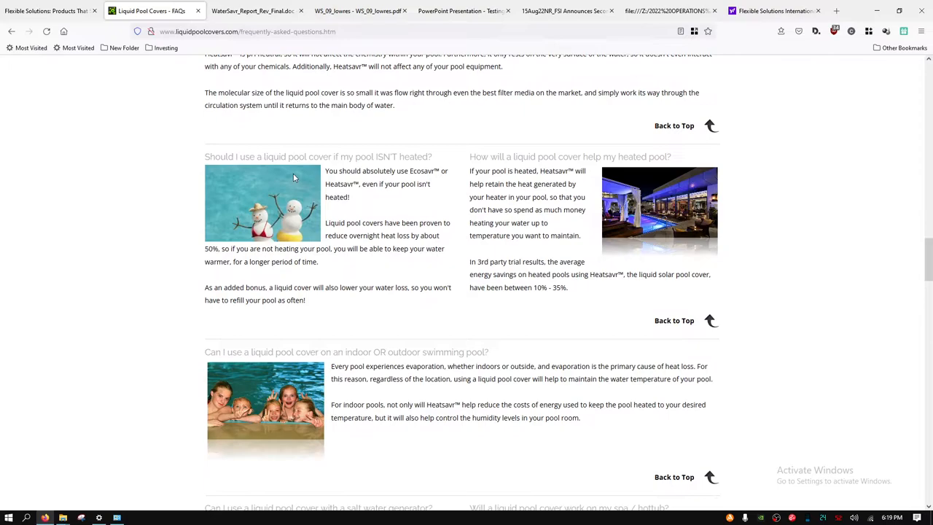
mouse_move(306, 176)
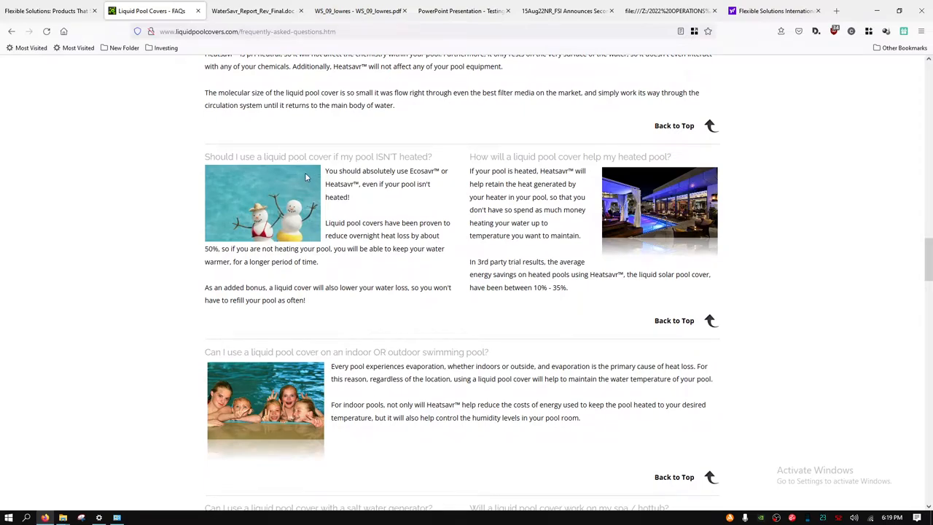
mouse_move(302, 175)
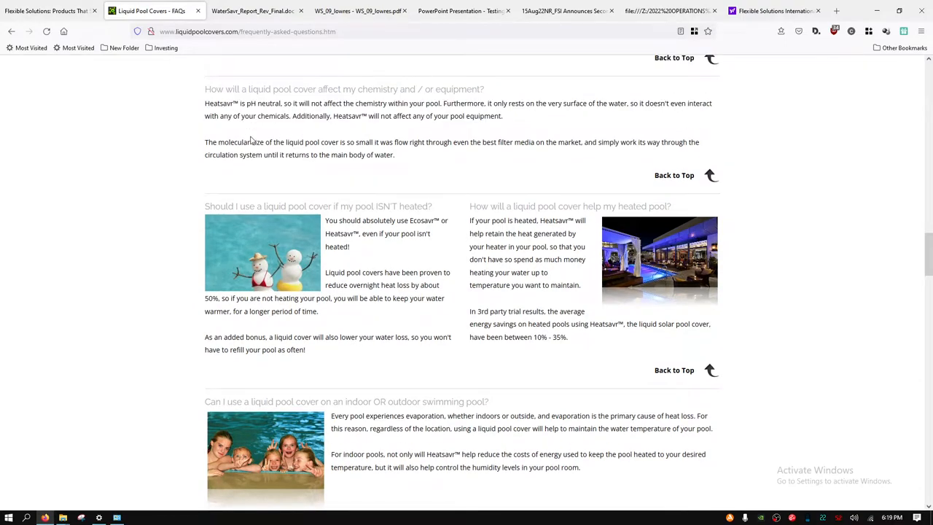
mouse_move(255, 132)
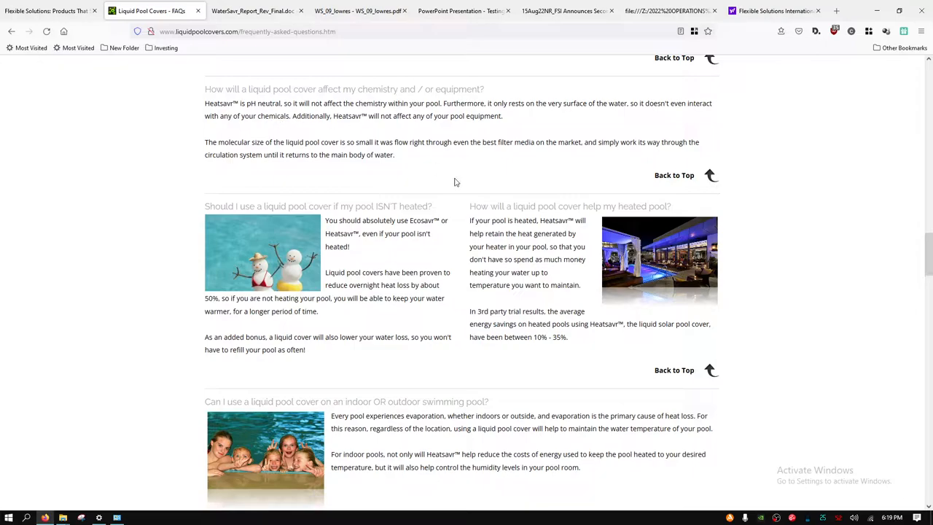
mouse_move(407, 166)
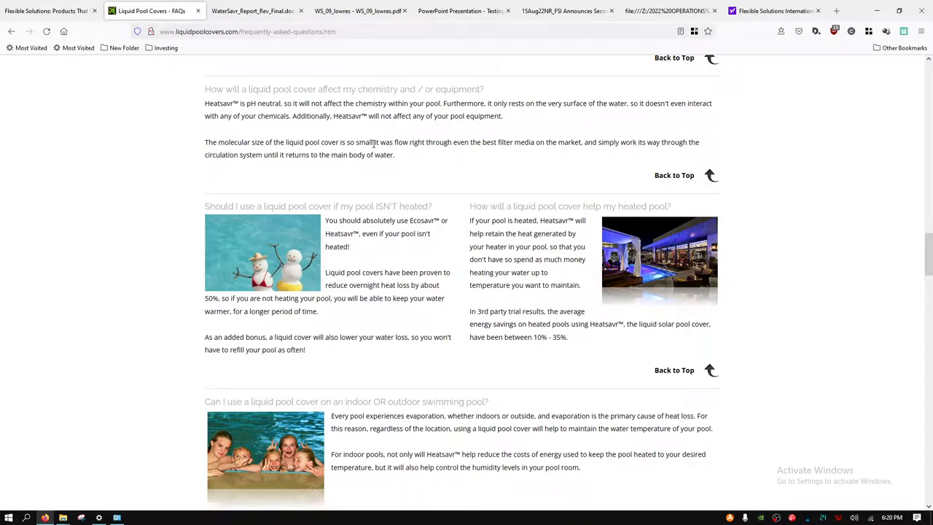
mouse_move(424, 146)
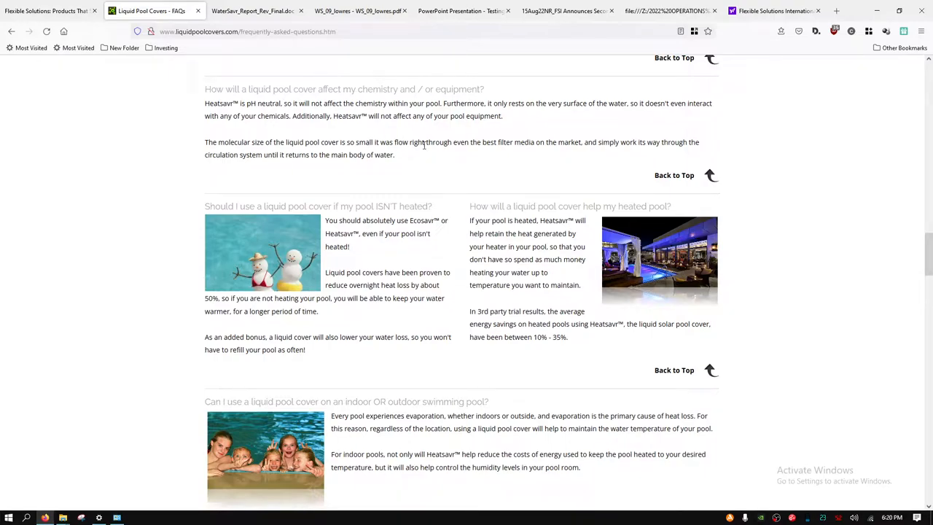
mouse_move(519, 146)
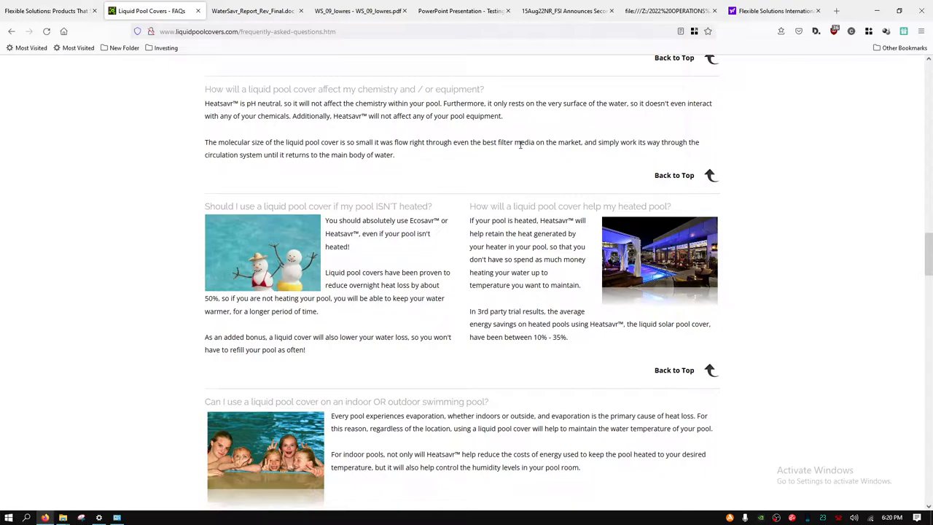
mouse_move(604, 166)
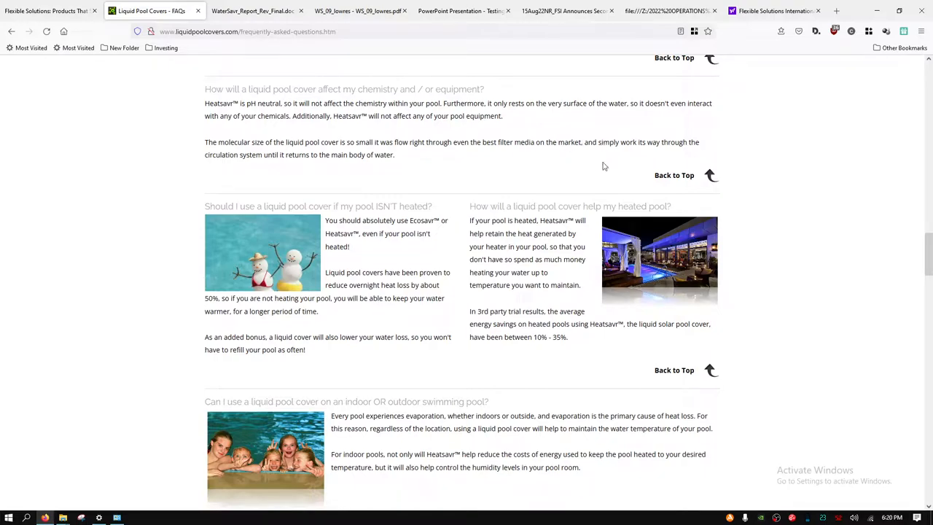
Read the FAQ answers on salt-water generators, spas and hot tubs, and commercial swimming pools.
scroll(down, 3)
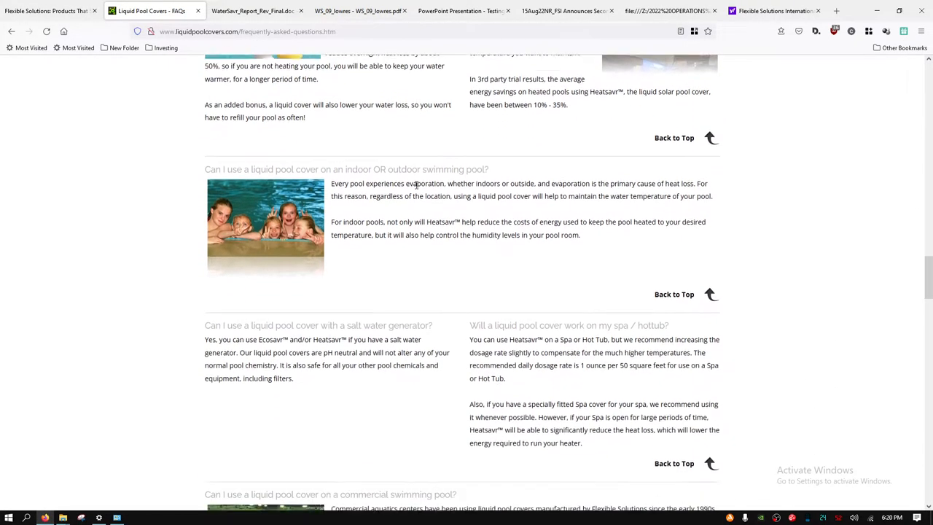
scroll(down, 3)
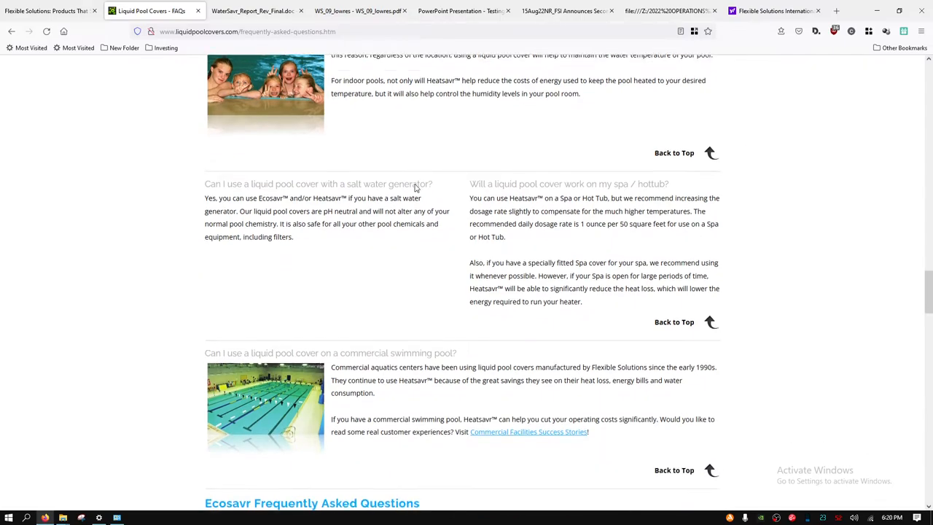
scroll(down, 3)
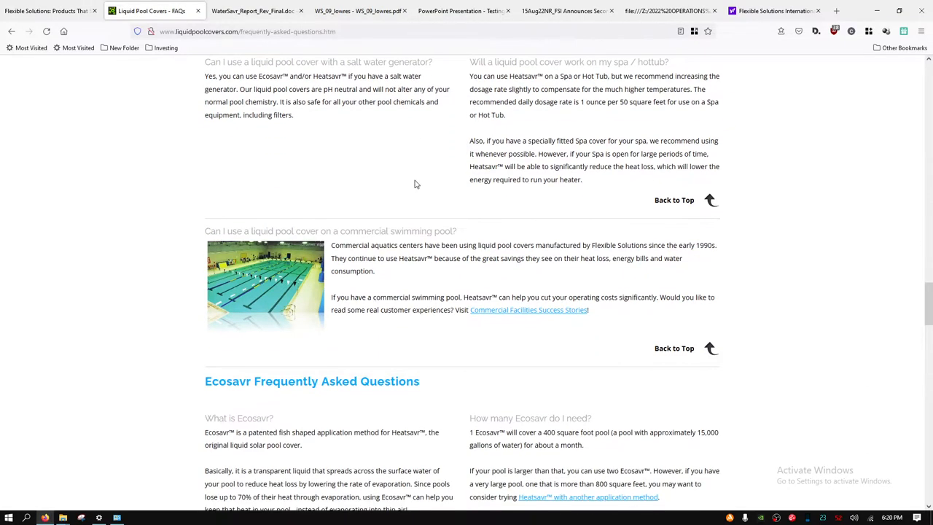
scroll(down, 3)
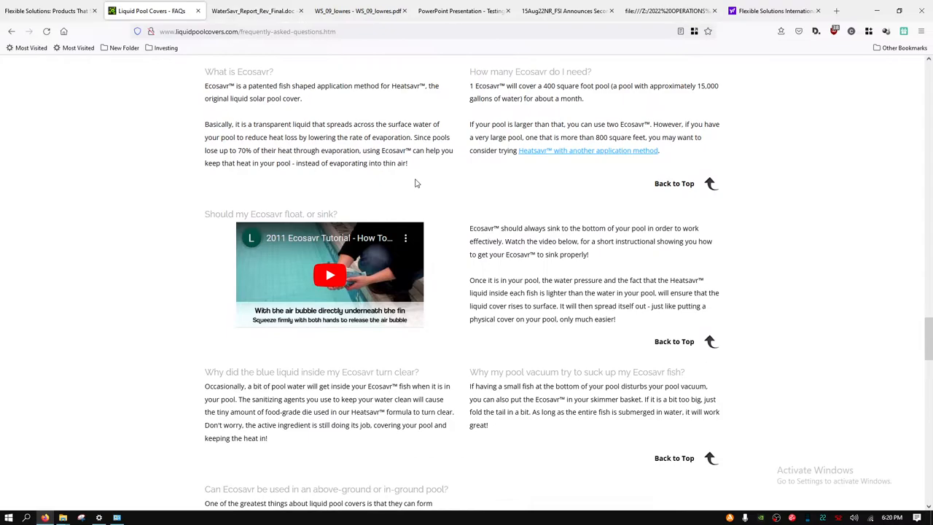
scroll(up, 3)
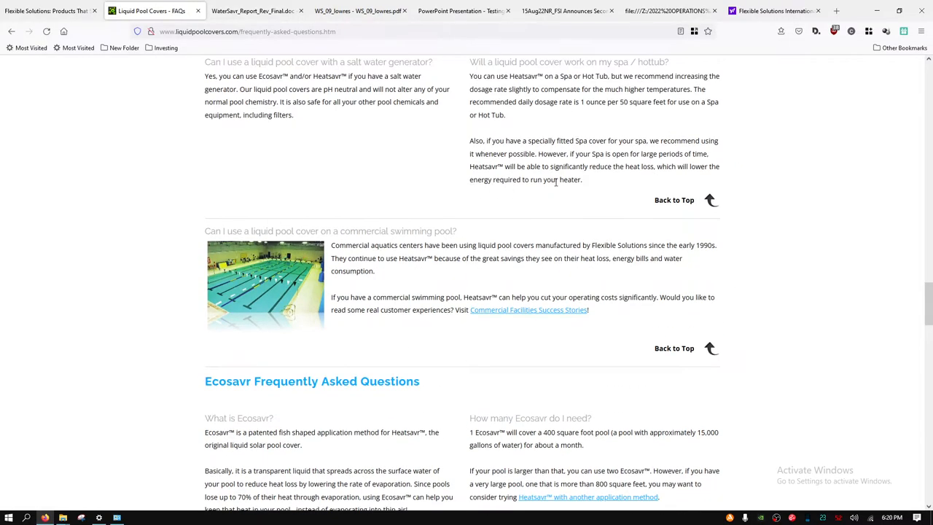
scroll(up, 3)
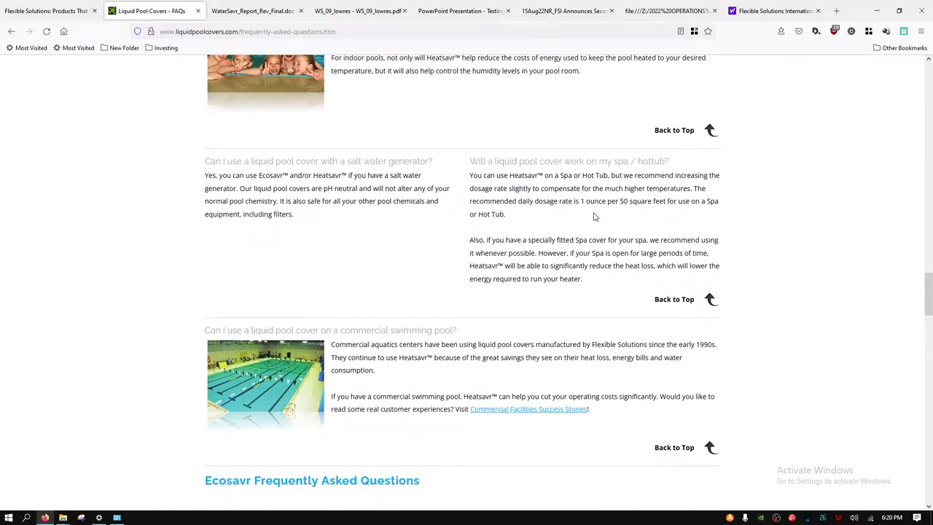
mouse_move(597, 213)
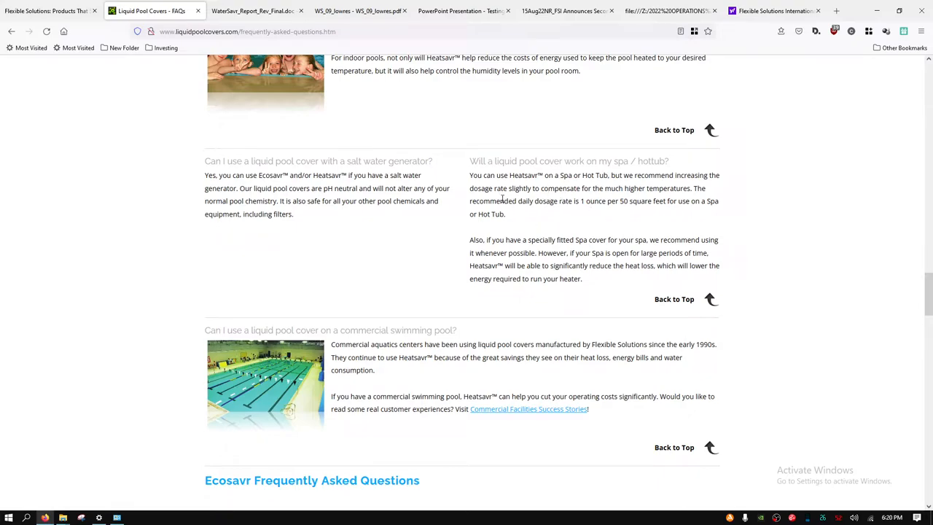
mouse_move(588, 247)
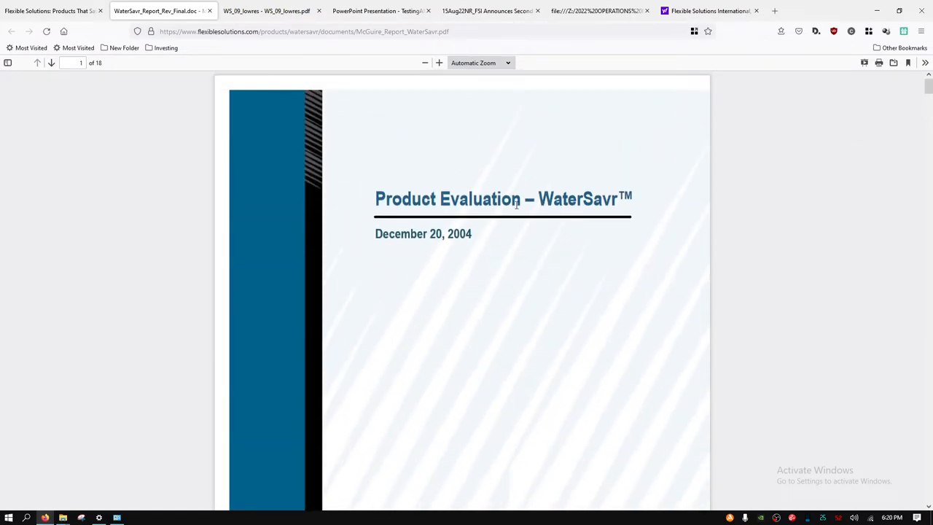
Scroll the WaterSavr evaluation report PDF to its Introduction on page 3.
scroll(down, 3)
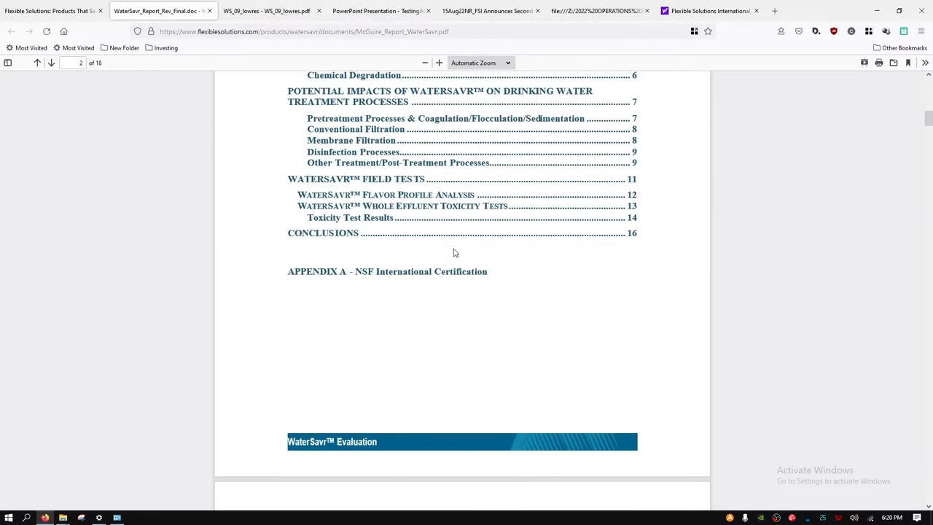
scroll(down, 3)
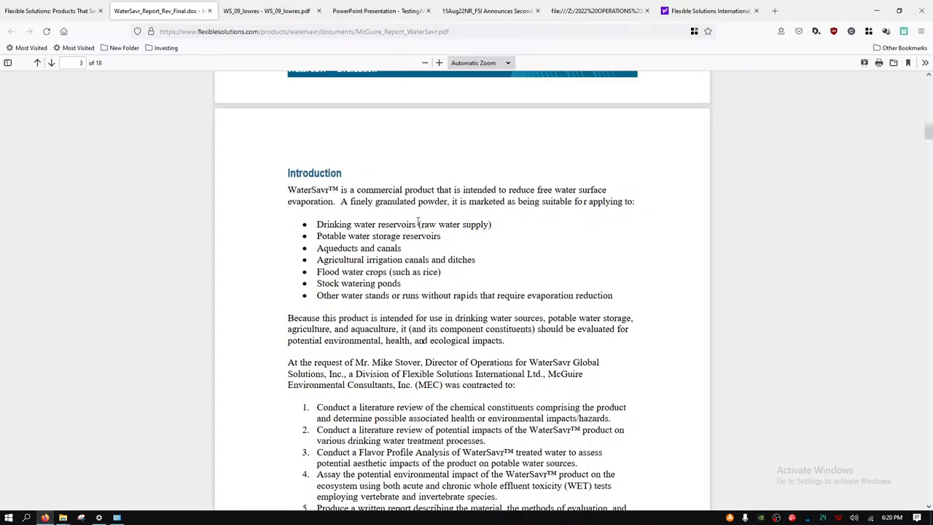
mouse_move(298, 263)
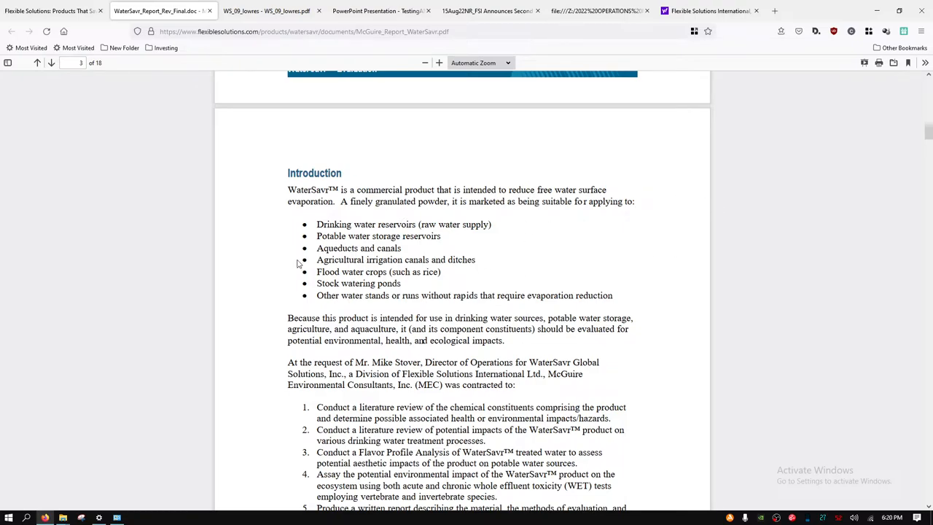
mouse_move(363, 191)
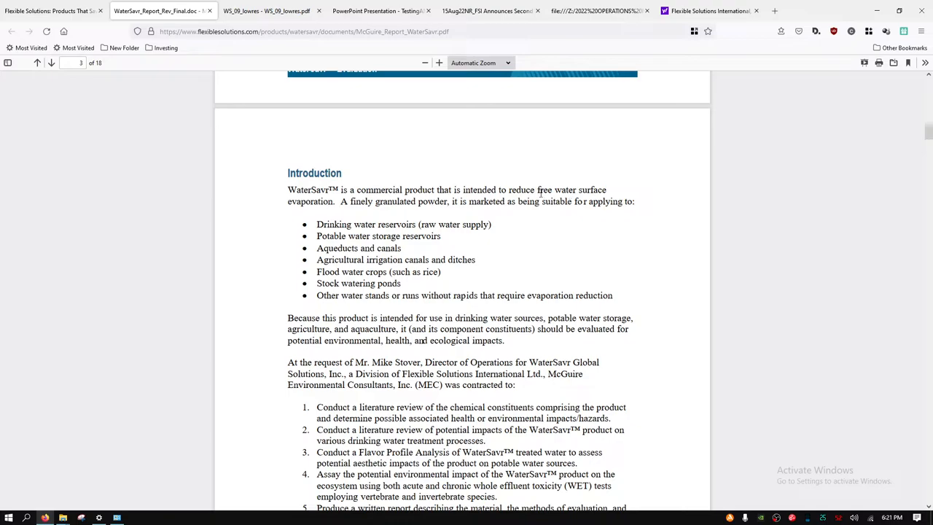
mouse_move(508, 201)
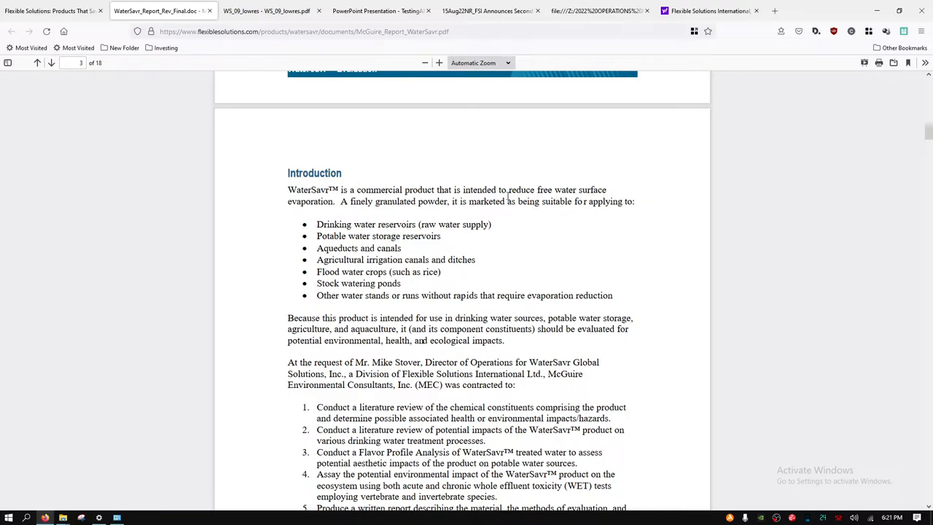
mouse_move(420, 212)
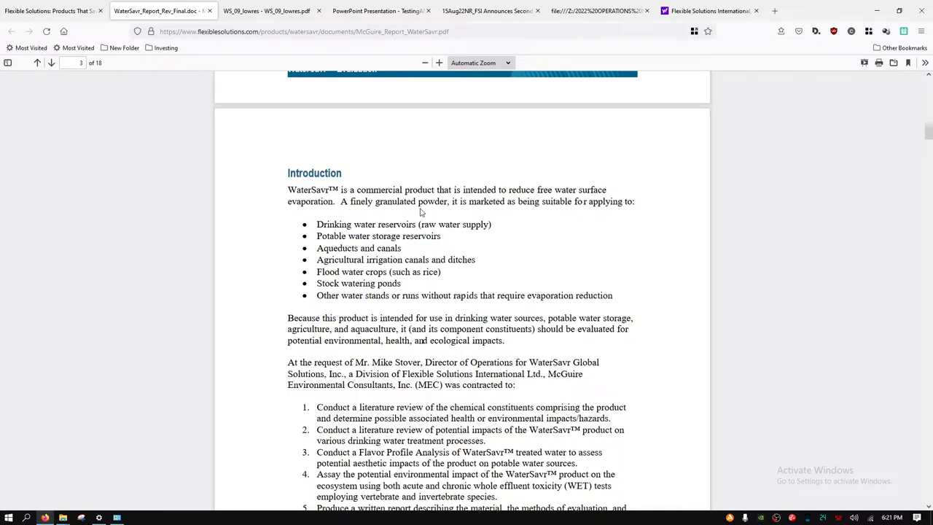
mouse_move(547, 207)
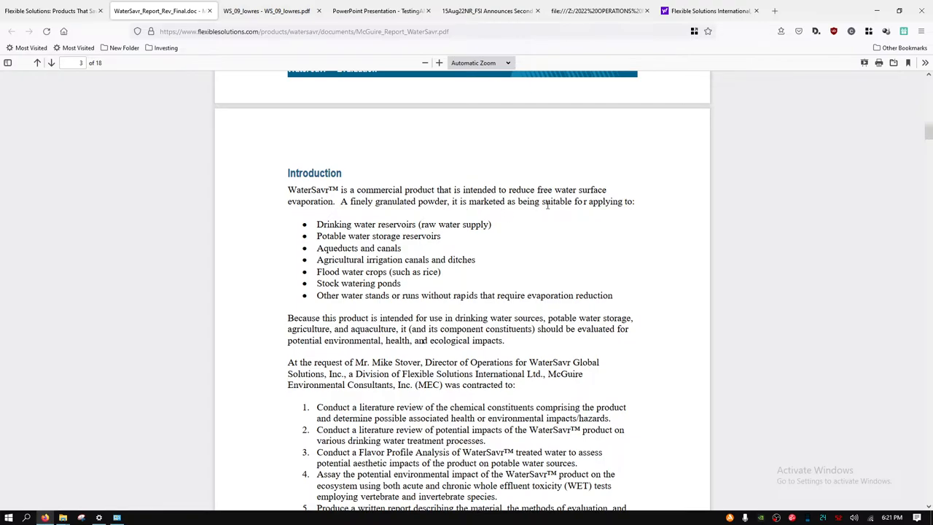
mouse_move(335, 224)
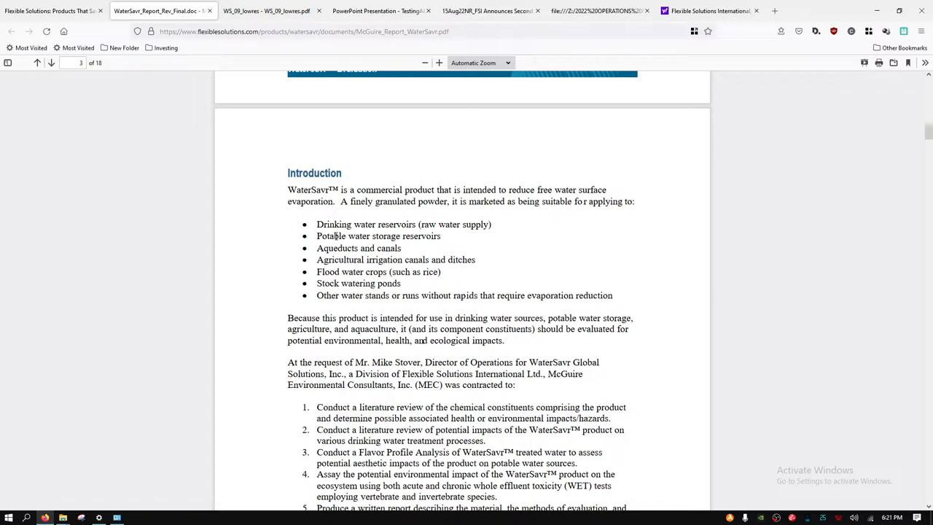
mouse_move(445, 244)
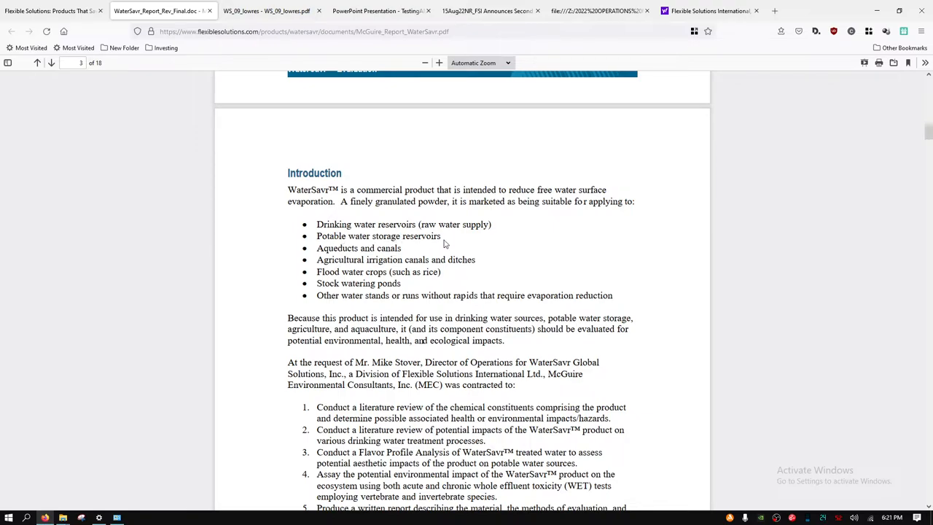
mouse_move(416, 257)
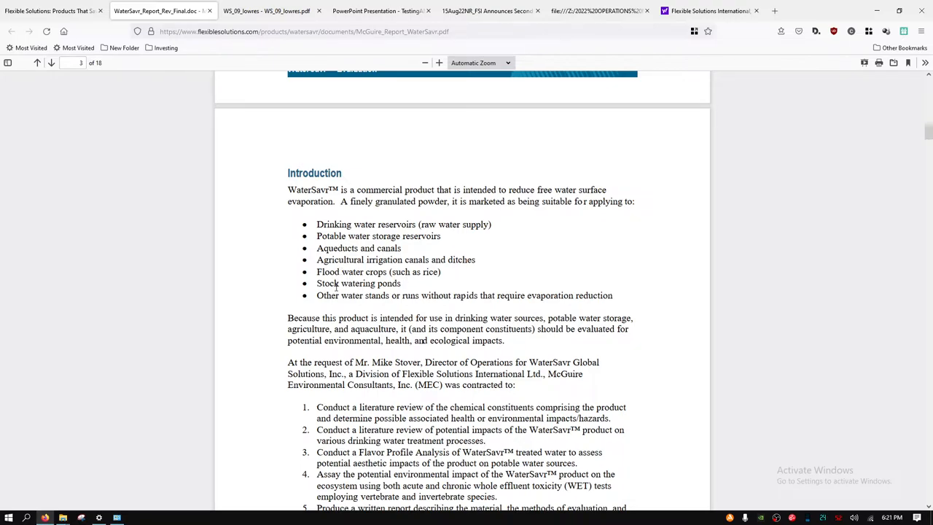
mouse_move(379, 300)
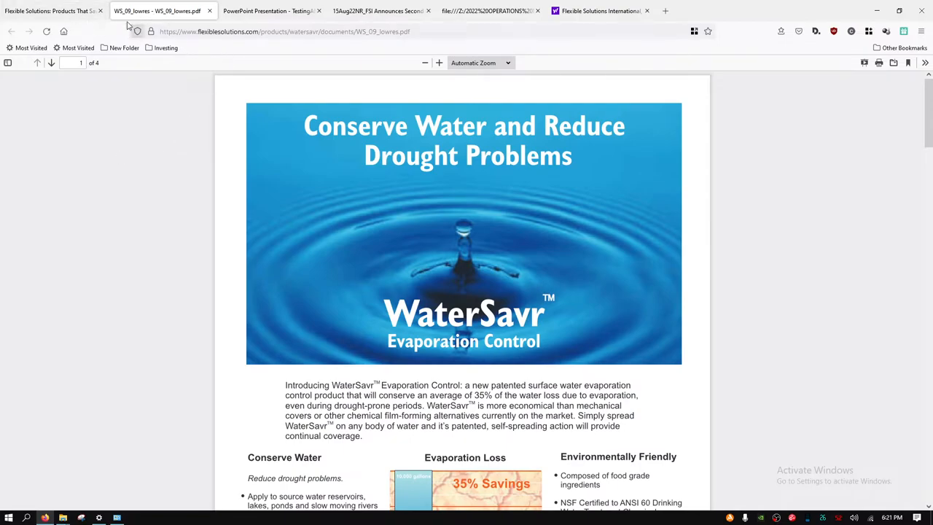
Scroll the WaterSavr brochure past the 35% Savings evaporation chart and head office contacts to page 2.
scroll(down, 3)
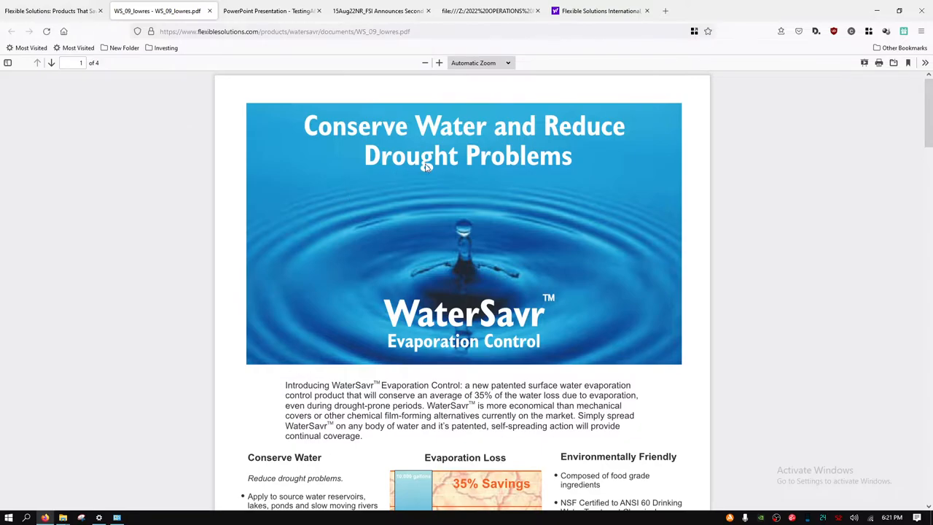
scroll(down, 3)
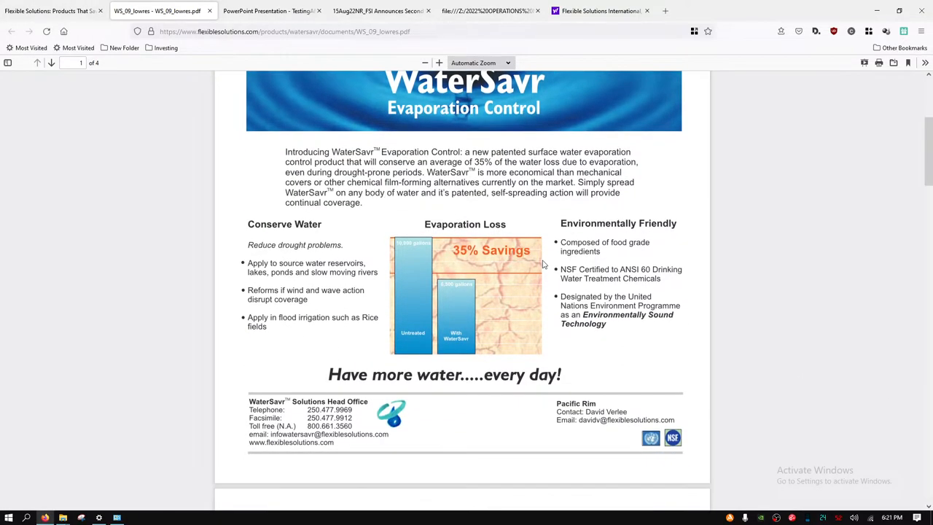
mouse_move(455, 257)
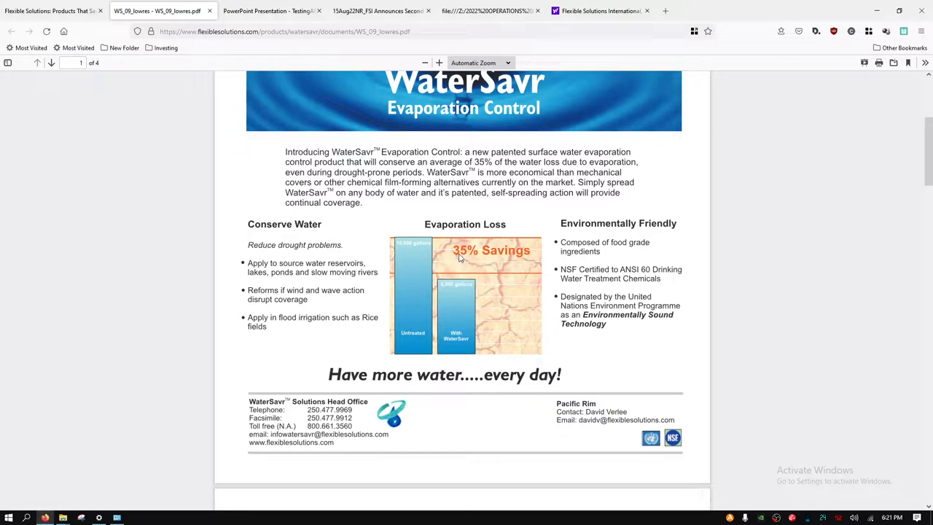
mouse_move(432, 300)
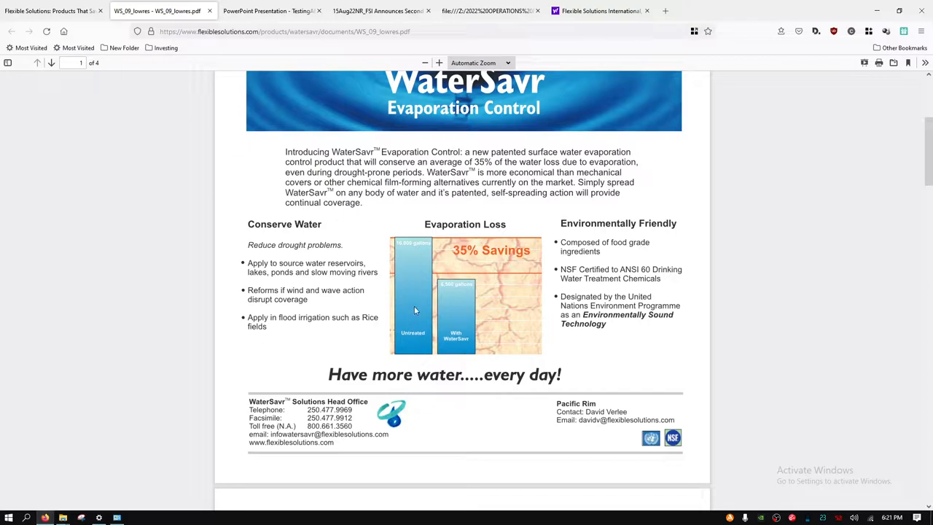
mouse_move(416, 286)
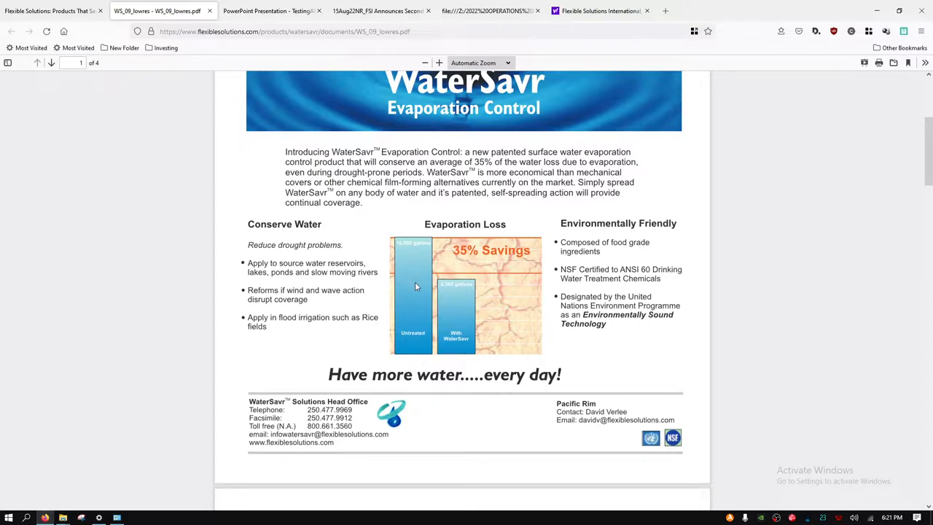
mouse_move(407, 273)
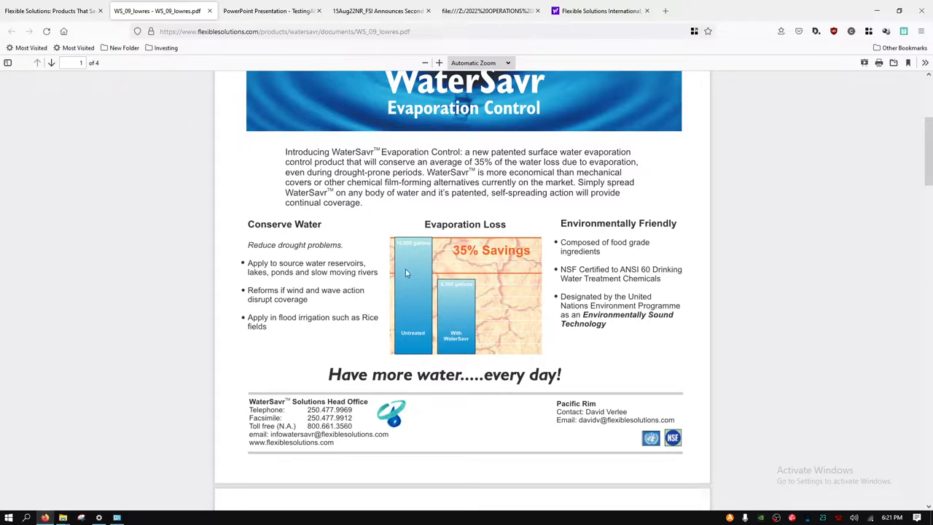
mouse_move(420, 259)
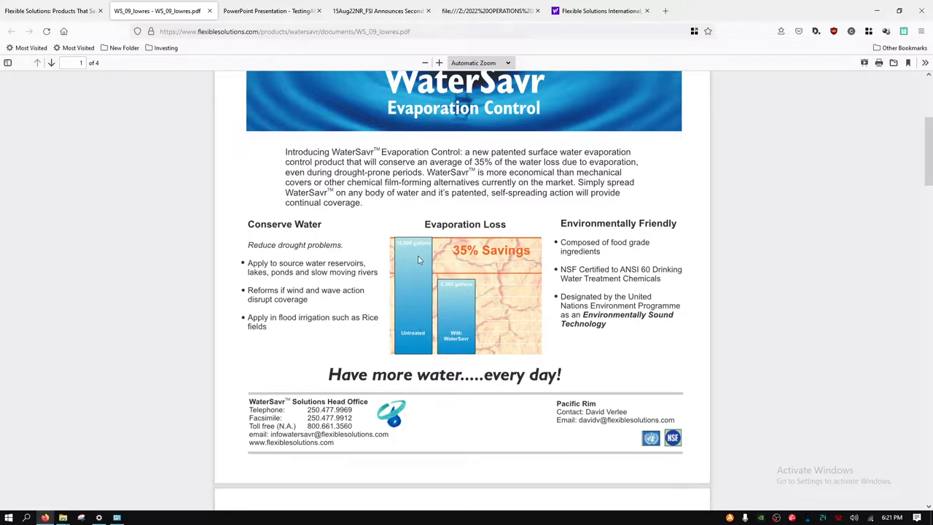
mouse_move(437, 250)
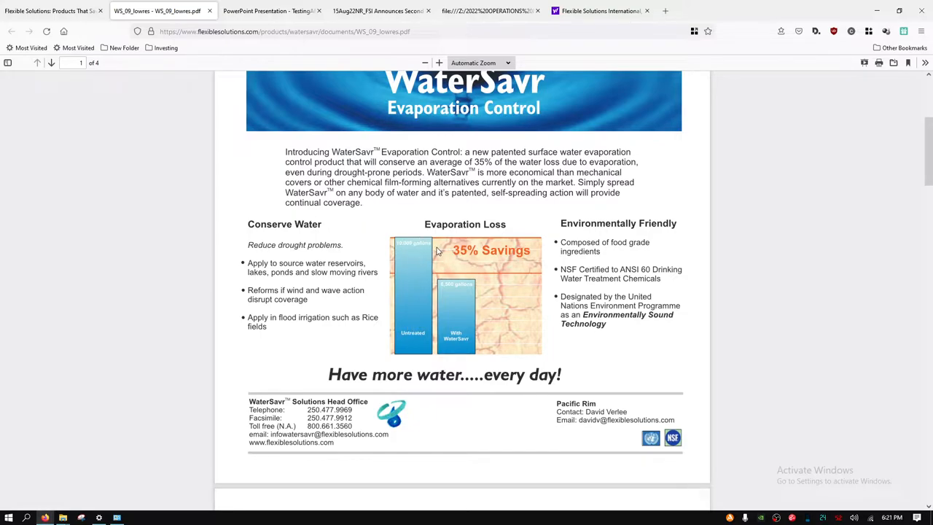
mouse_move(453, 292)
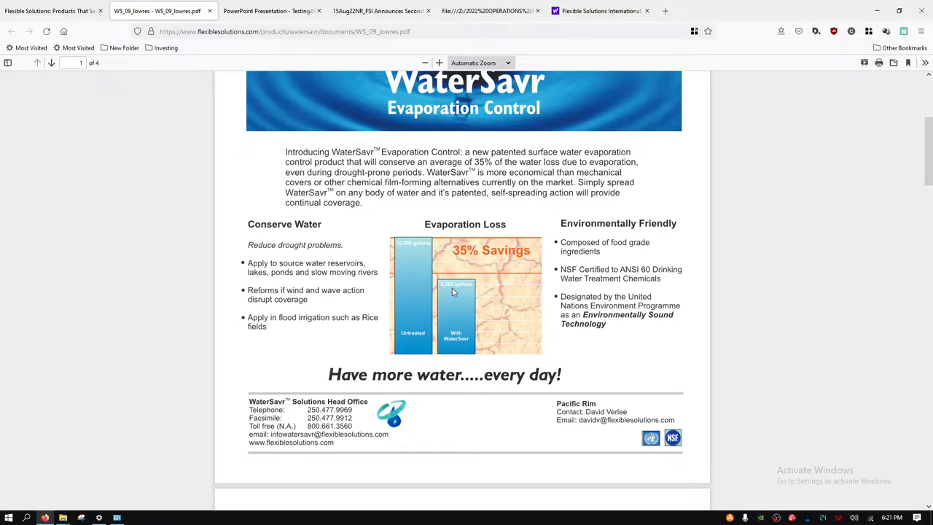
mouse_move(484, 312)
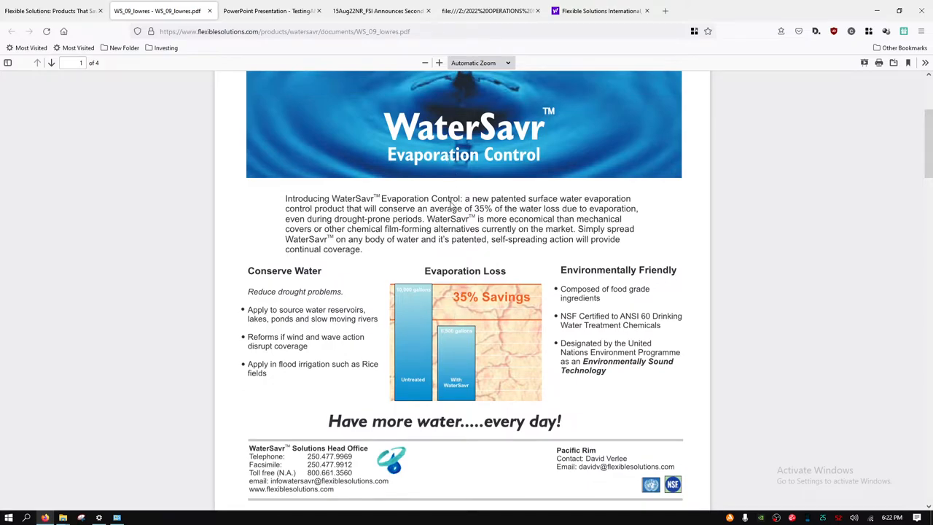
scroll(down, 3)
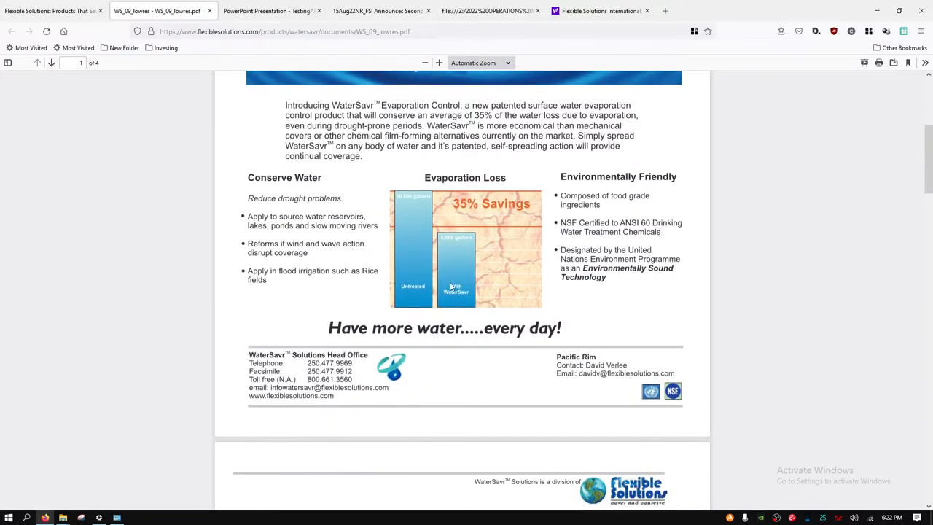
mouse_move(414, 187)
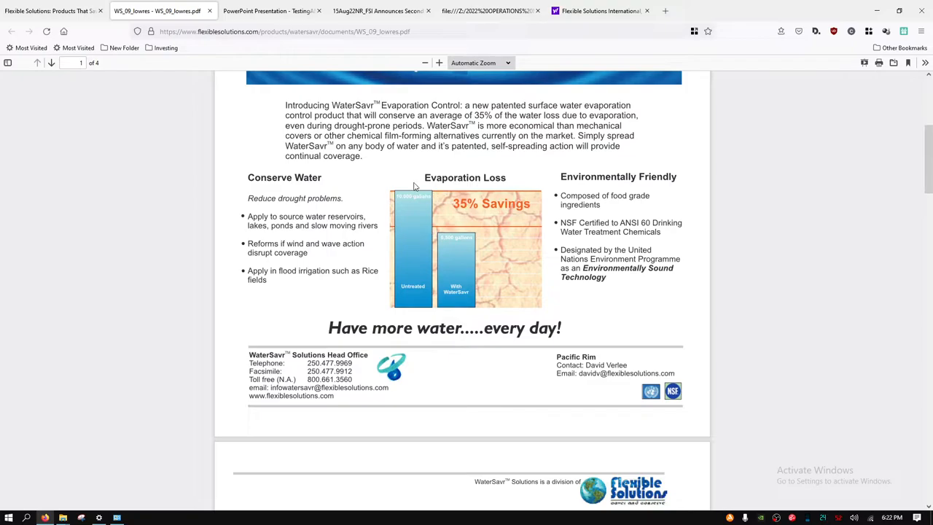
scroll(down, 3)
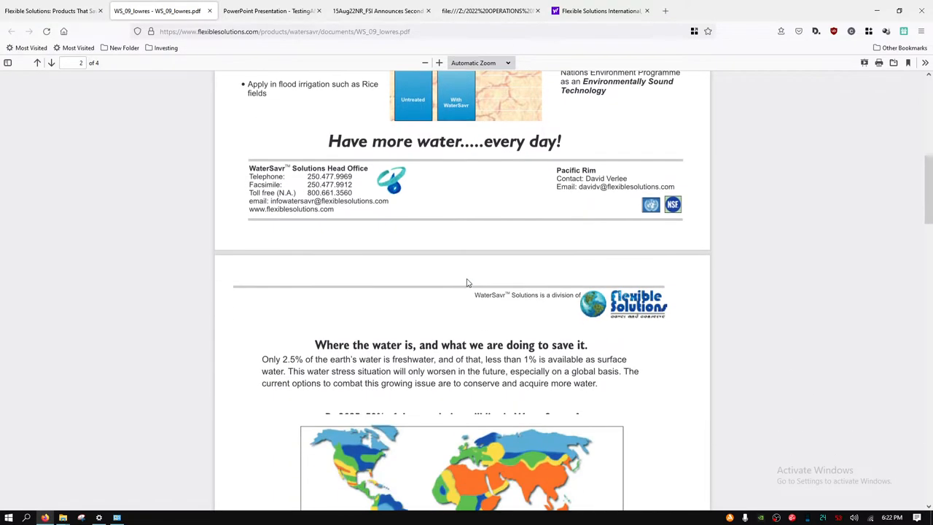
scroll(down, 3)
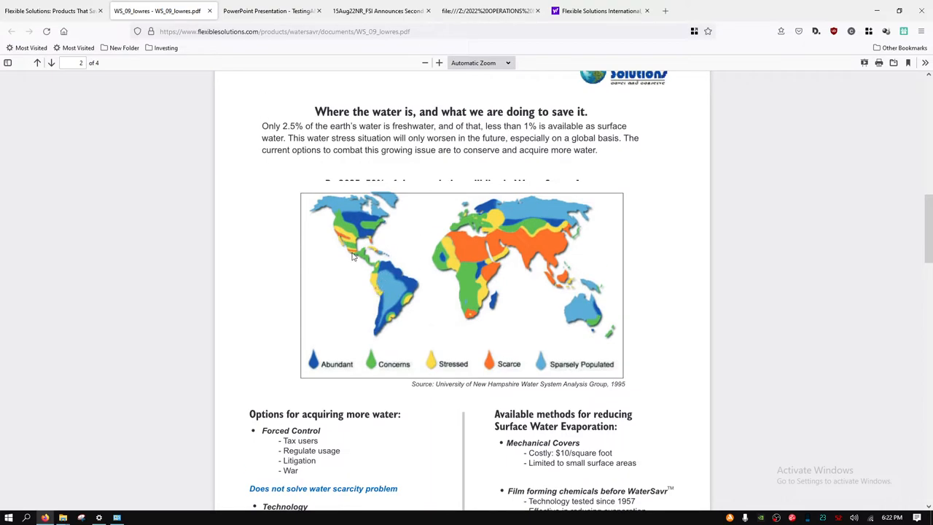
mouse_move(368, 240)
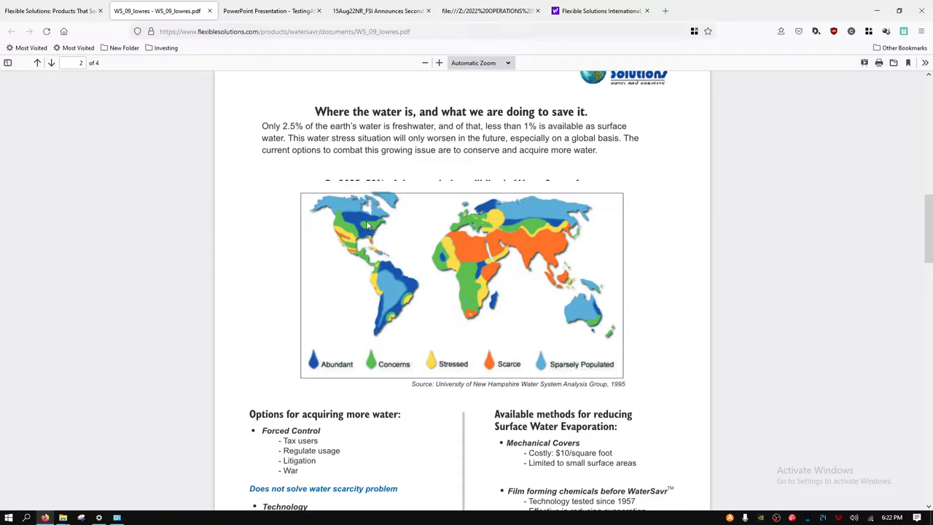
mouse_move(408, 283)
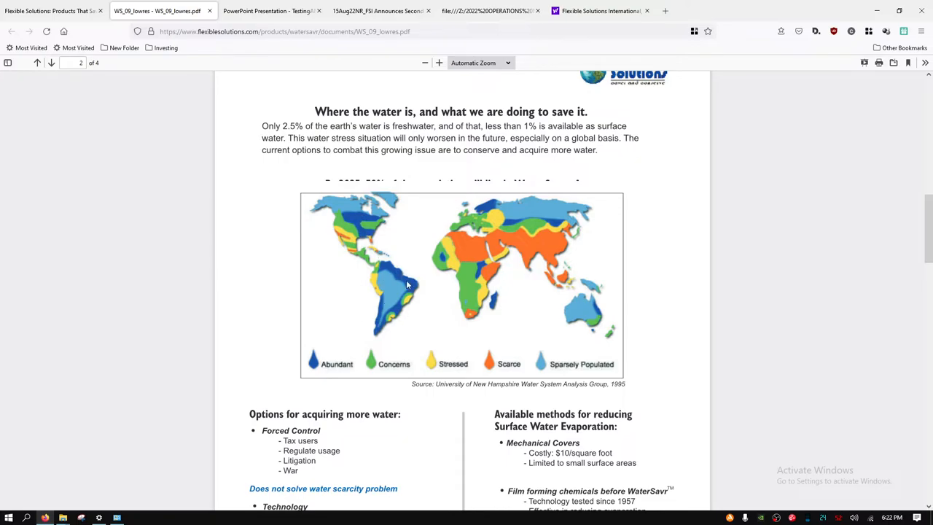
mouse_move(389, 284)
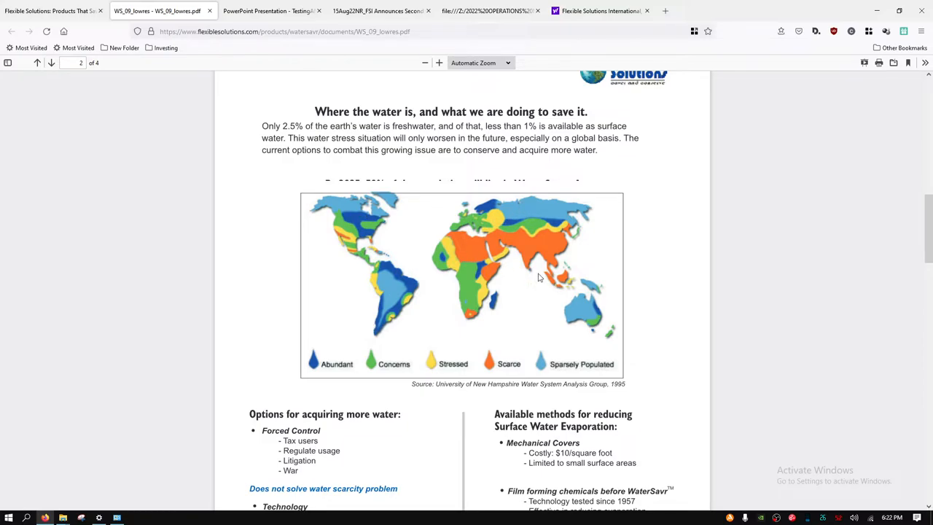
mouse_move(367, 239)
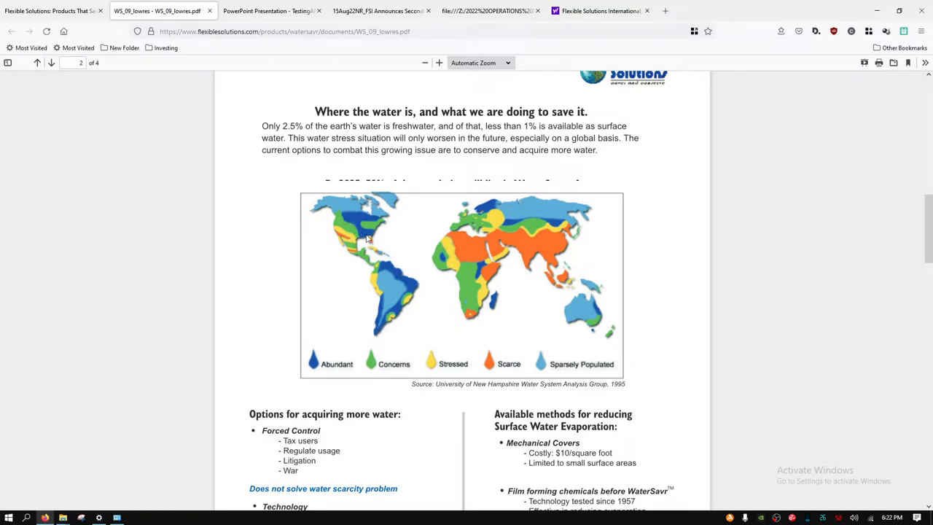
mouse_move(397, 276)
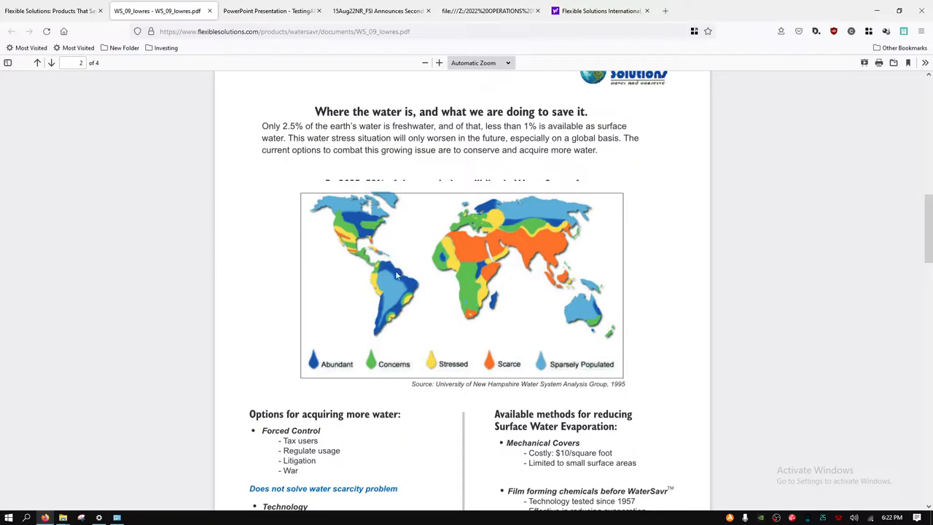
mouse_move(444, 259)
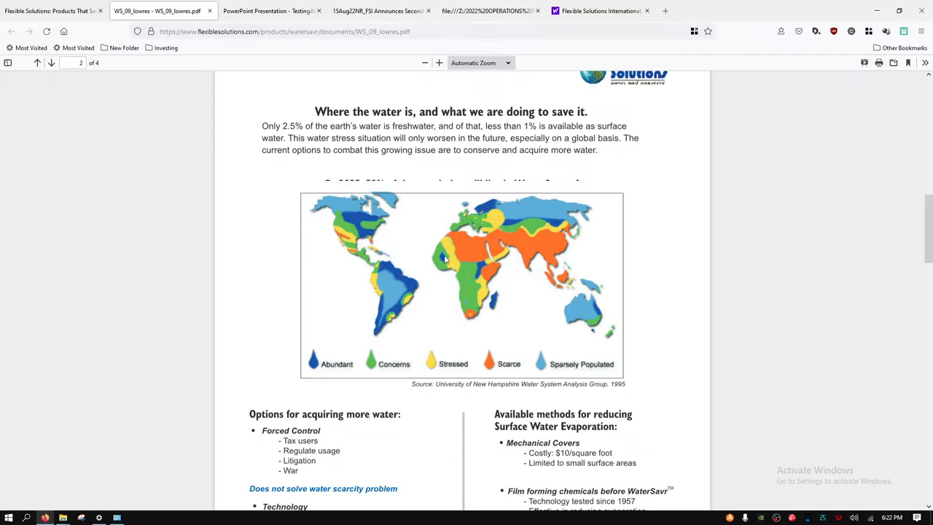
mouse_move(502, 230)
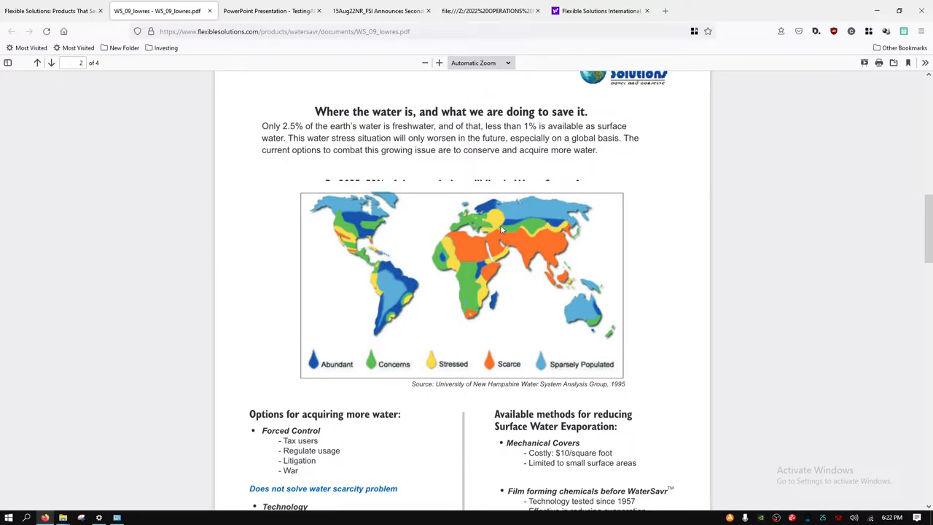
mouse_move(605, 336)
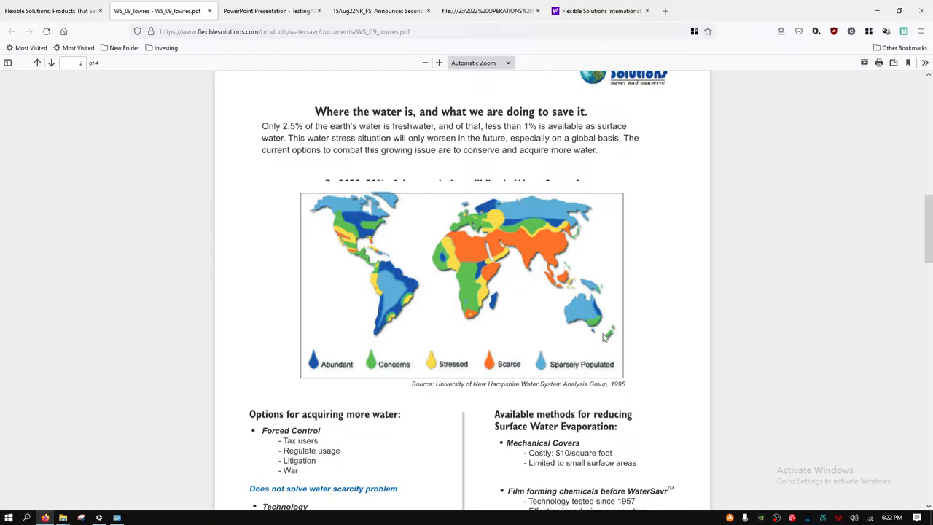
mouse_move(478, 295)
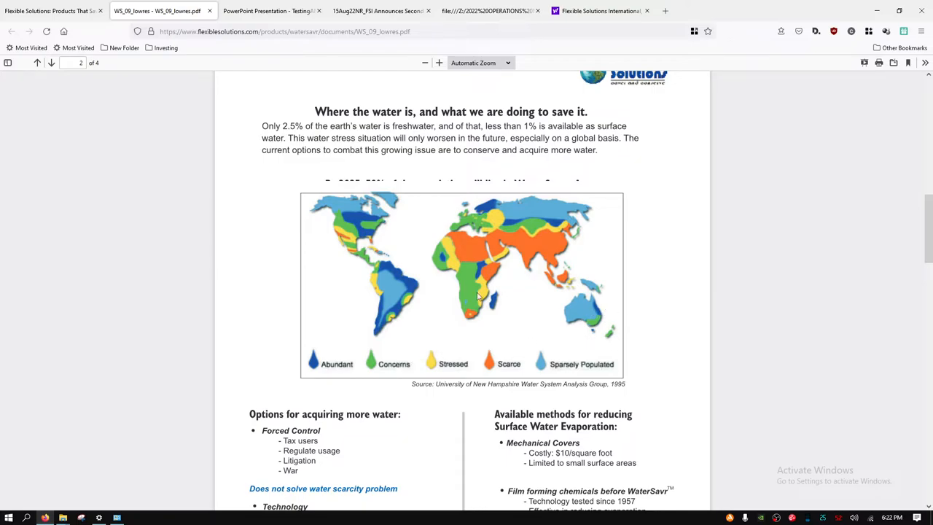
mouse_move(496, 370)
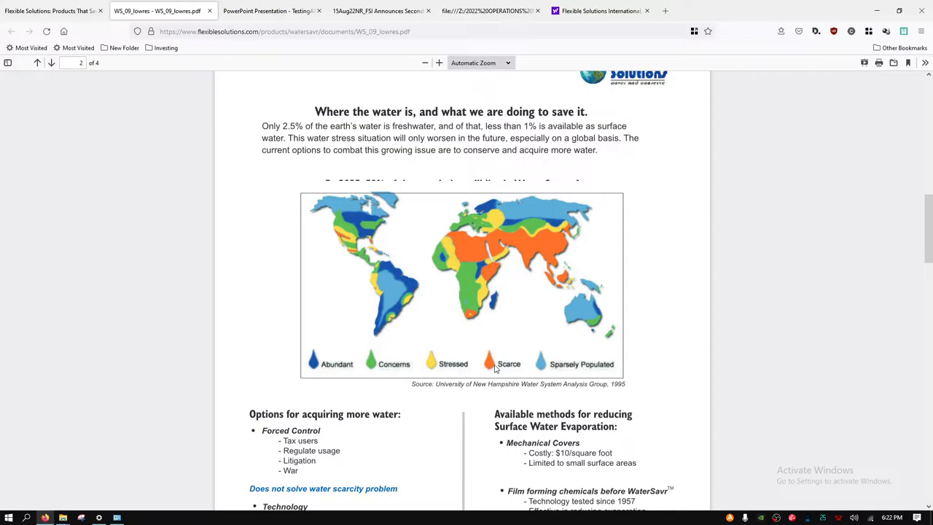
scroll(down, 3)
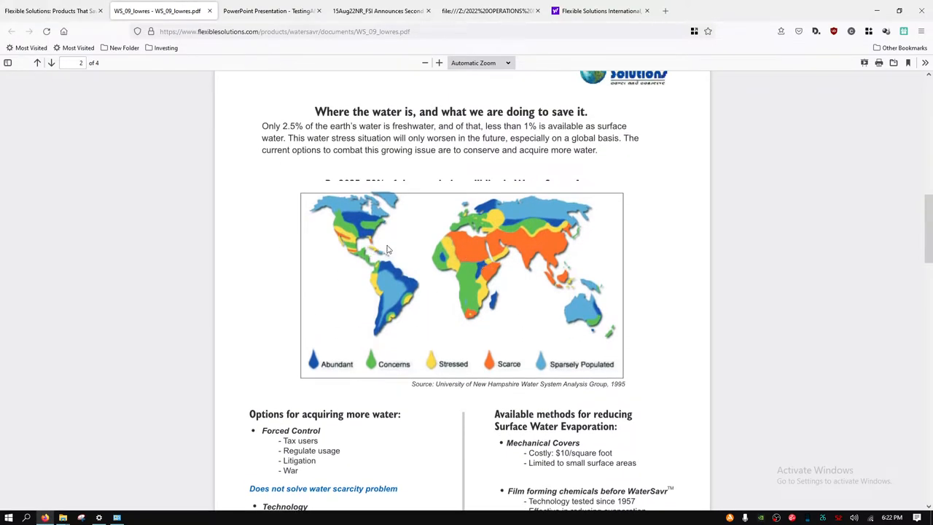
mouse_move(474, 262)
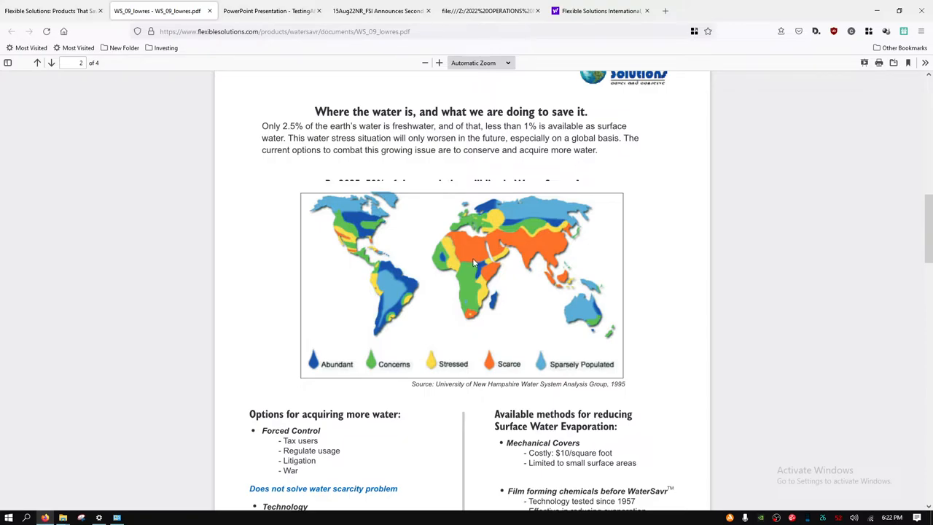
mouse_move(480, 239)
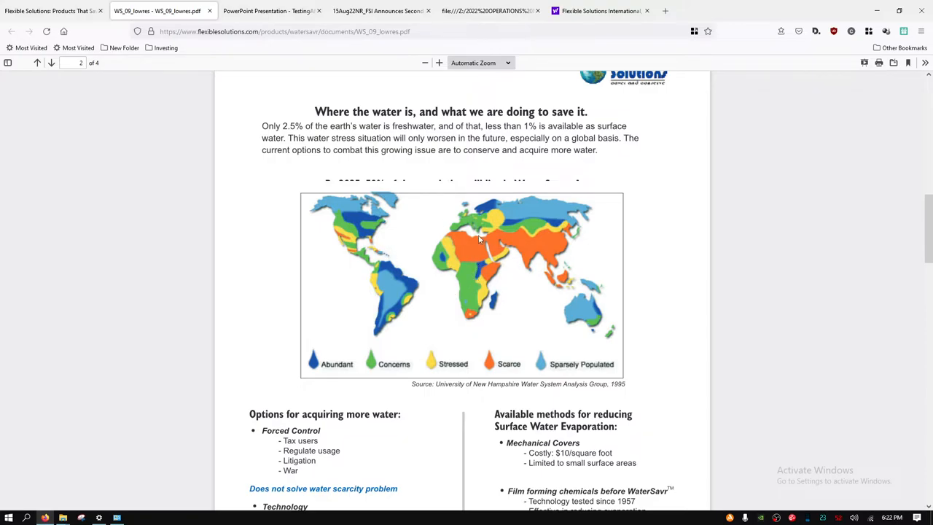
scroll(down, 3)
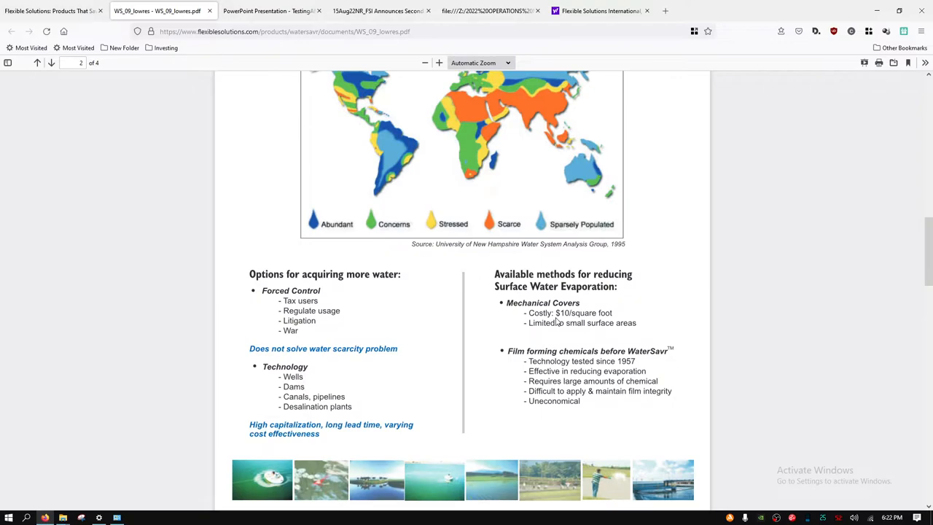
Scroll the brochure to page 4 with the Owens Lake, Siurana Reservoir and Latur case studies.
scroll(down, 3)
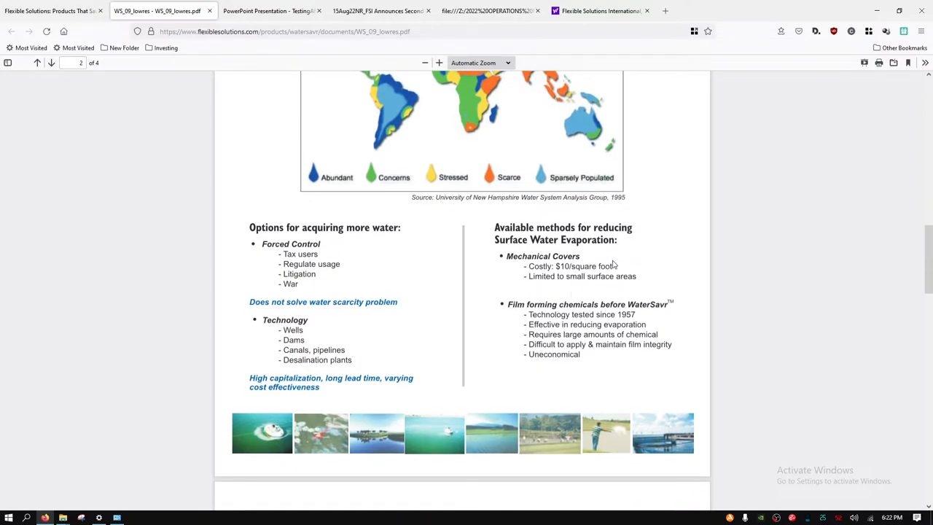
mouse_move(598, 245)
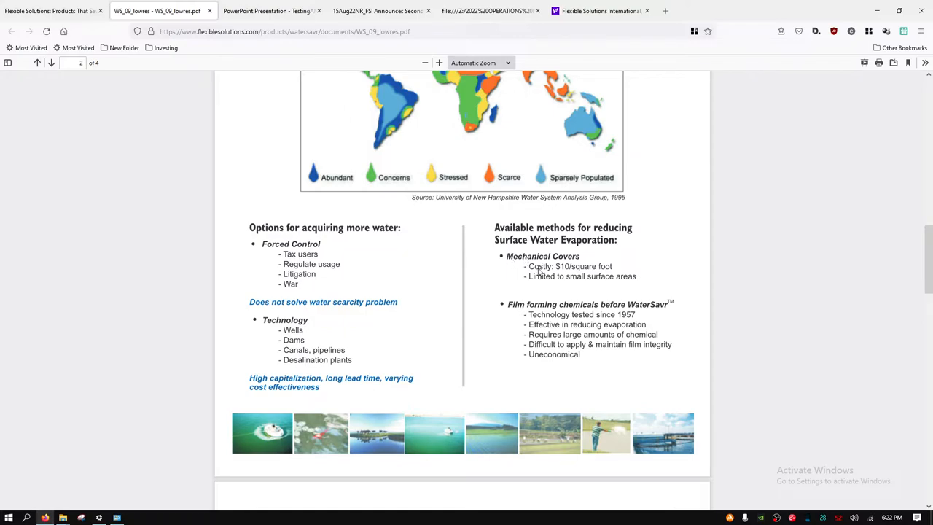
mouse_move(586, 359)
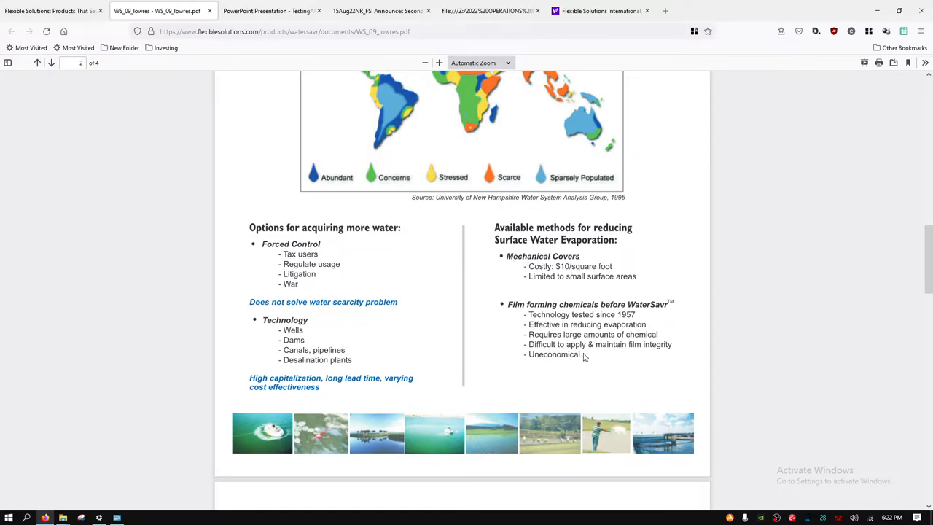
scroll(down, 3)
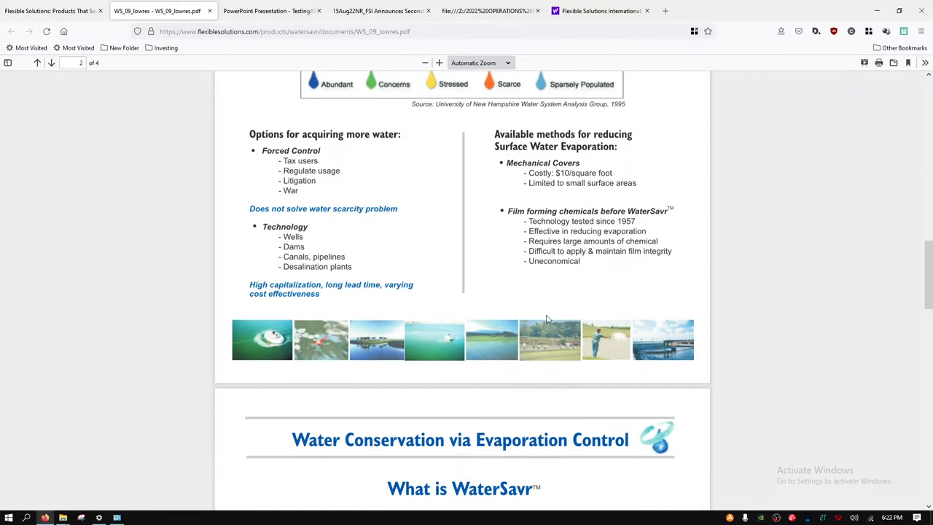
scroll(down, 3)
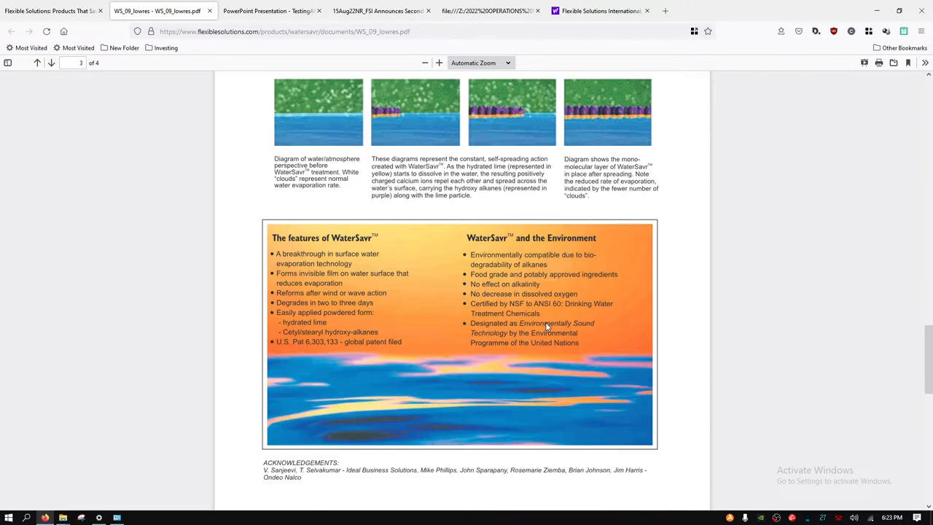
scroll(down, 3)
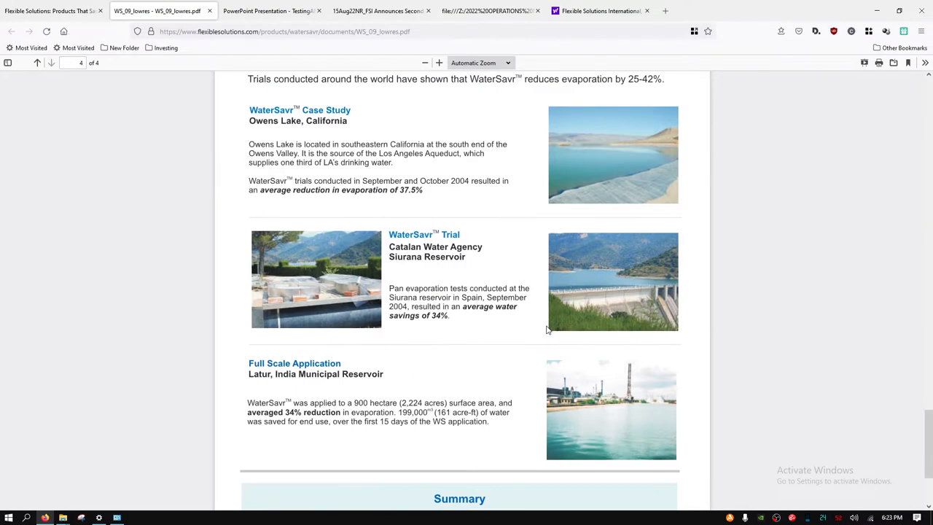
mouse_move(286, 190)
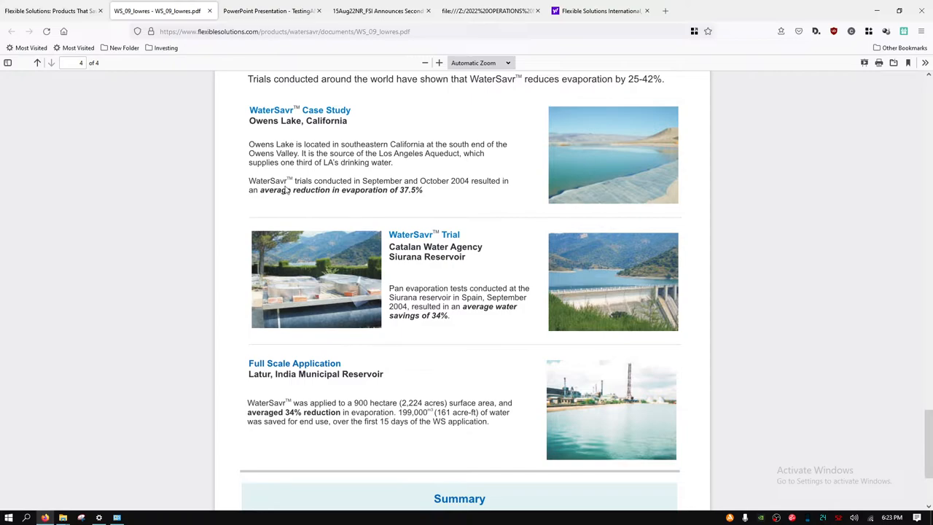
mouse_move(423, 194)
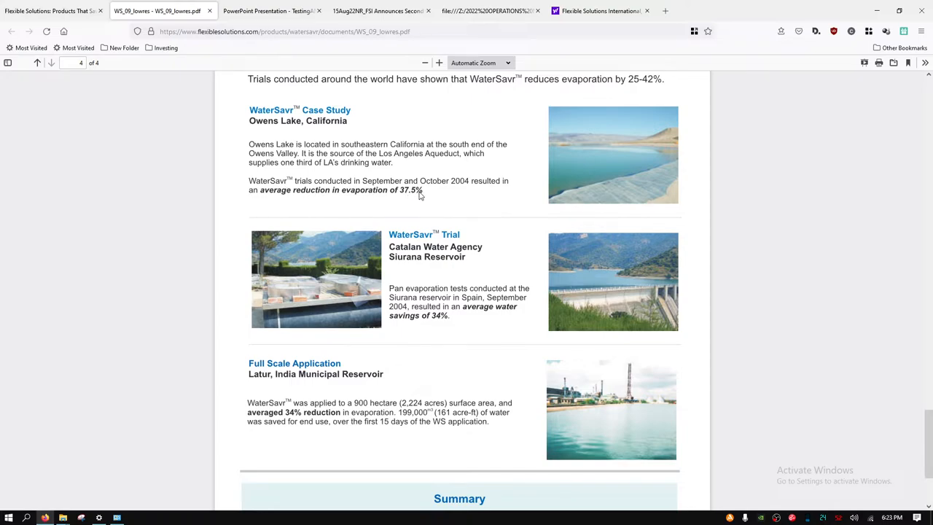
mouse_move(469, 265)
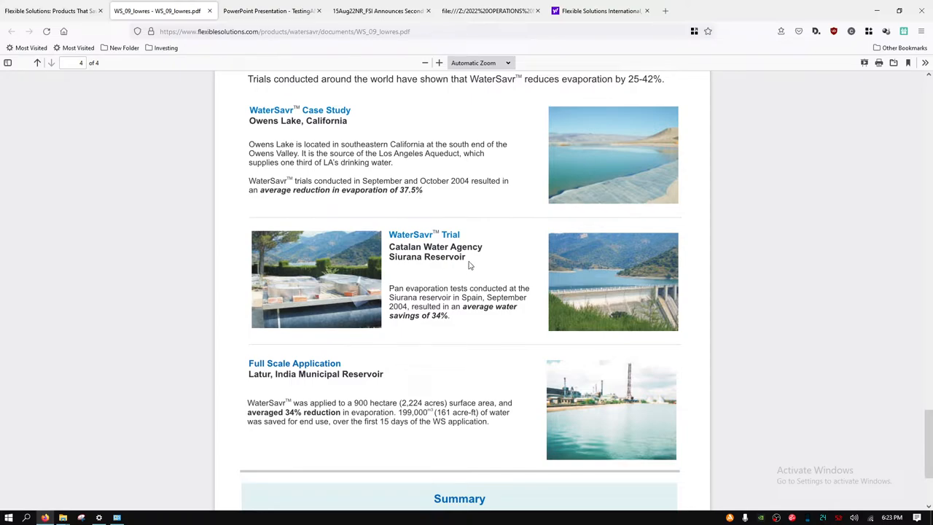
Read the brochure Summary before moving to the monolayer evaporative suppressant study poster.
scroll(down, 3)
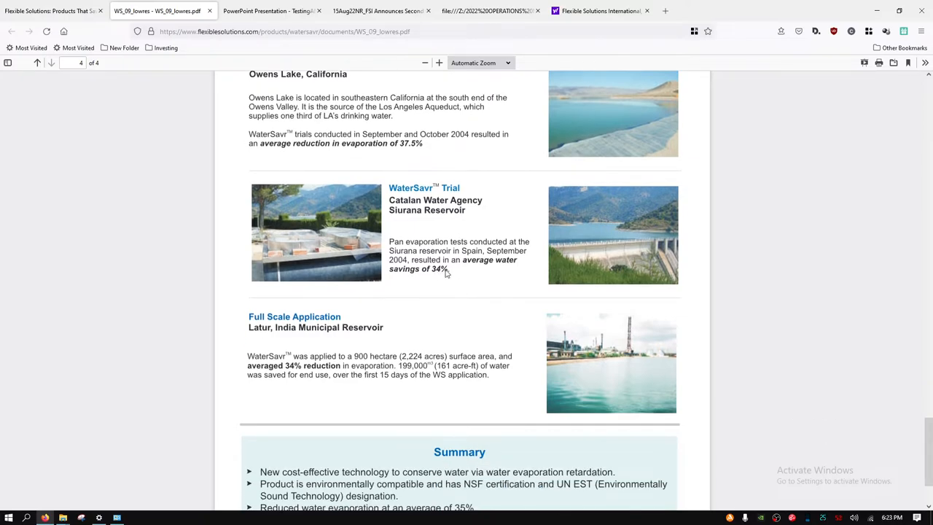
scroll(down, 3)
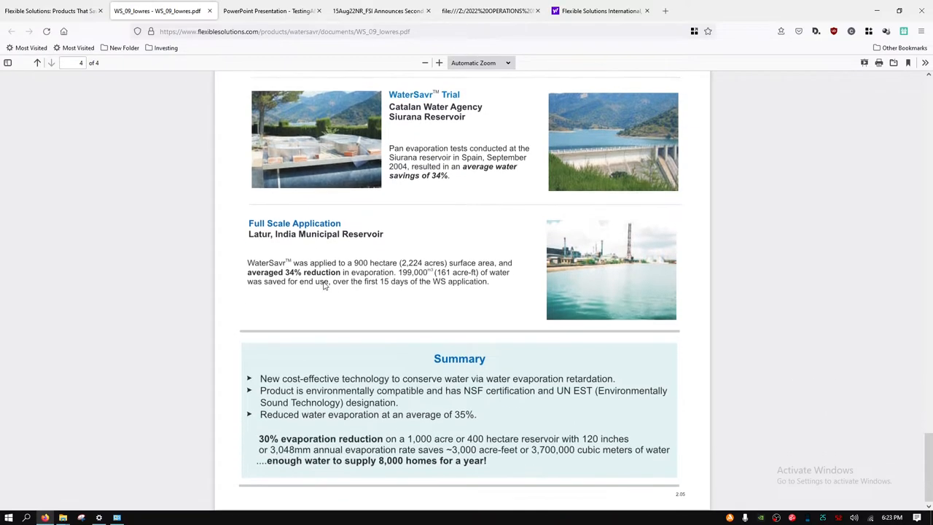
scroll(down, 3)
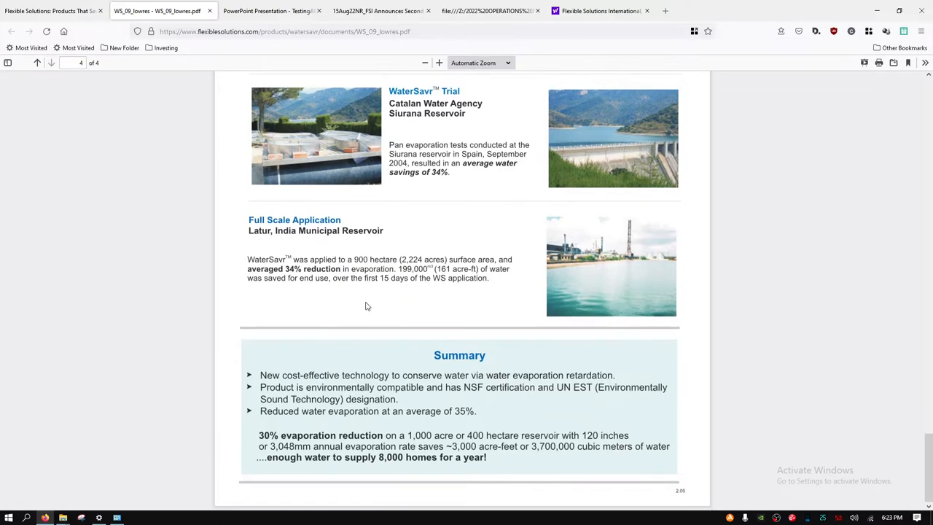
mouse_move(434, 397)
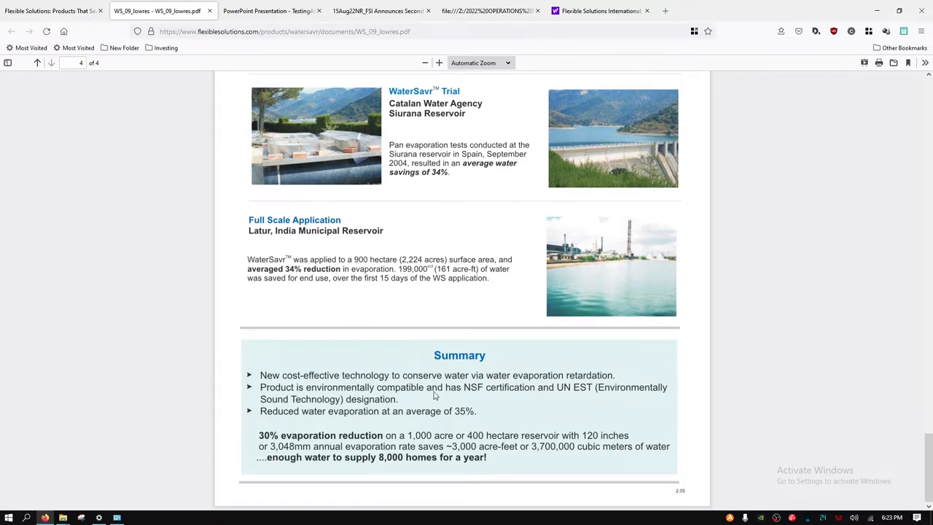
mouse_move(464, 411)
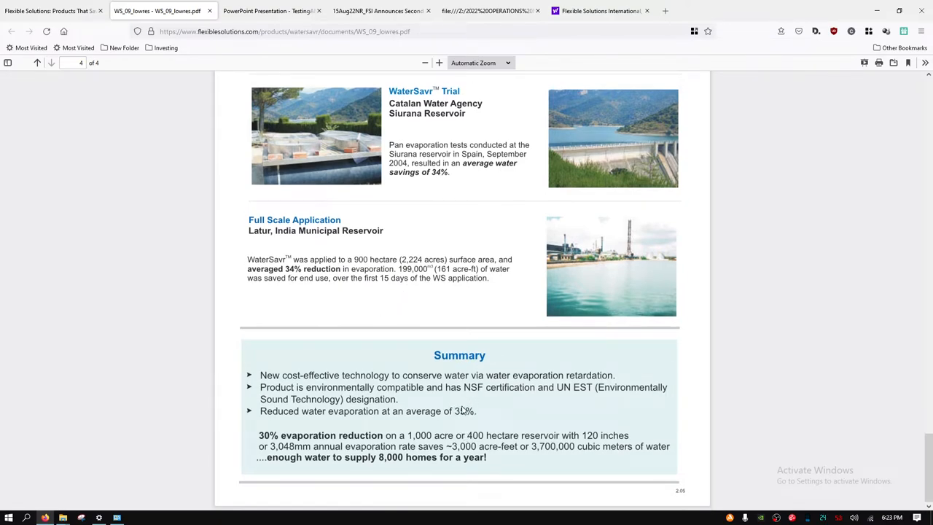
scroll(up, 3)
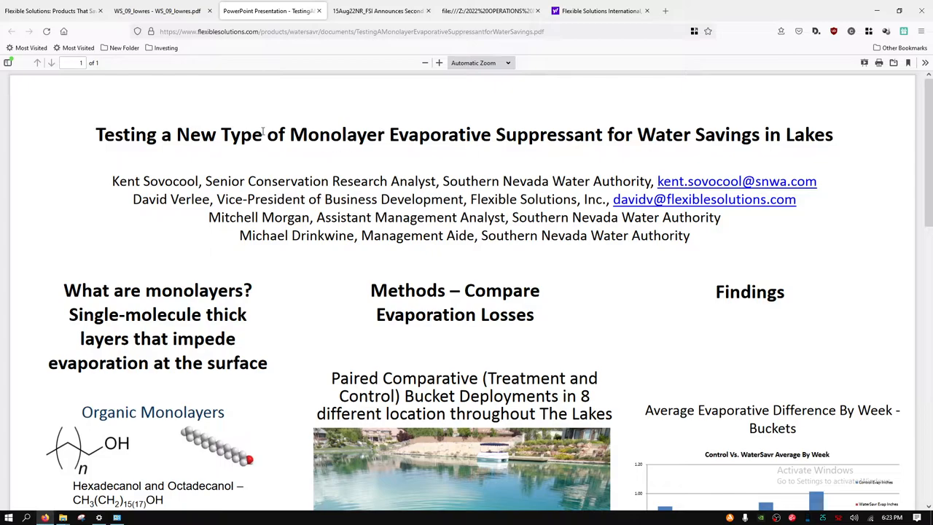
mouse_move(312, 142)
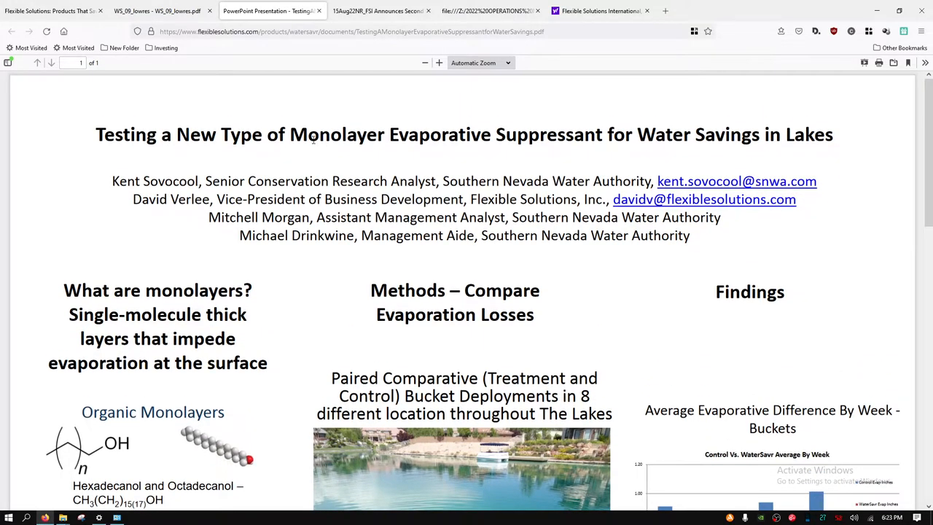
mouse_move(481, 137)
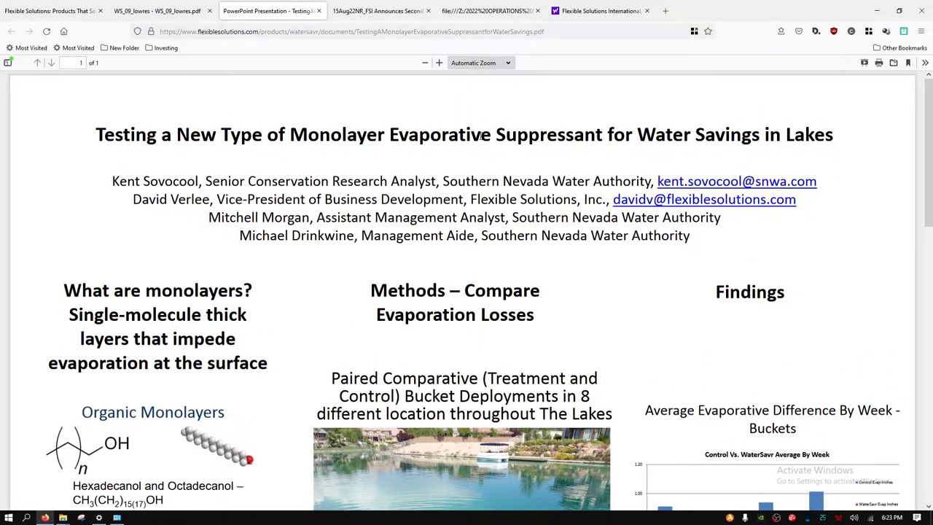
mouse_move(788, 141)
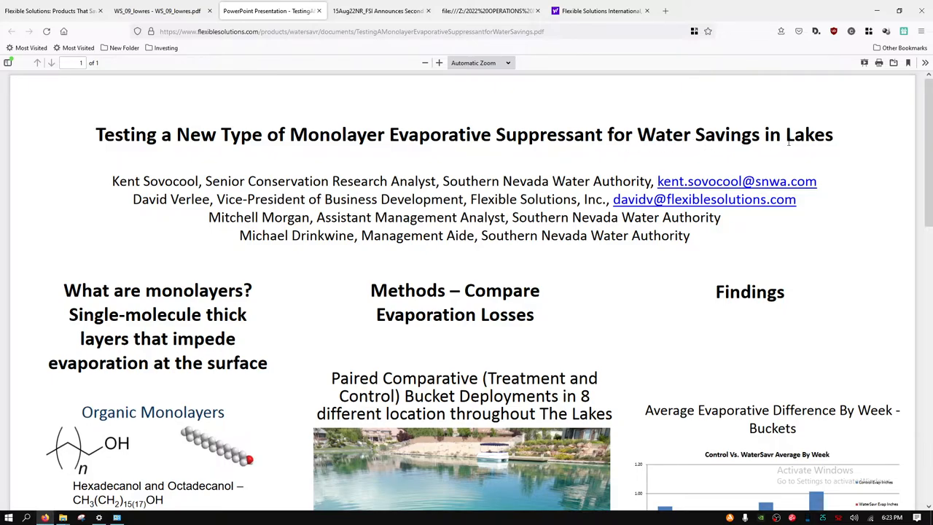
scroll(down, 3)
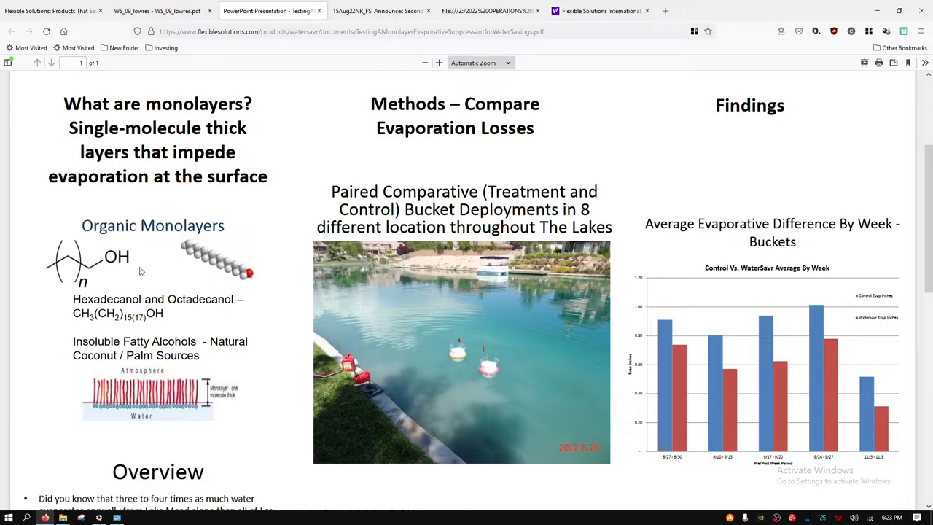
scroll(down, 3)
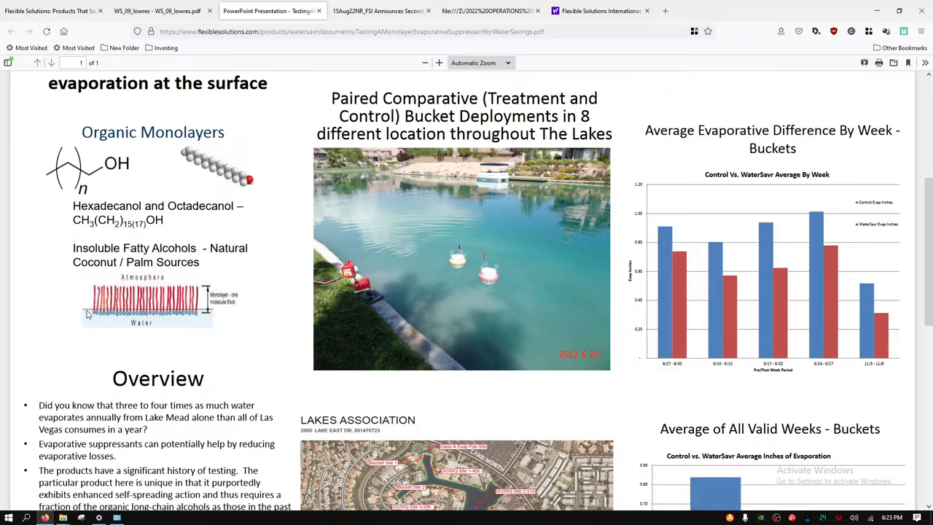
mouse_move(184, 285)
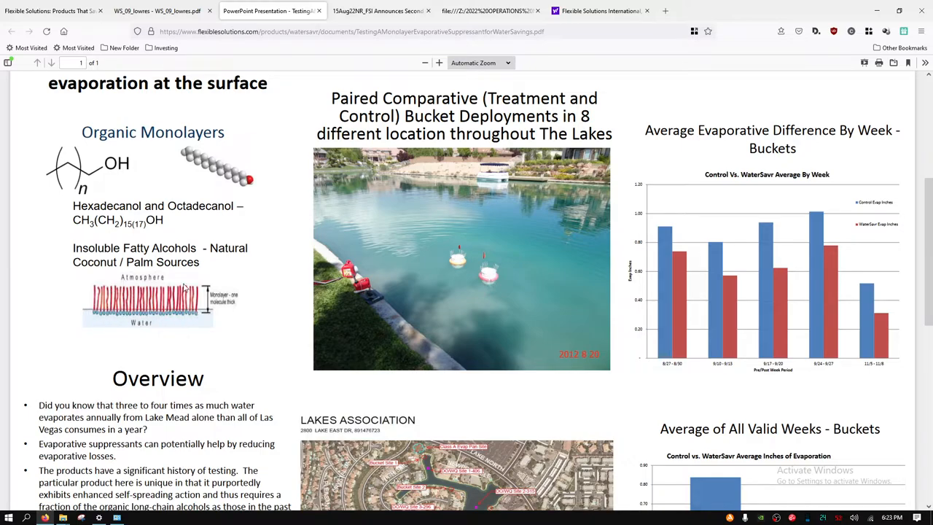
mouse_move(178, 313)
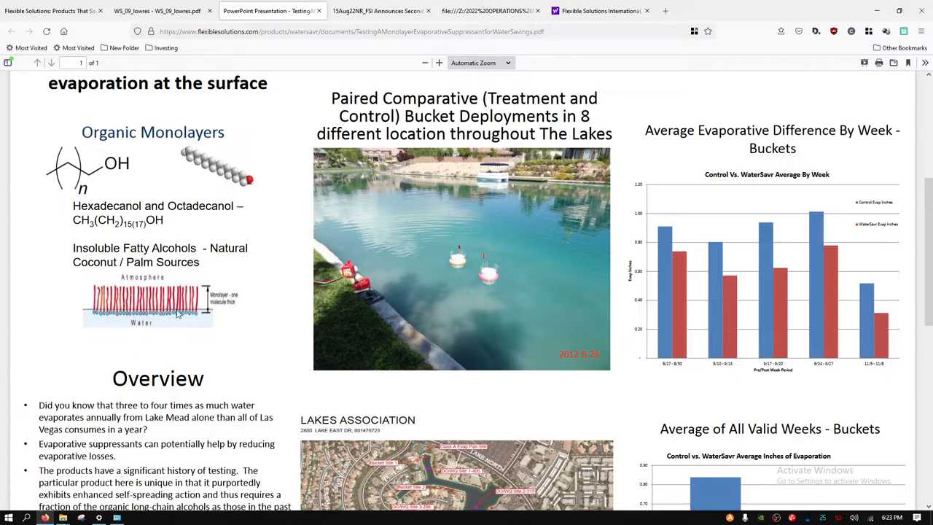
mouse_move(93, 313)
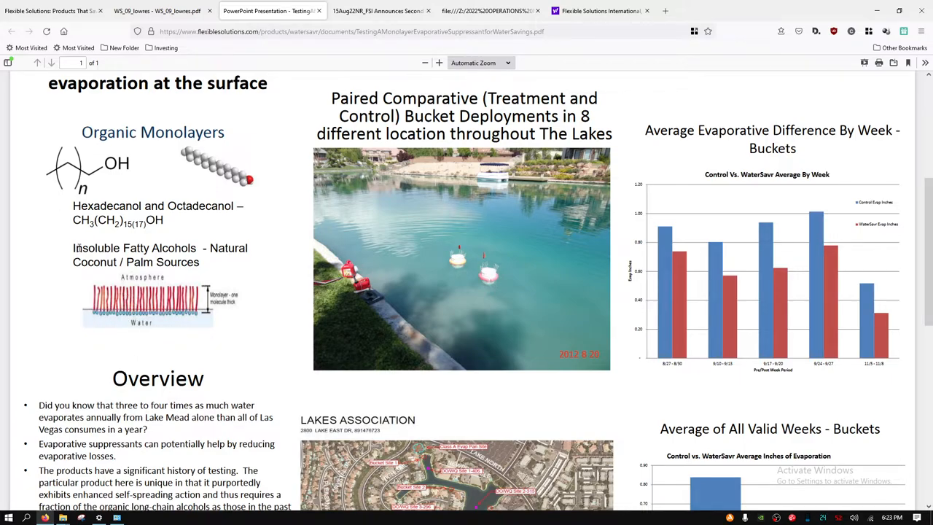
double_click(96, 248)
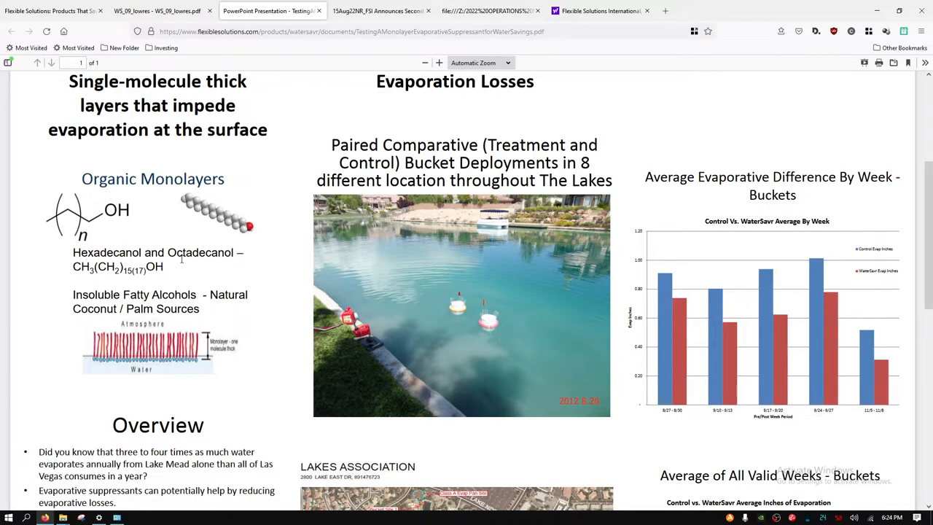
scroll(down, 3)
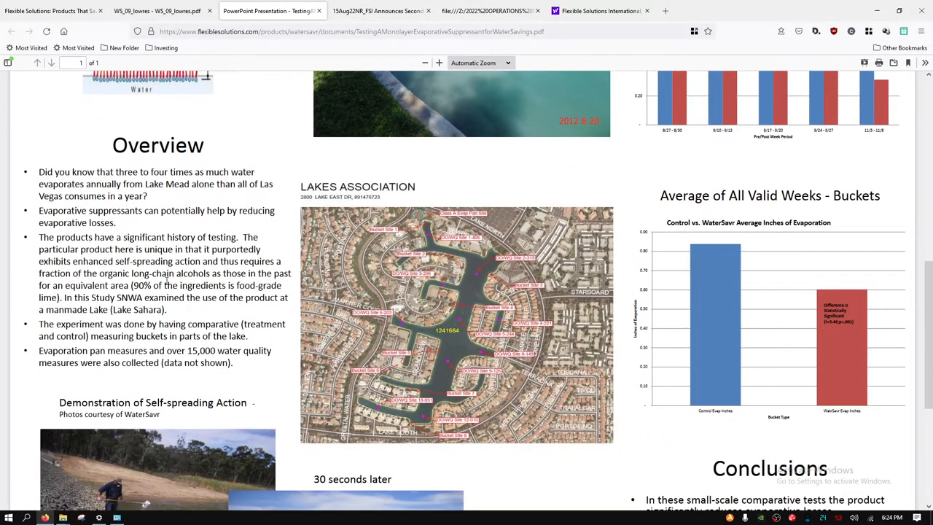
scroll(down, 3)
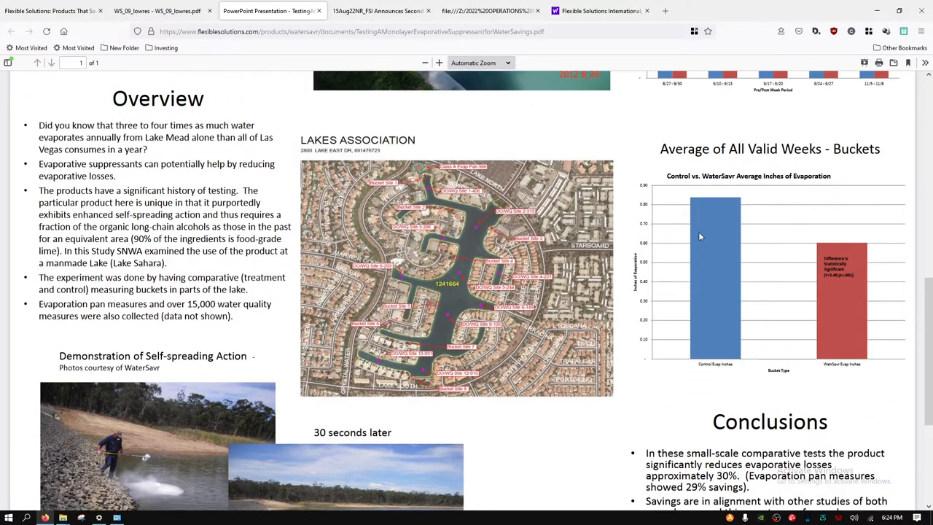
mouse_move(722, 243)
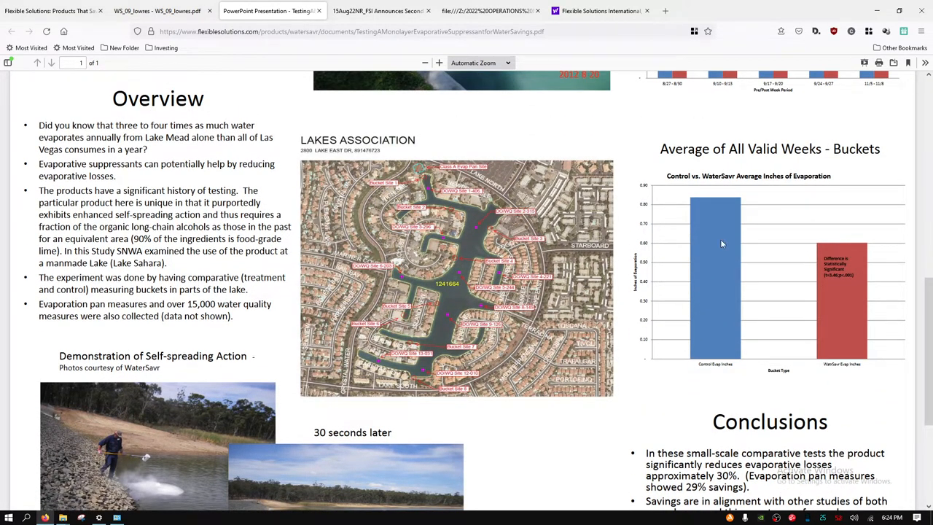
mouse_move(708, 224)
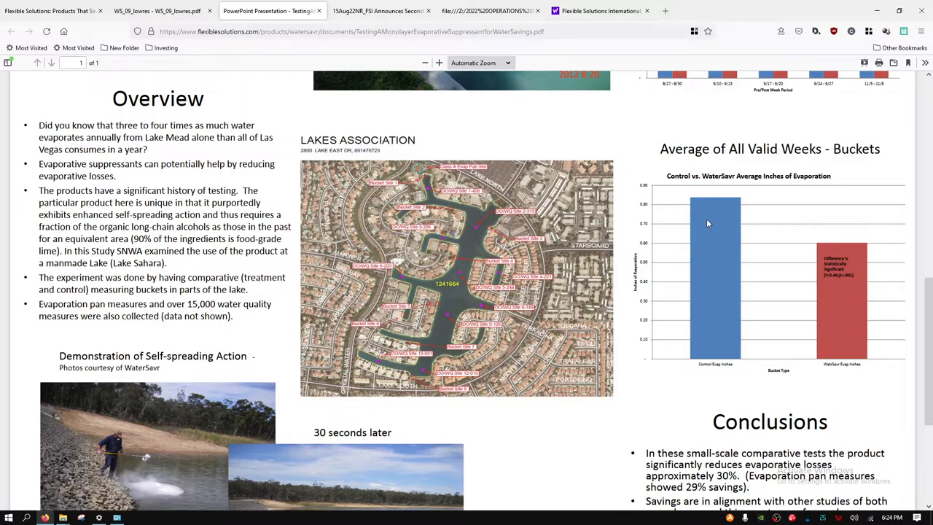
mouse_move(704, 247)
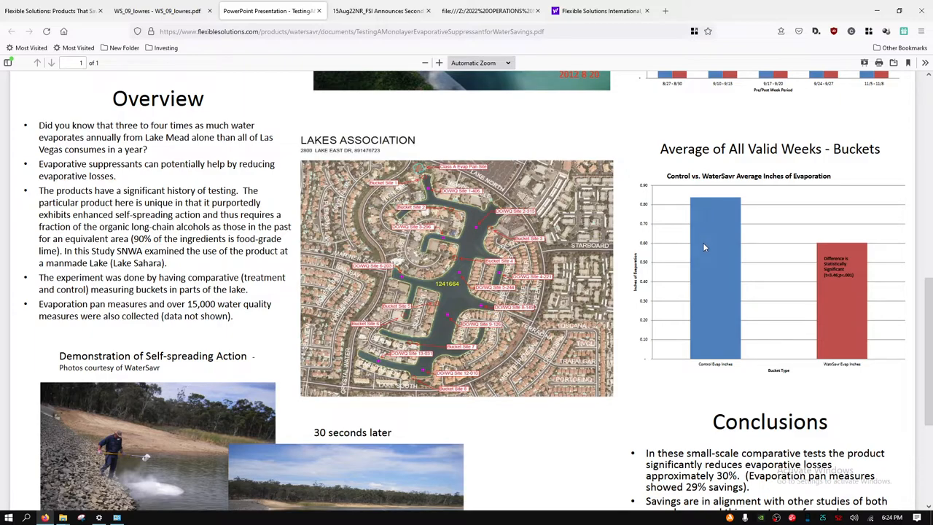
mouse_move(837, 248)
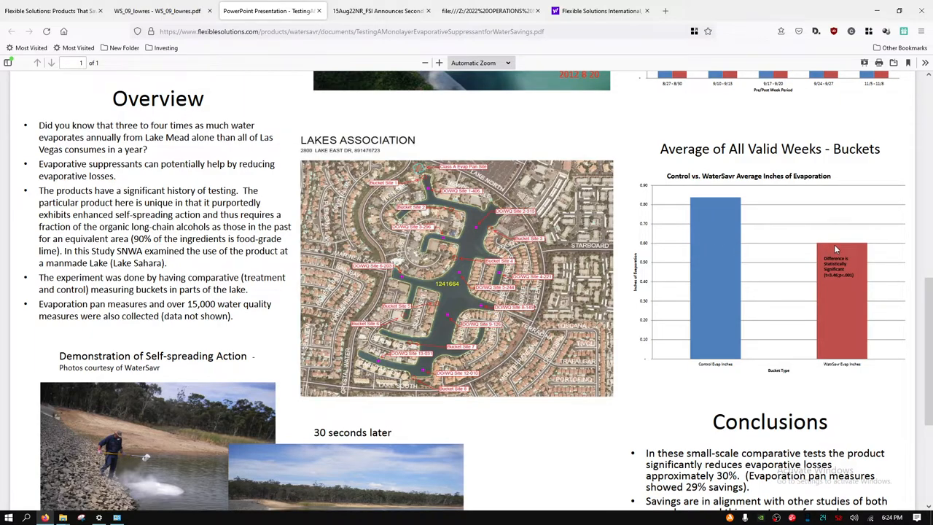
mouse_move(785, 238)
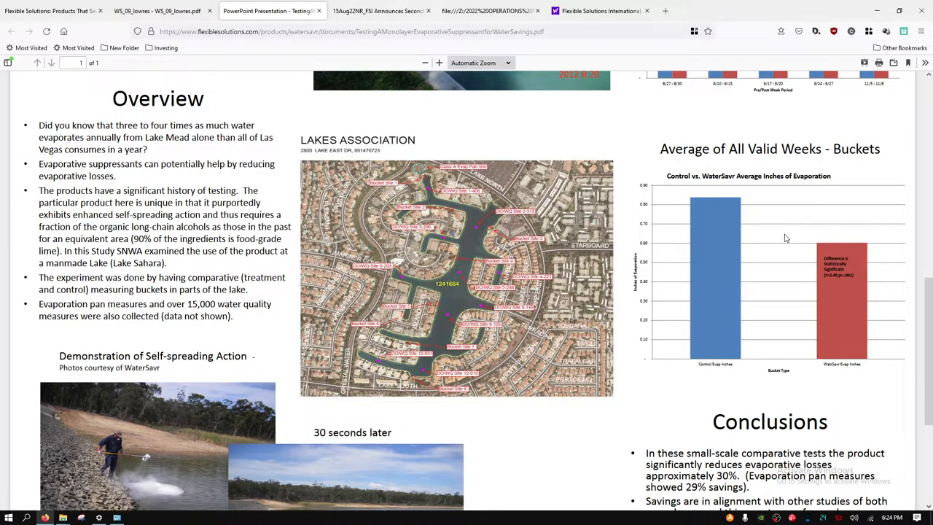
scroll(down, 3)
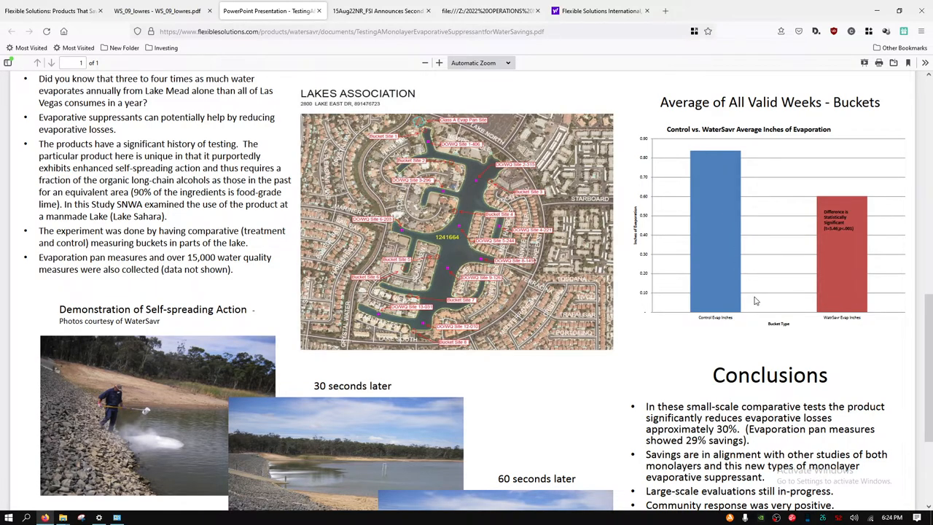
scroll(down, 3)
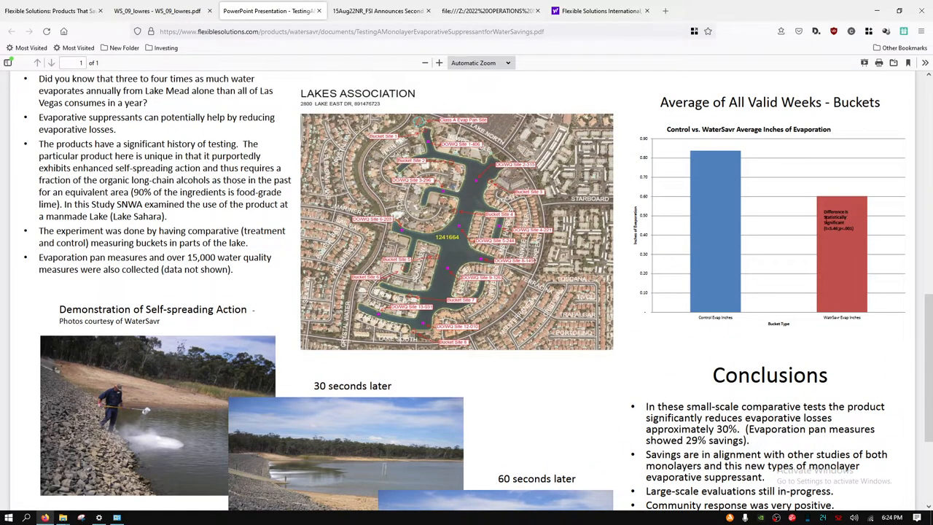
scroll(down, 3)
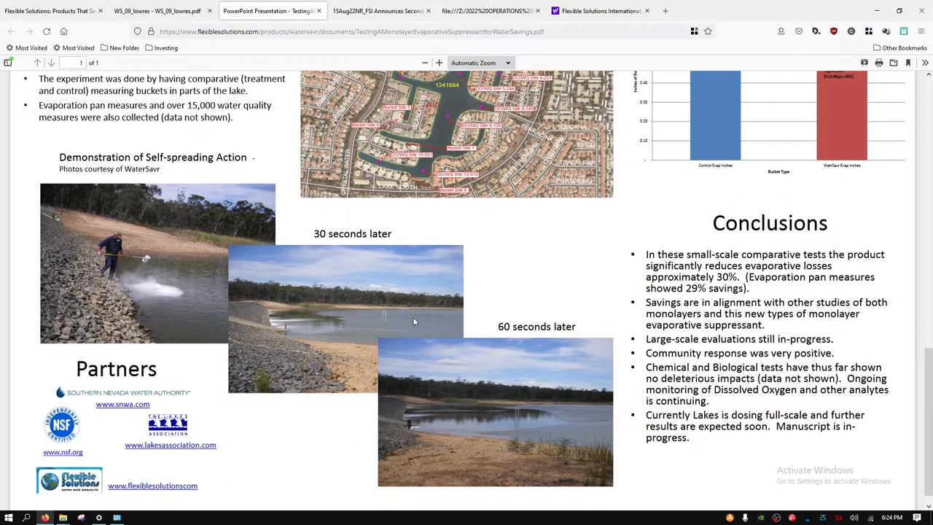
scroll(down, 3)
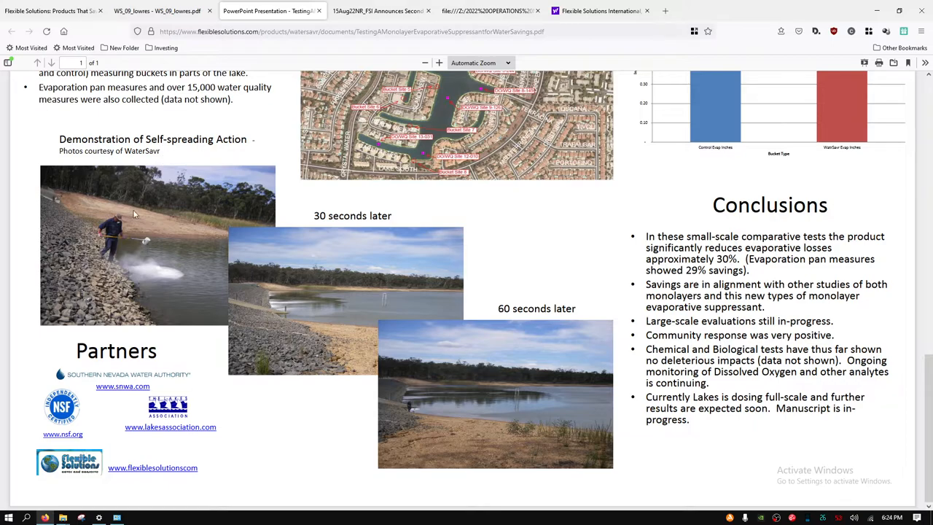
mouse_move(166, 283)
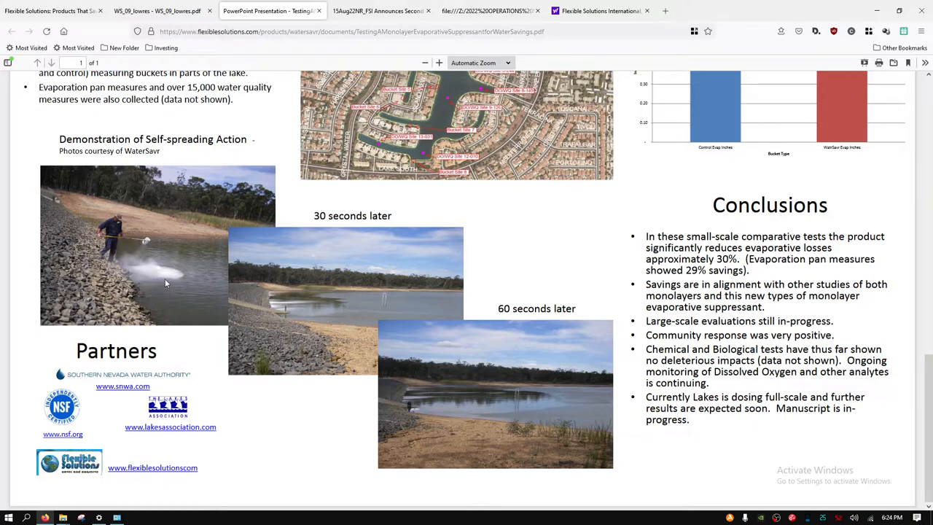
mouse_move(358, 272)
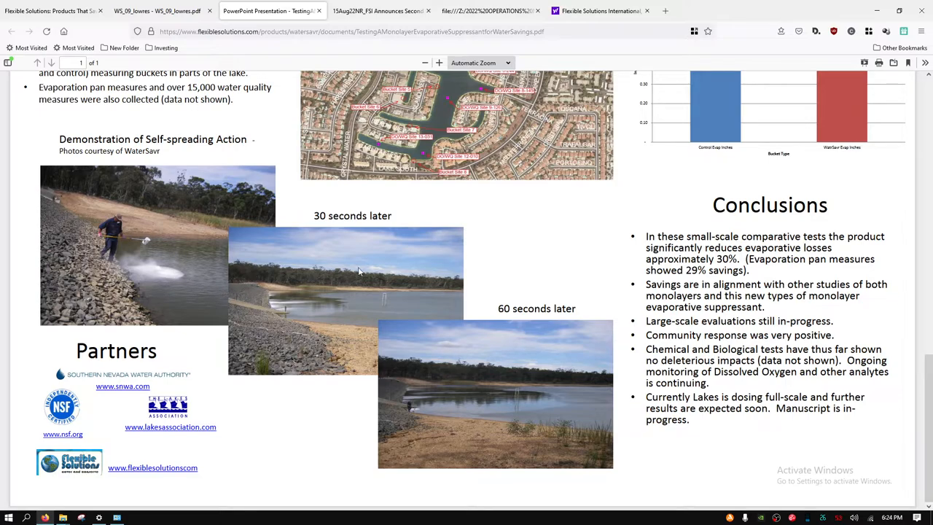
mouse_move(435, 300)
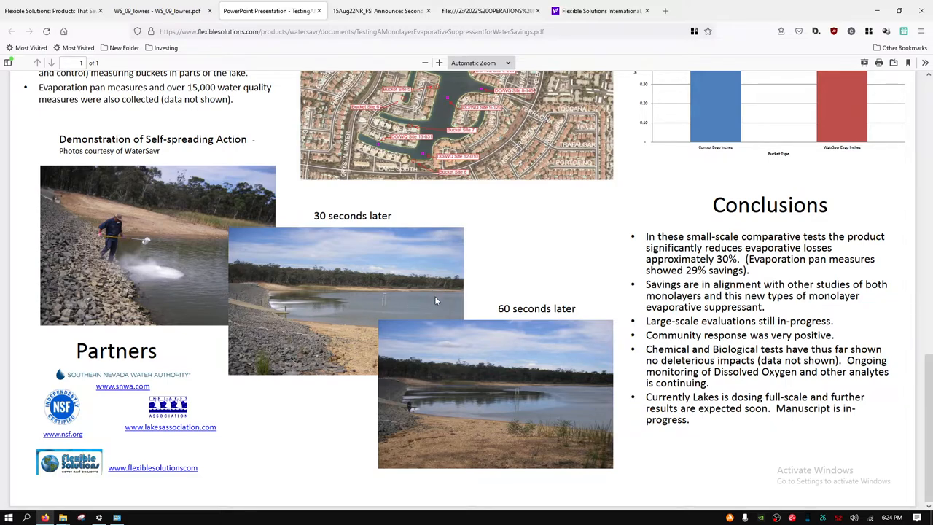
mouse_move(565, 405)
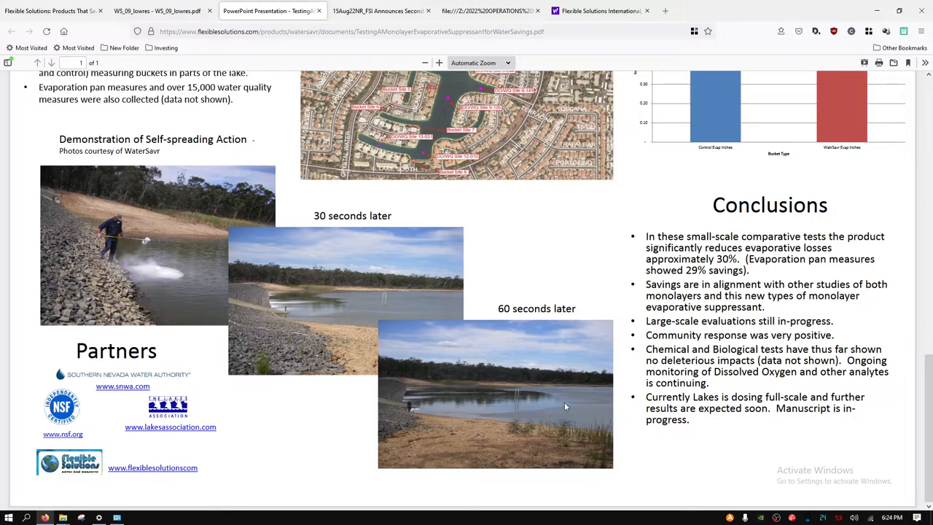
mouse_move(303, 292)
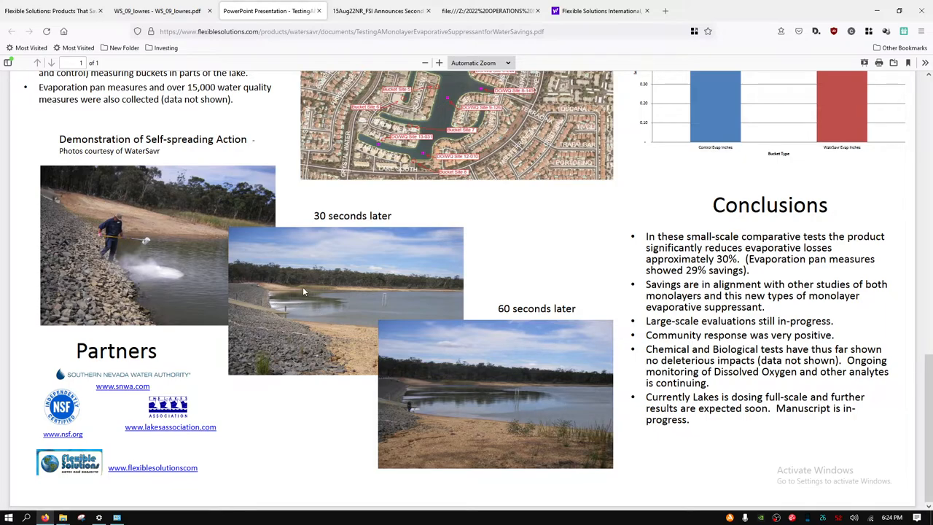
mouse_move(498, 393)
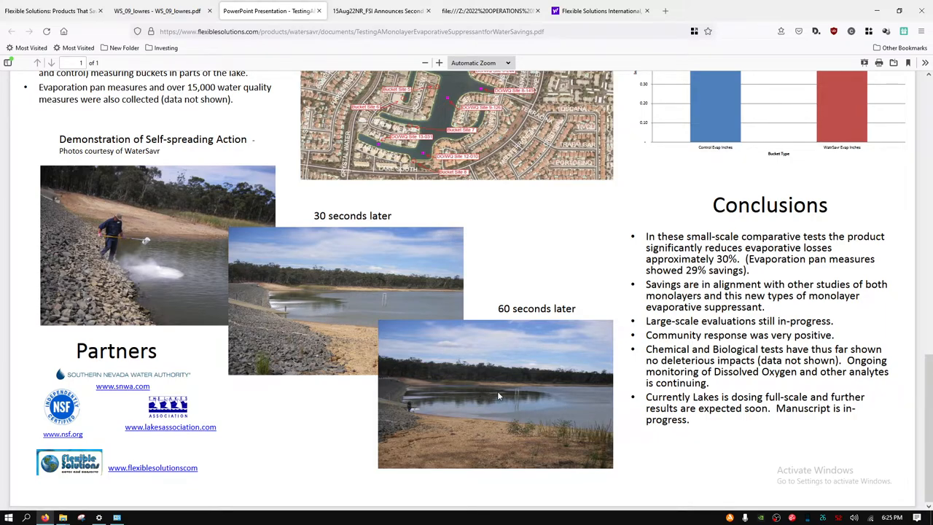
mouse_move(544, 414)
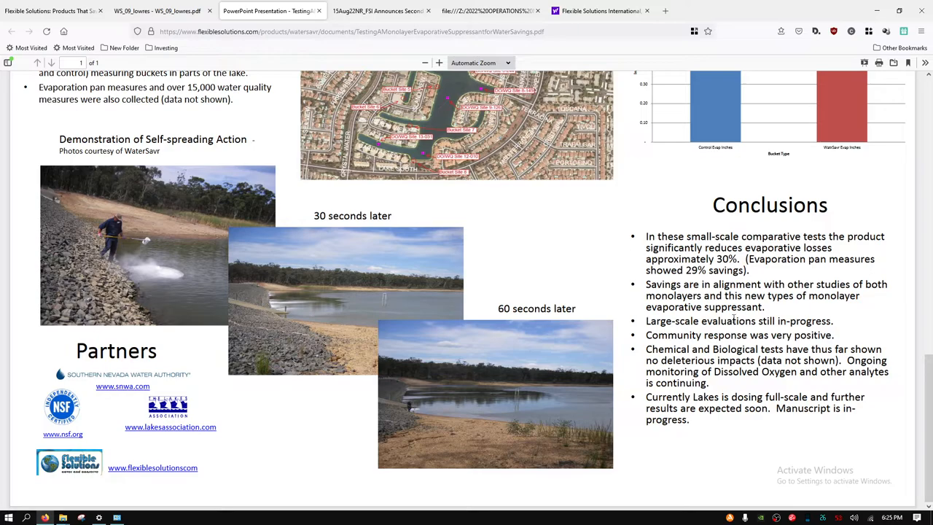
double_click(723, 260)
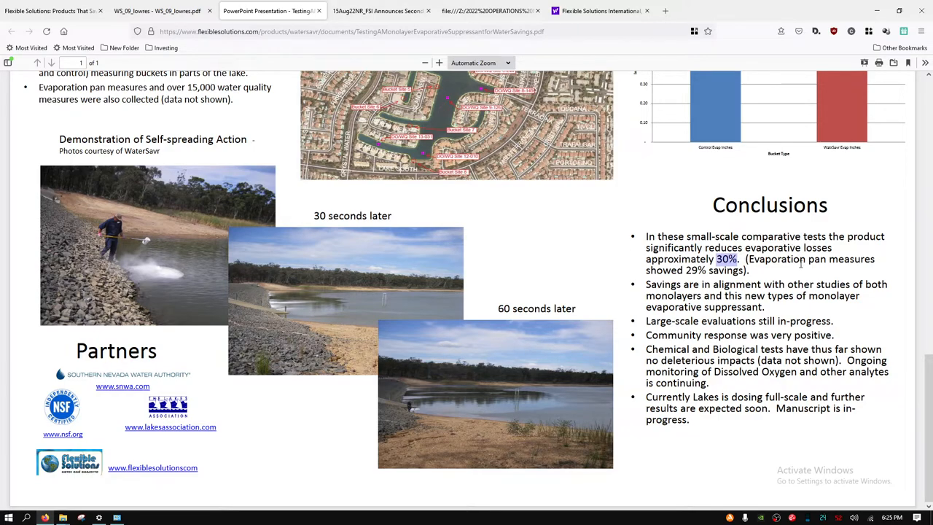
mouse_move(842, 260)
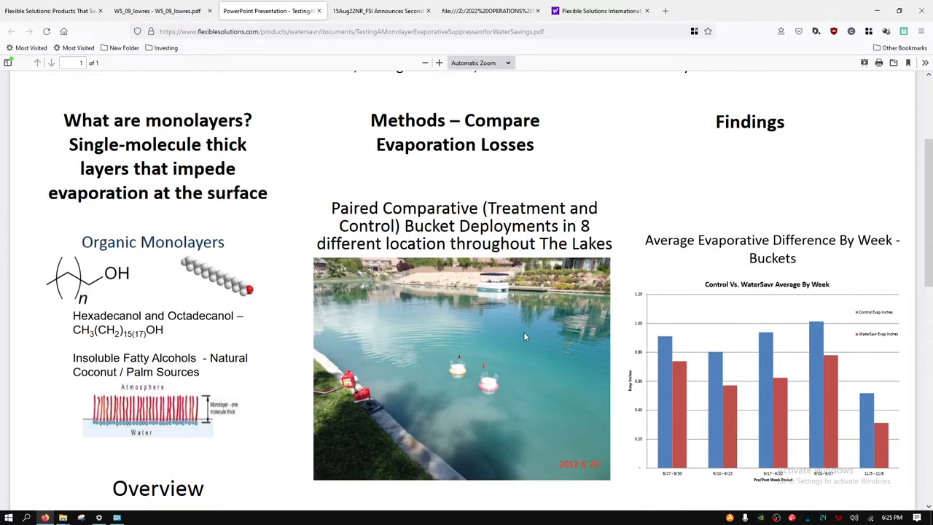
Glance at the 10-Q balance sheet, then show the FSI Second Quarter 2022 results news release.
click(379, 13)
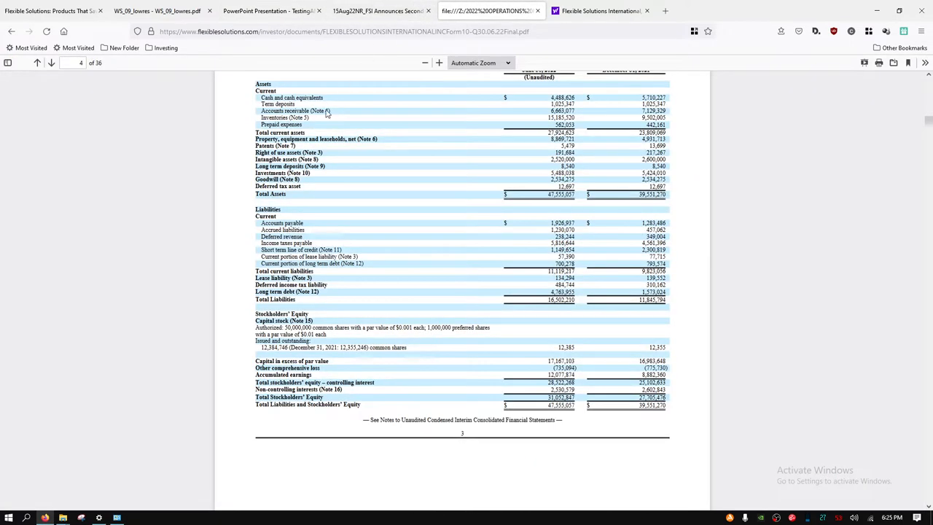
click(380, 10)
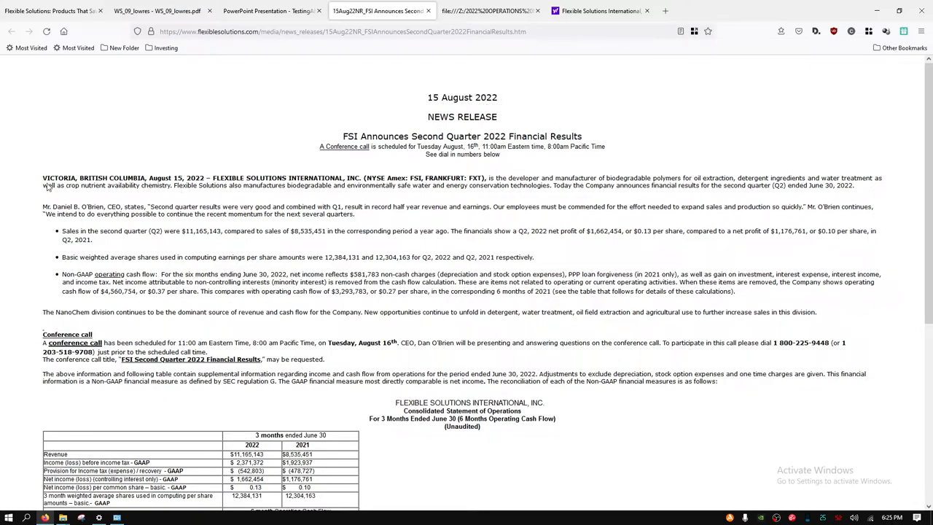
mouse_move(183, 230)
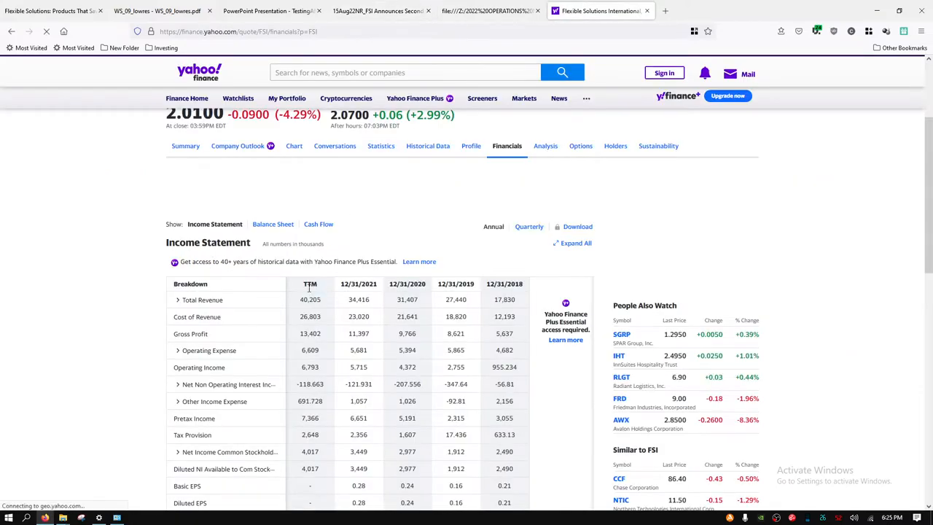
Finish reviewing FSI's statistics on Yahoo Finance and return to the Q2 2022 news release.
scroll(up, 3)
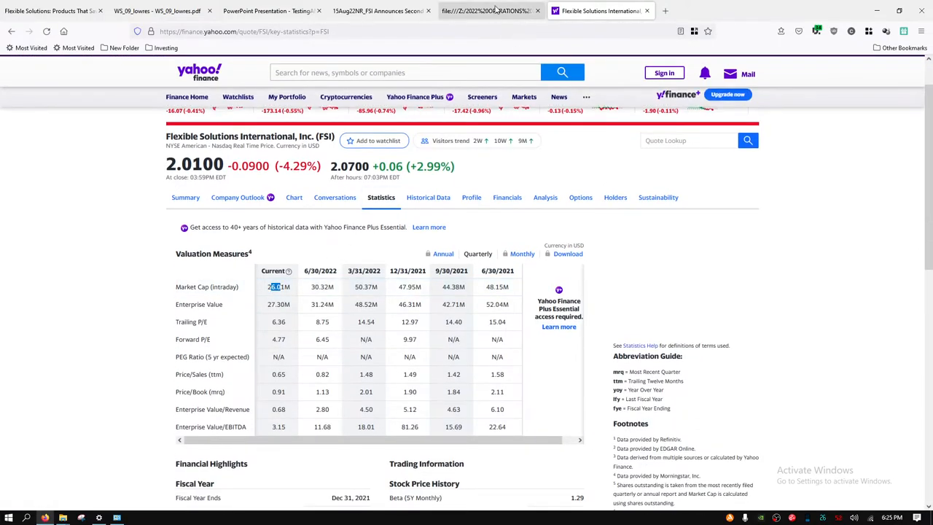
click(371, 10)
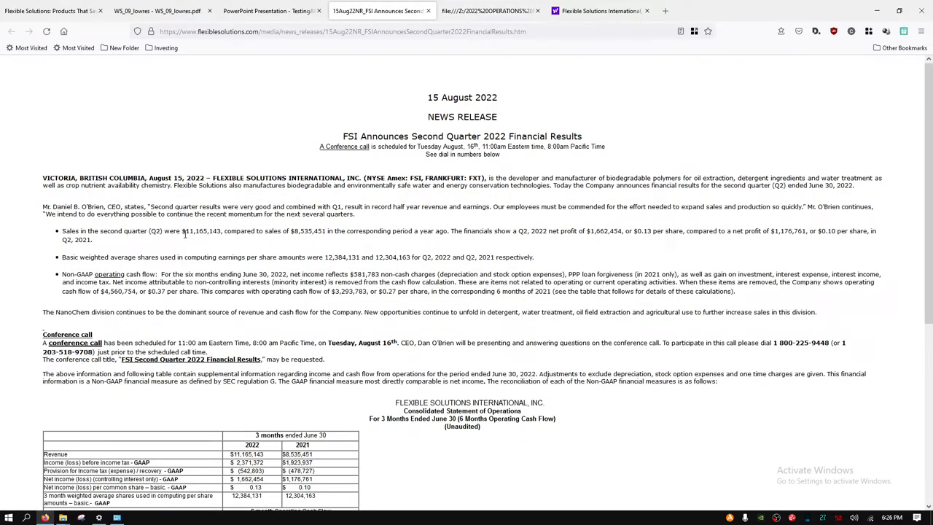
mouse_move(163, 245)
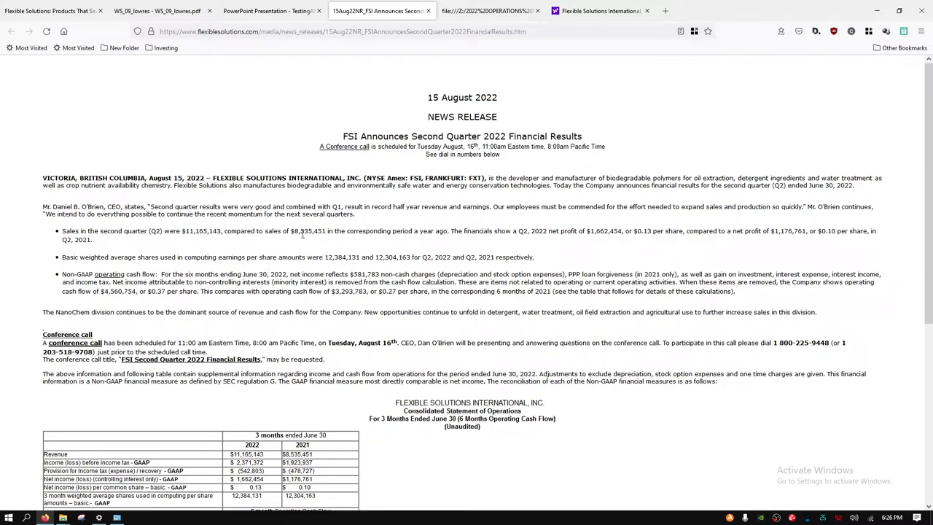
mouse_move(432, 235)
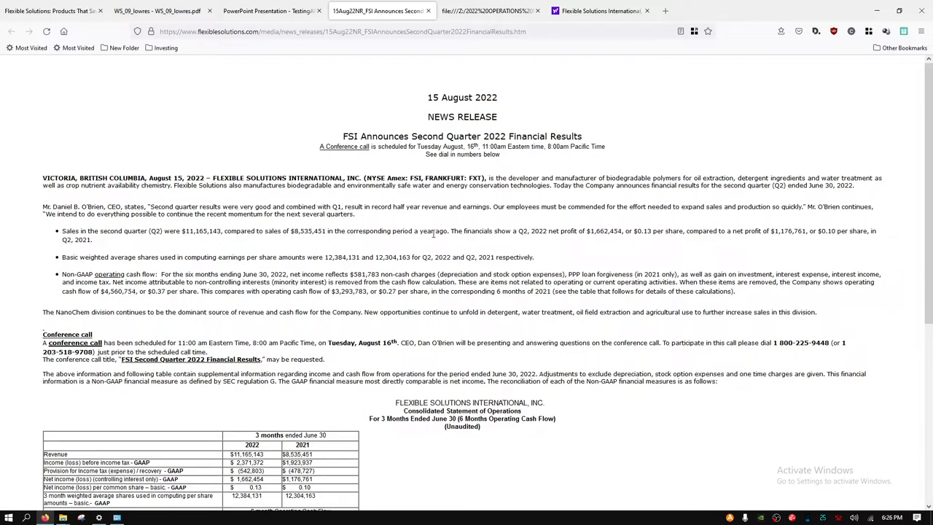
mouse_move(309, 193)
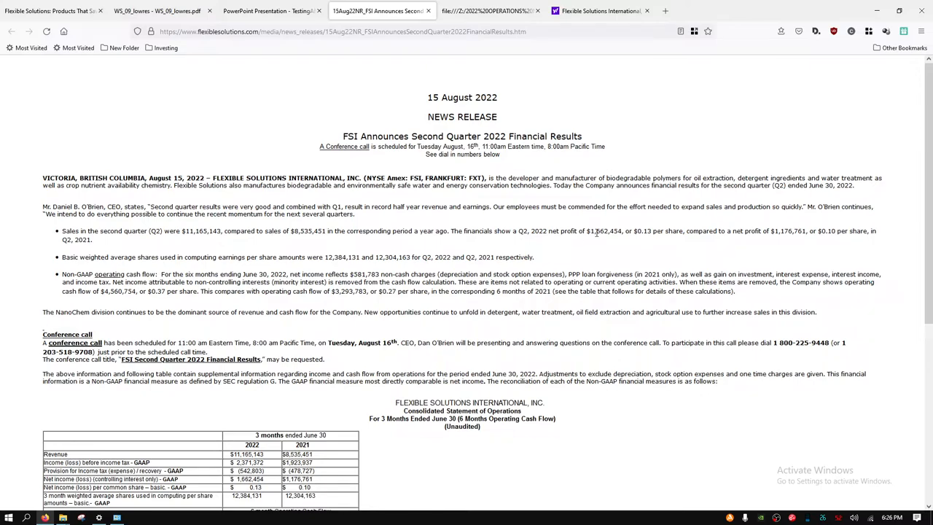
mouse_move(609, 232)
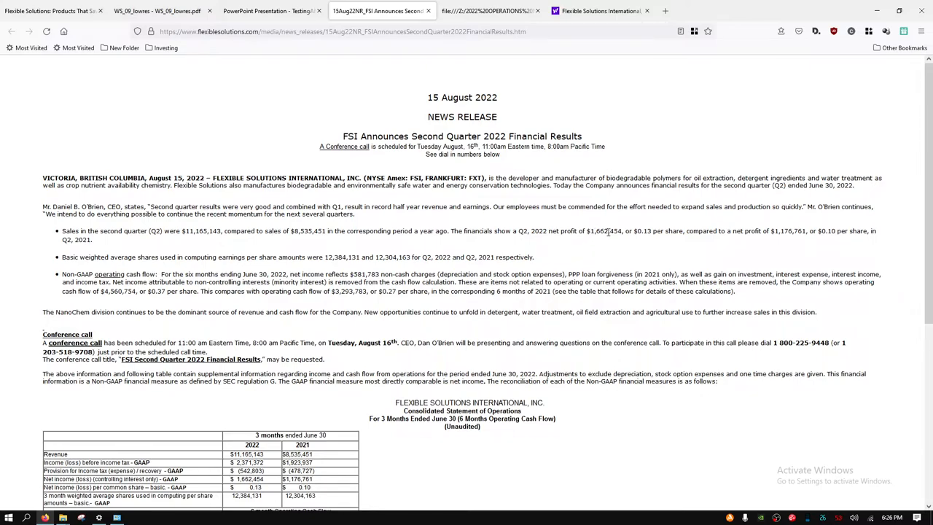
mouse_move(717, 251)
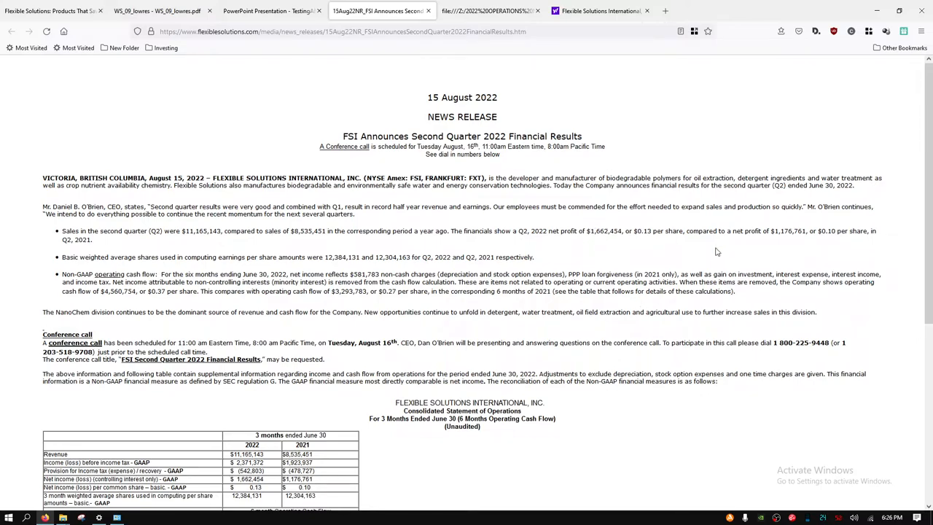
mouse_move(784, 245)
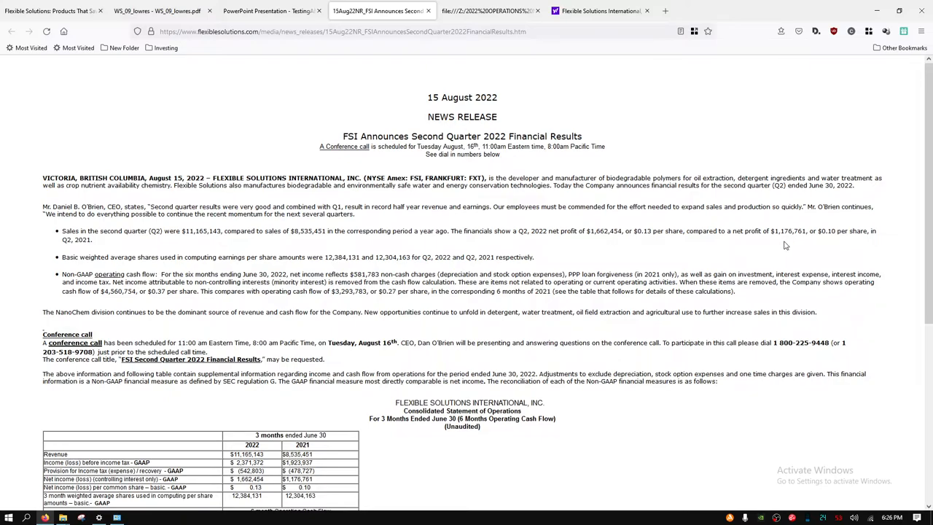
mouse_move(793, 227)
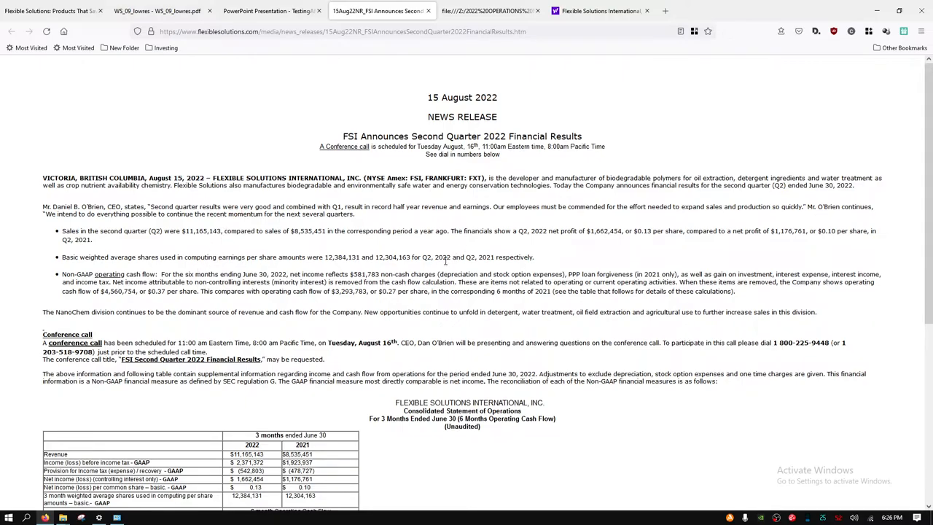
scroll(down, 3)
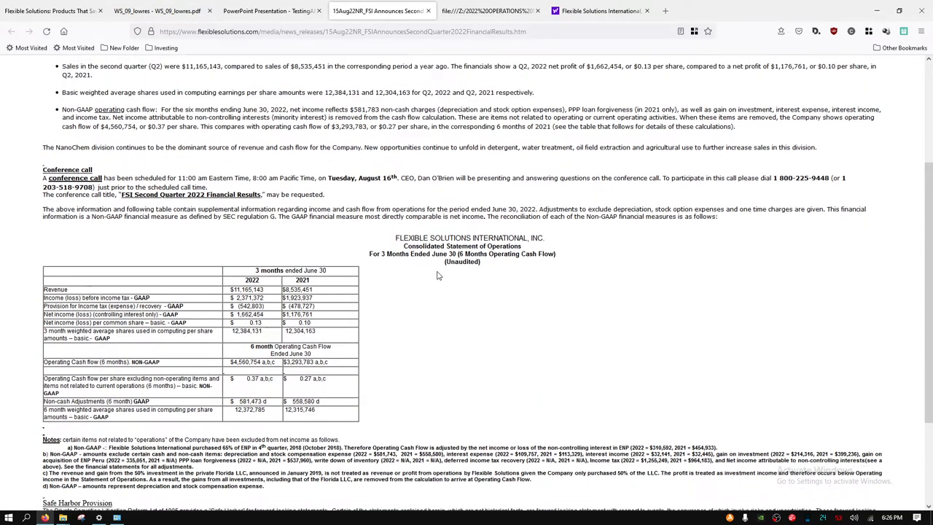
scroll(up, 3)
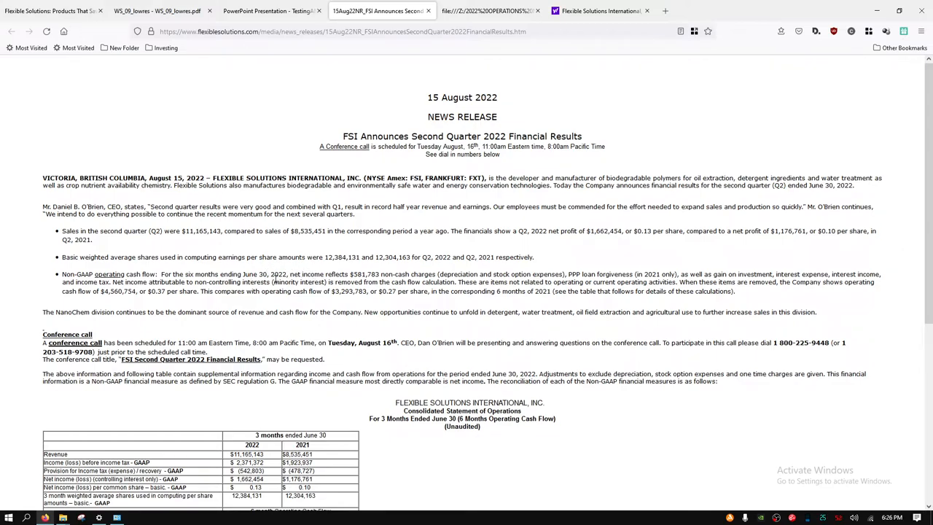
mouse_move(350, 269)
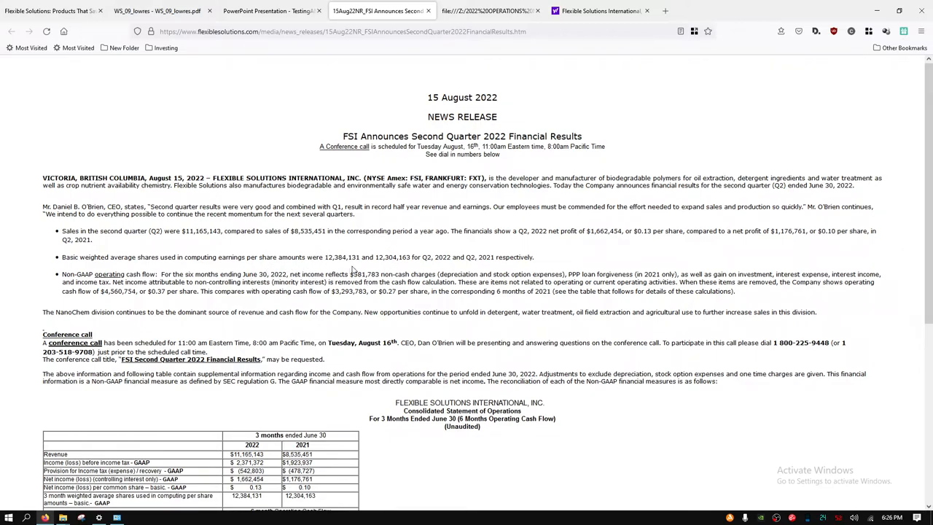
mouse_move(236, 256)
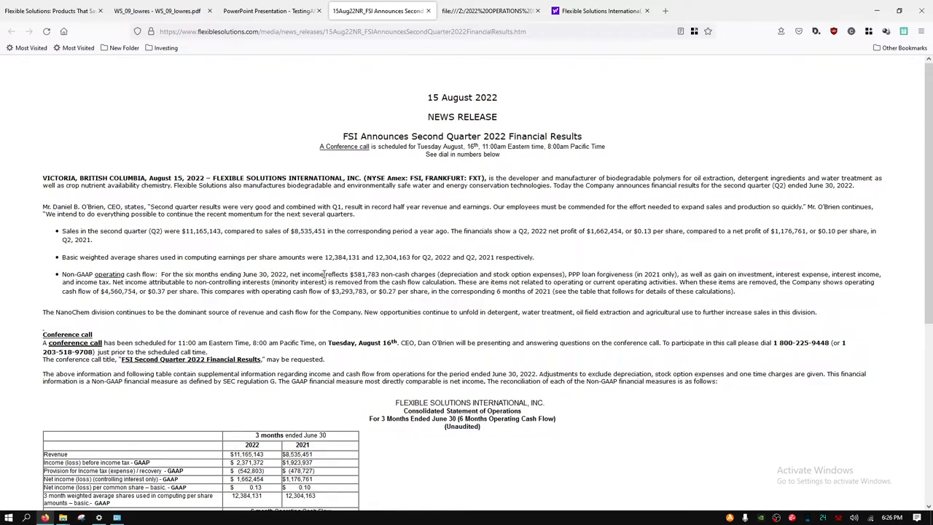
mouse_move(309, 251)
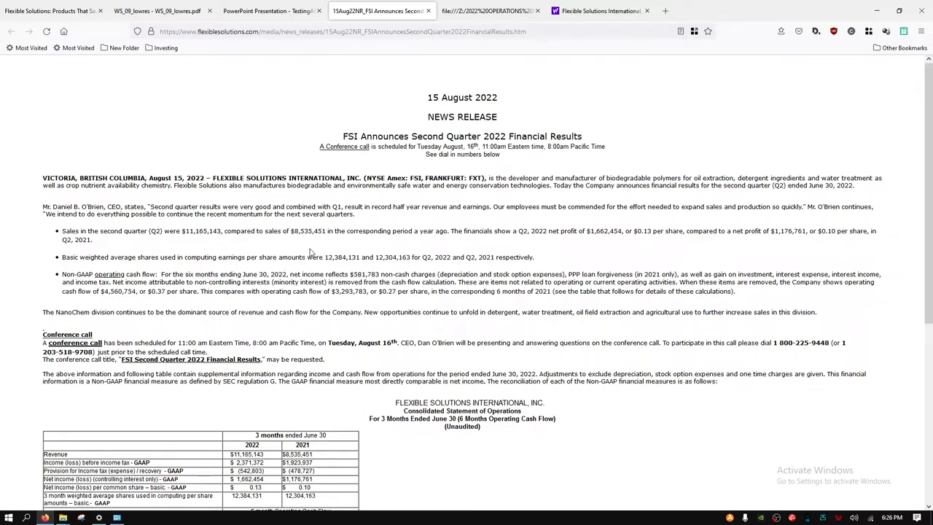
scroll(down, 3)
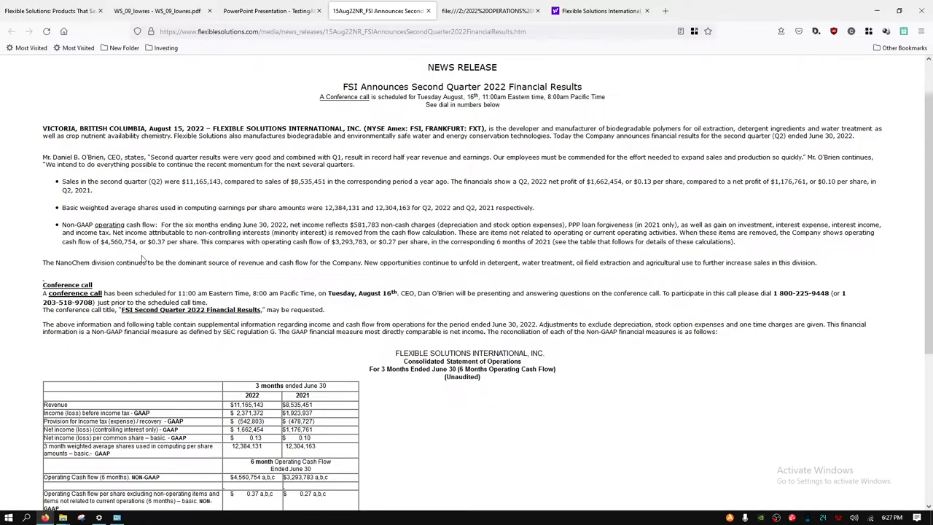
Review the statement of operations, highlighting the 2022 weighted average share count, then move to the 10-Q balance sheets.
scroll(down, 3)
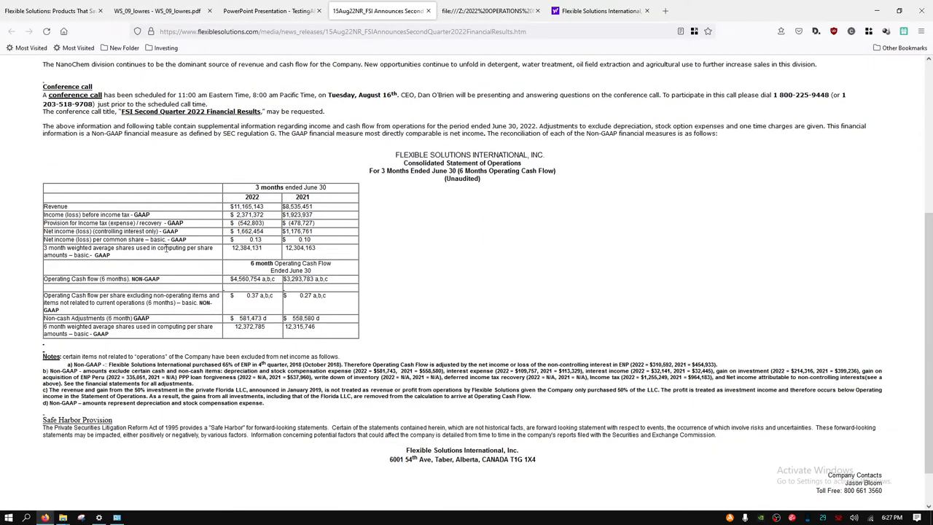
mouse_move(230, 258)
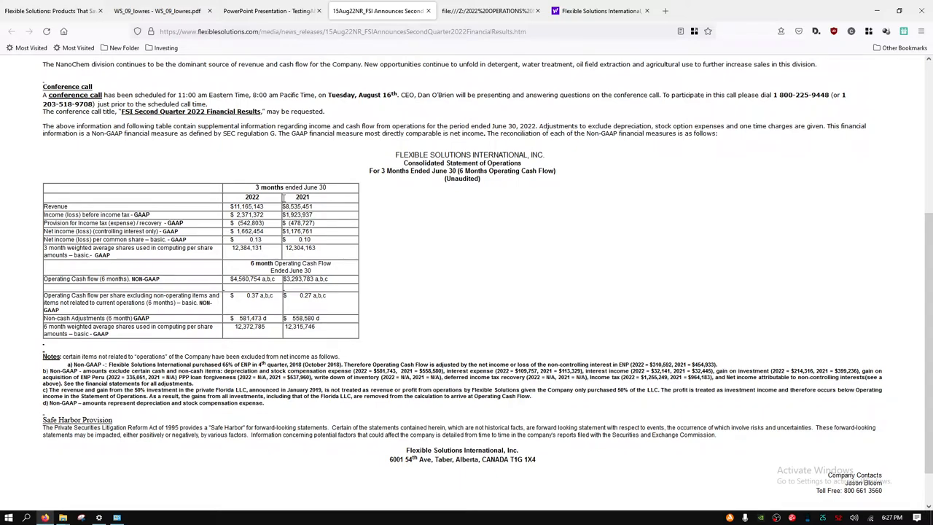
mouse_move(280, 227)
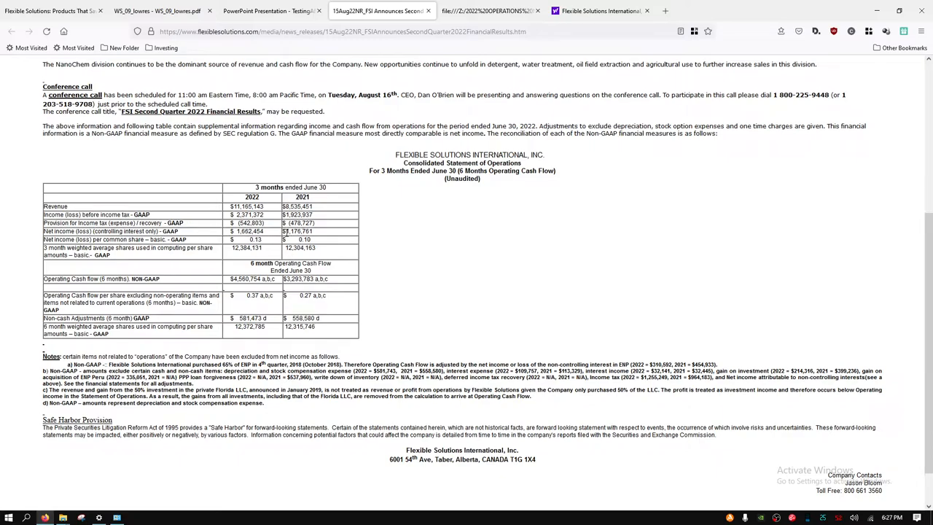
mouse_move(207, 259)
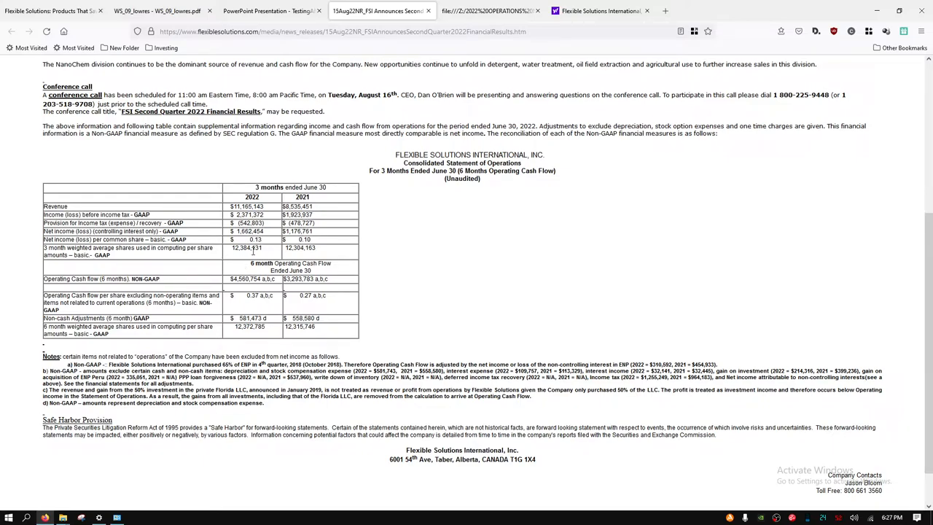
mouse_move(254, 256)
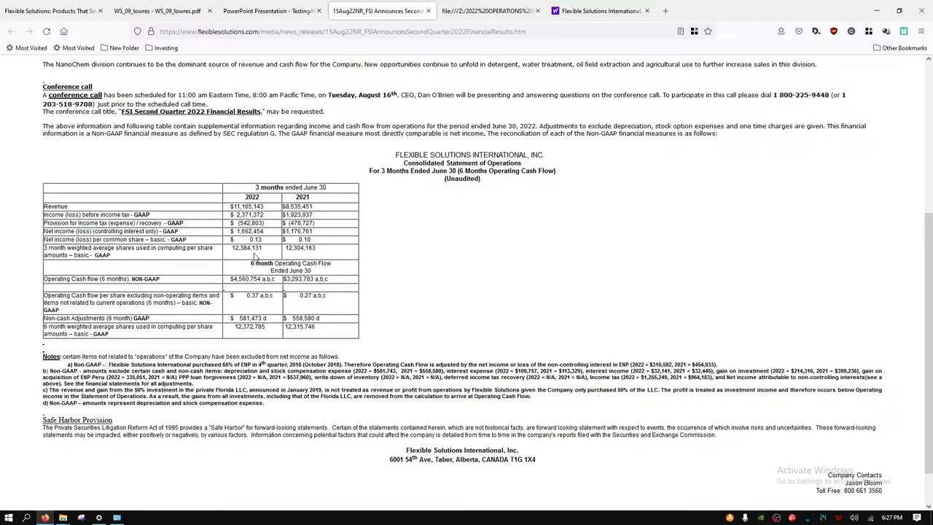
double_click(306, 248)
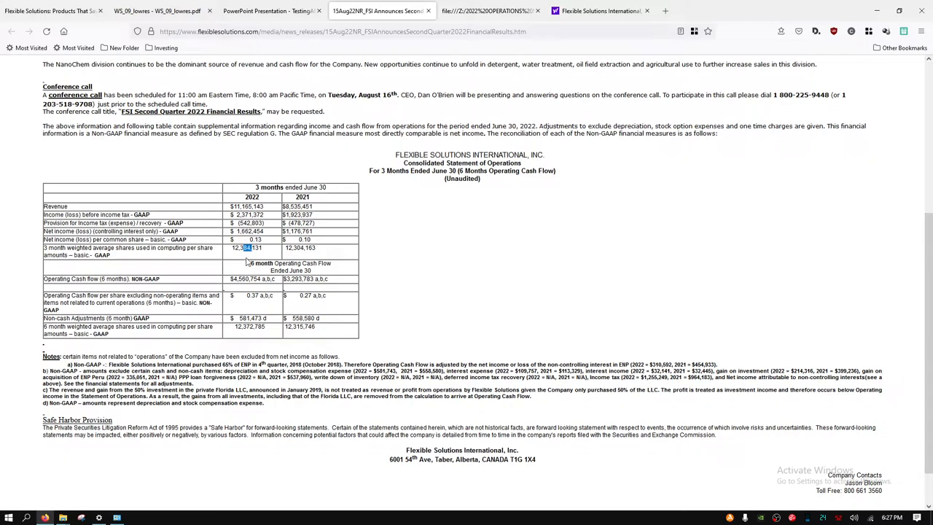
scroll(down, 3)
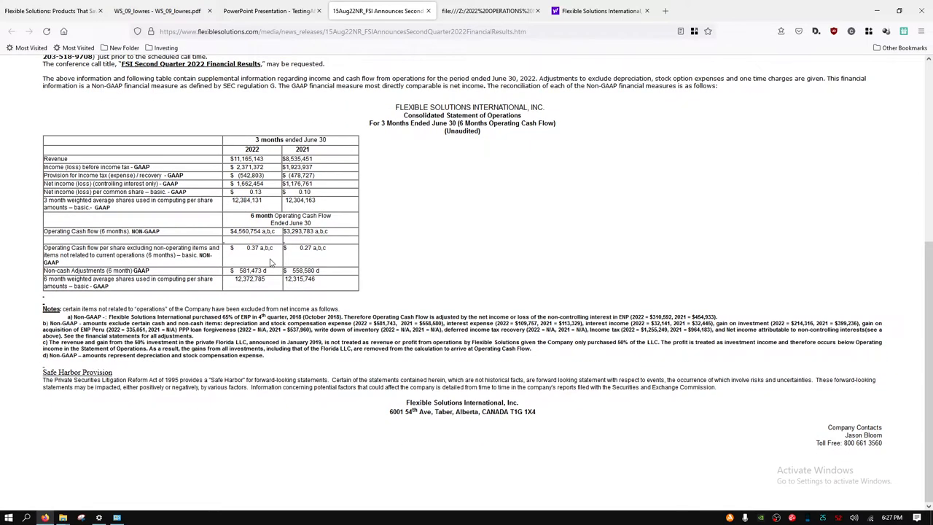
mouse_move(274, 247)
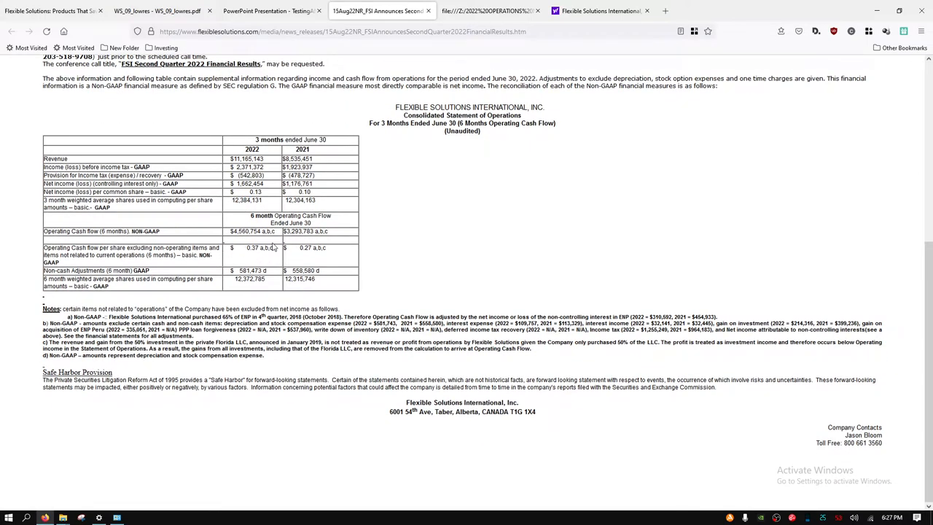
mouse_move(258, 265)
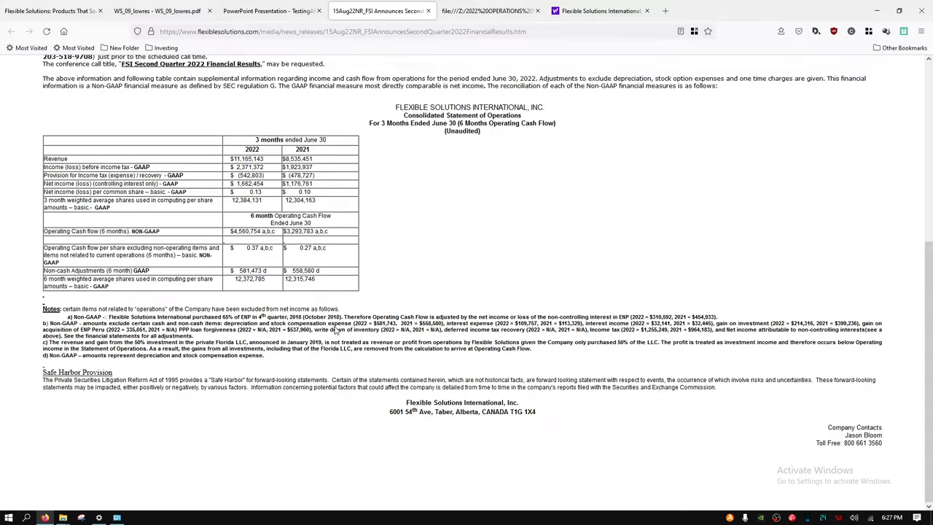
click(489, 12)
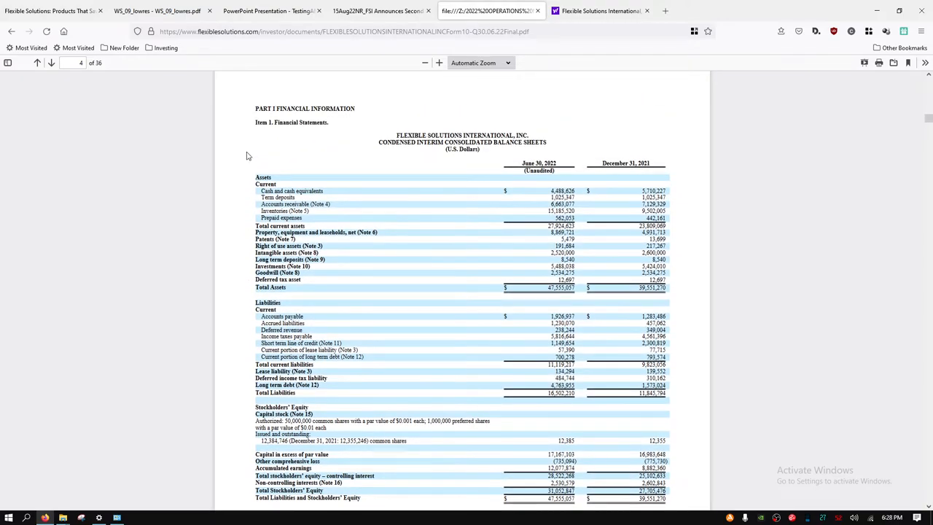
Scroll through the 10-Q condensed interim consolidated balance sheets and highlight a figure.
scroll(down, 3)
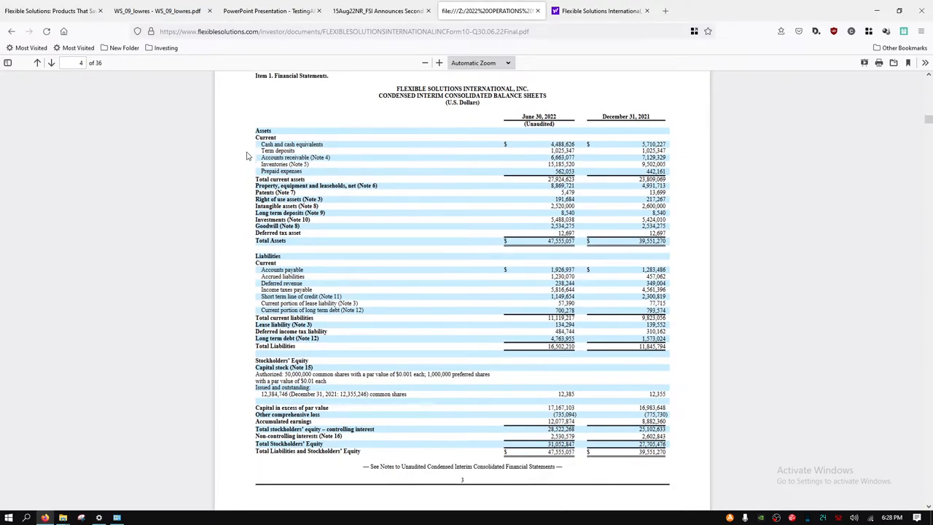
mouse_move(496, 153)
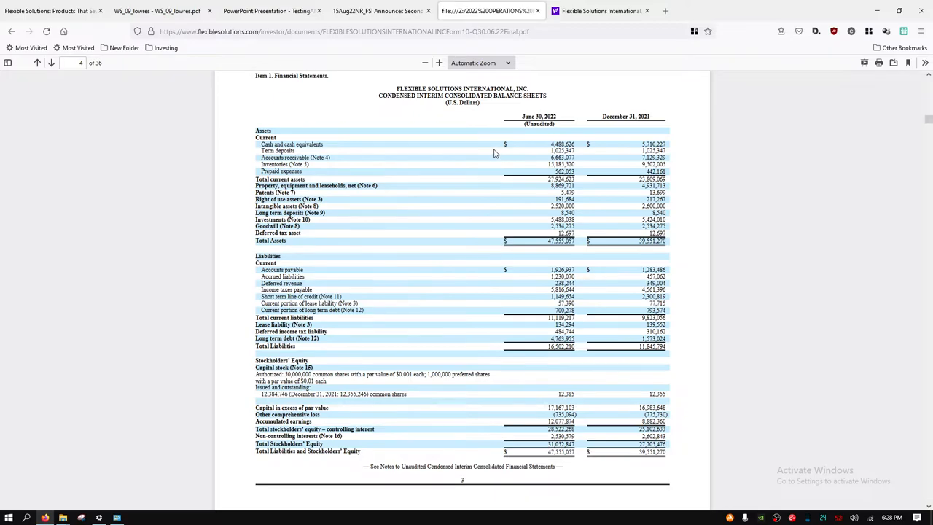
scroll(up, 3)
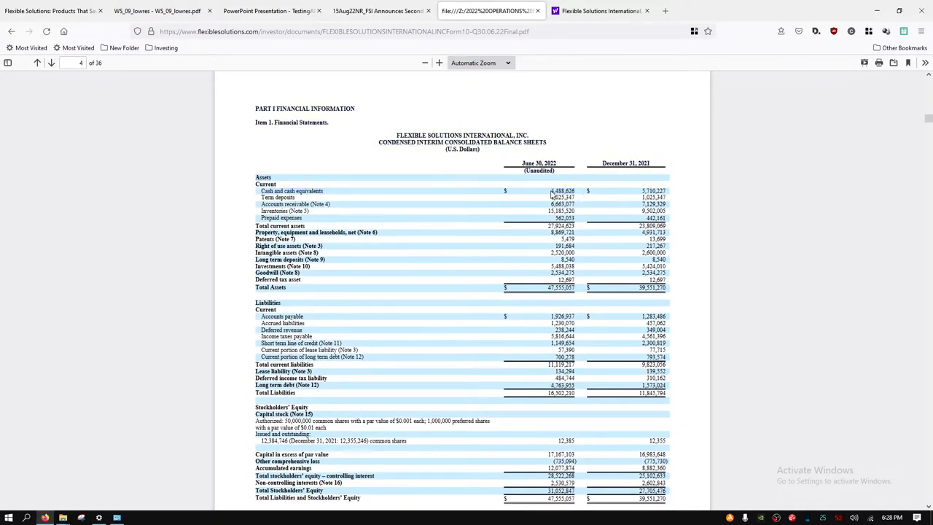
scroll(down, 3)
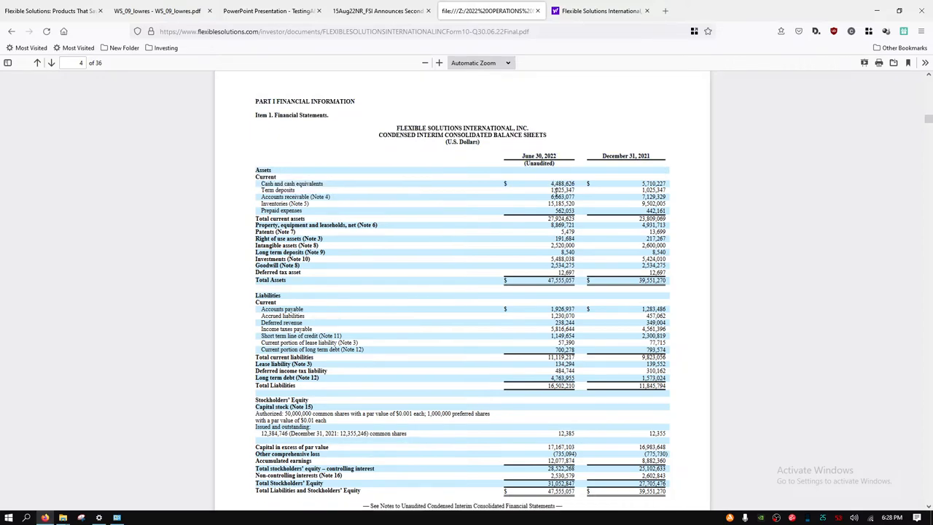
scroll(down, 3)
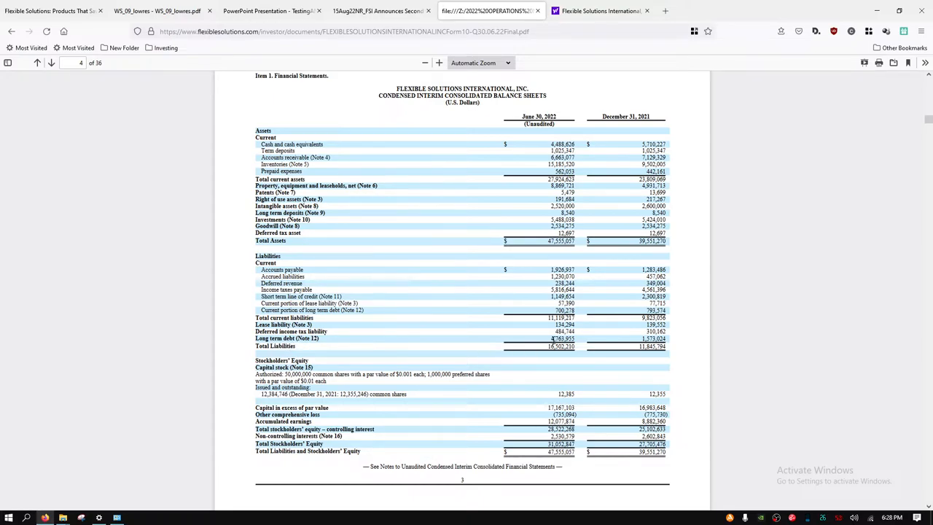
mouse_move(530, 232)
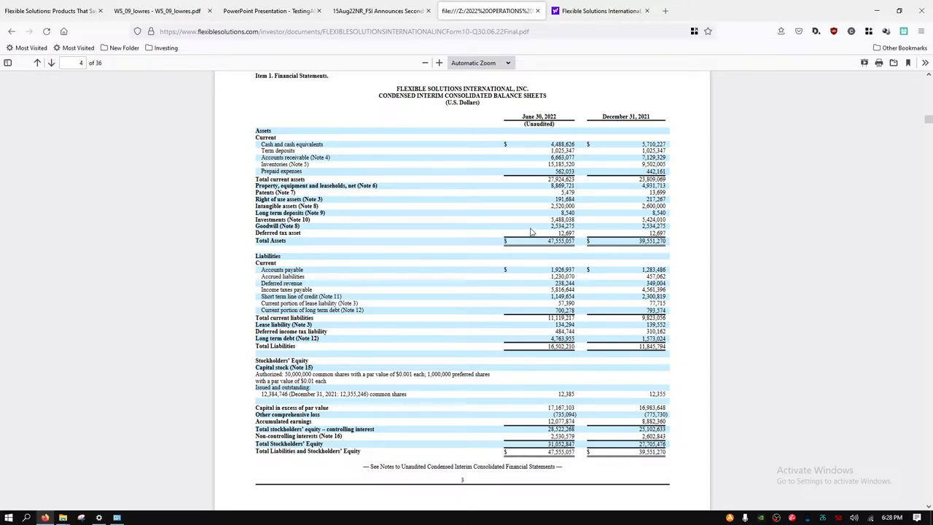
mouse_move(566, 144)
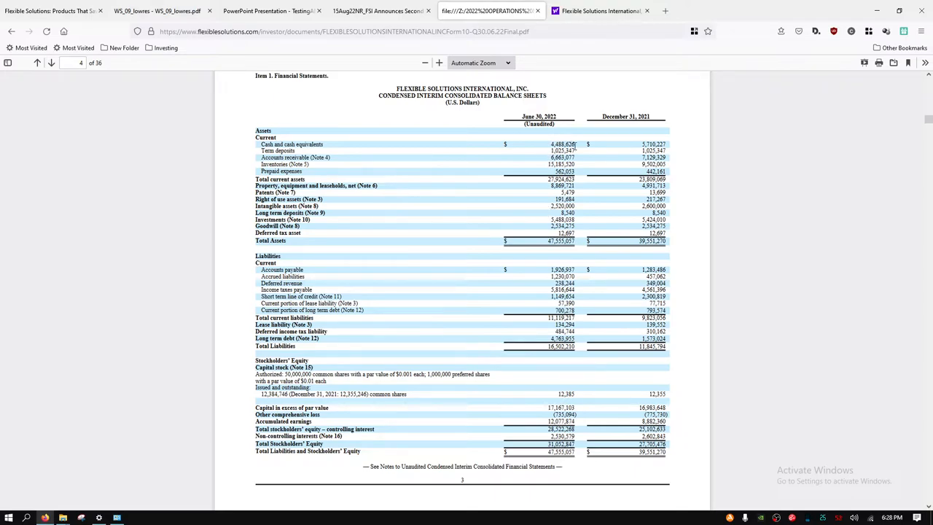
mouse_move(379, 253)
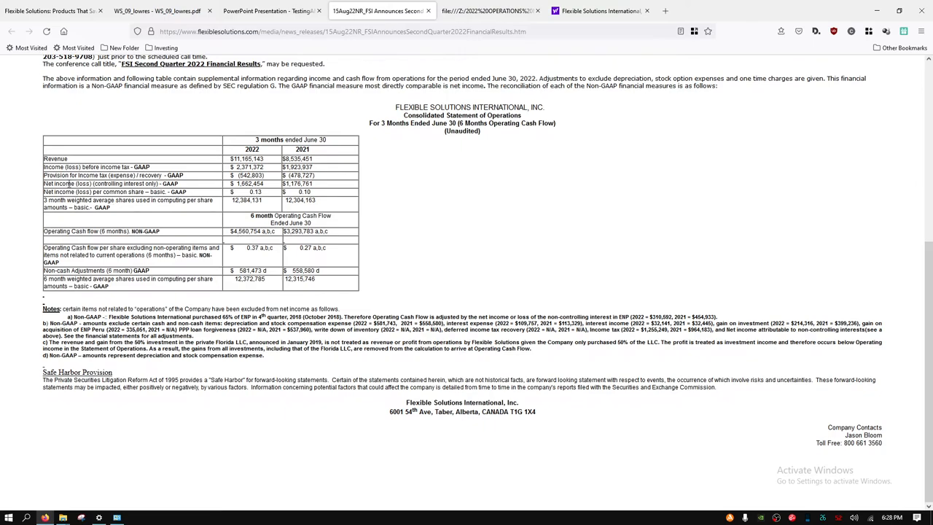
double_click(245, 182)
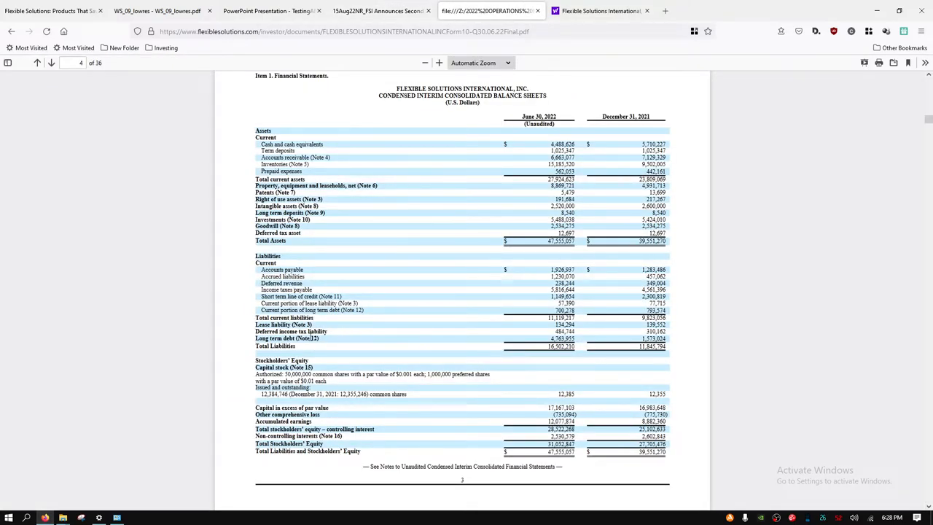
mouse_move(420, 267)
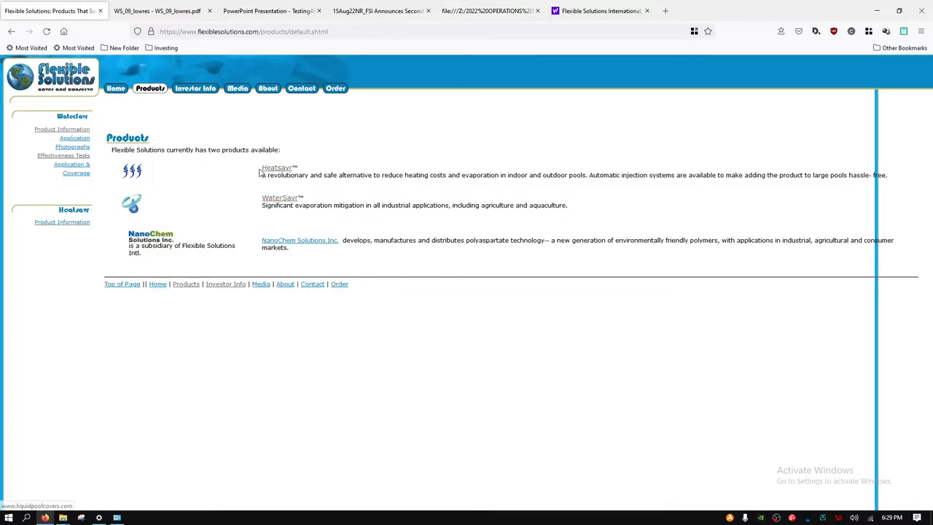
mouse_move(215, 176)
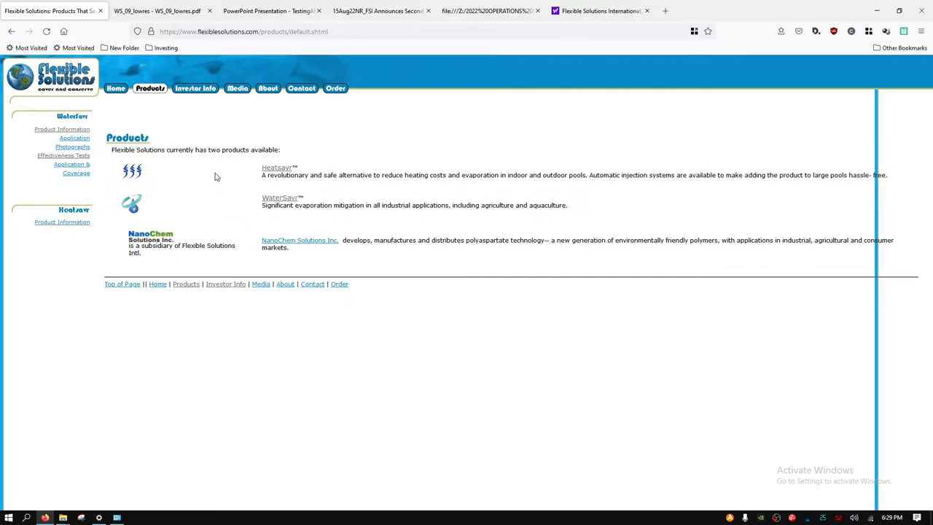
mouse_move(189, 143)
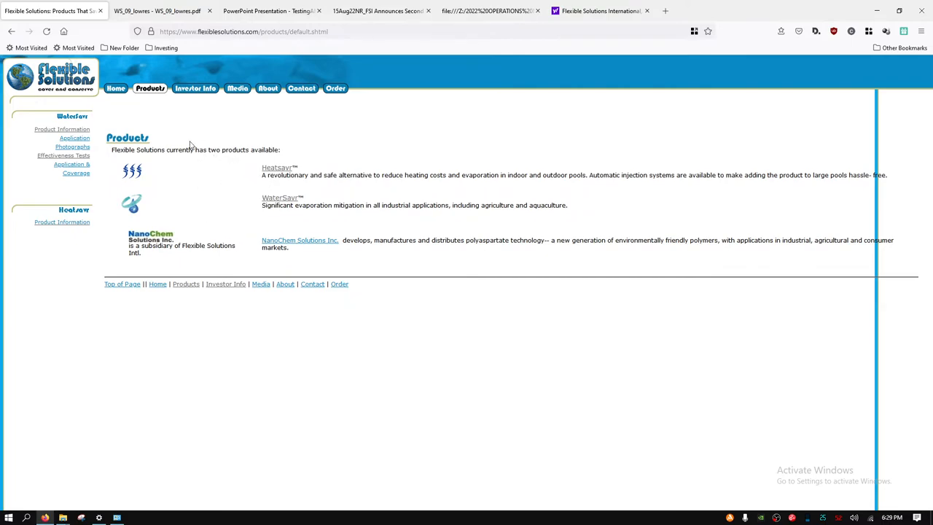
mouse_move(251, 172)
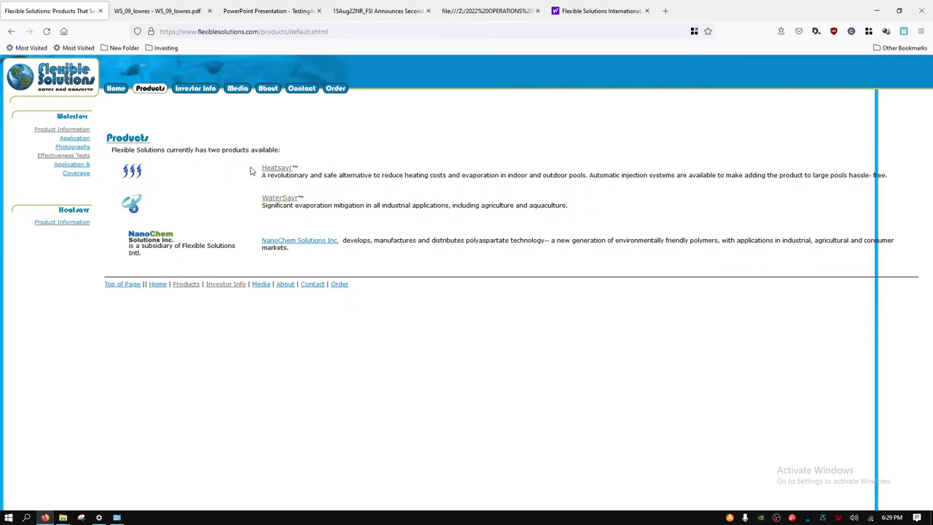
mouse_move(78, 64)
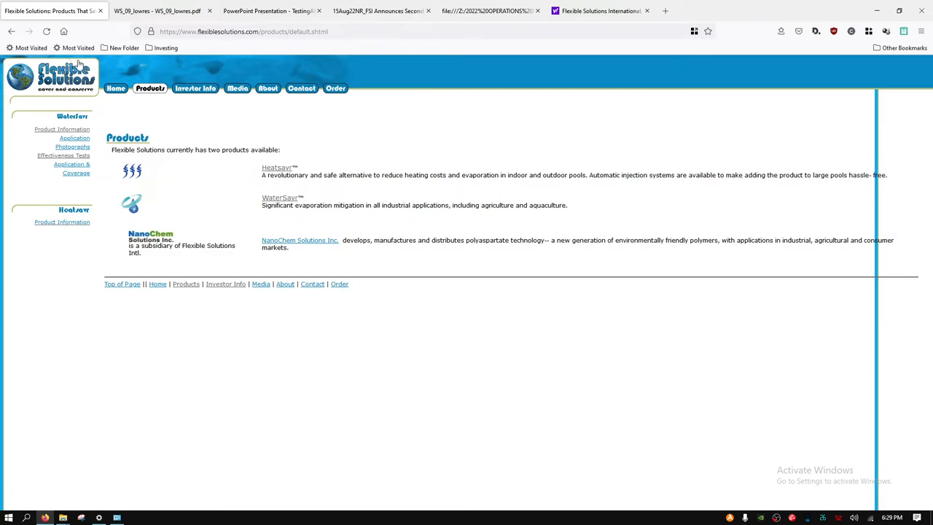
mouse_move(186, 131)
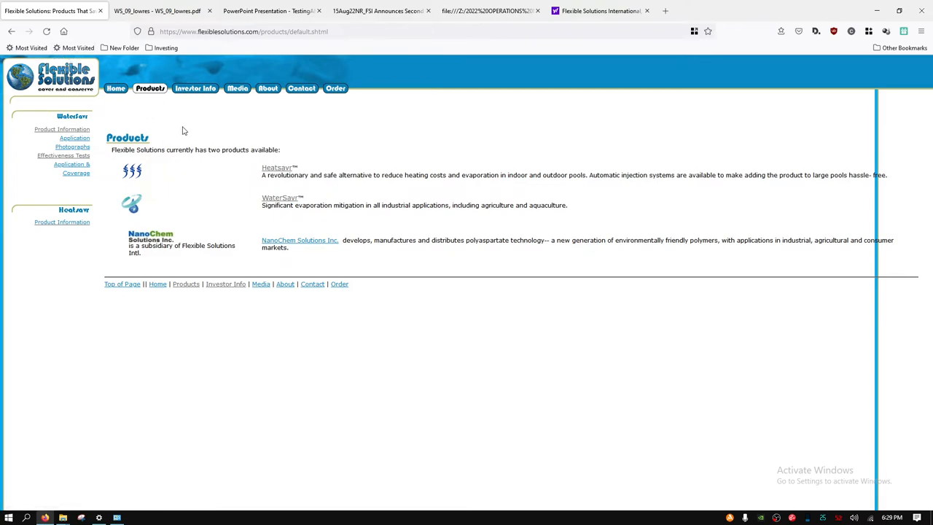
mouse_move(180, 130)
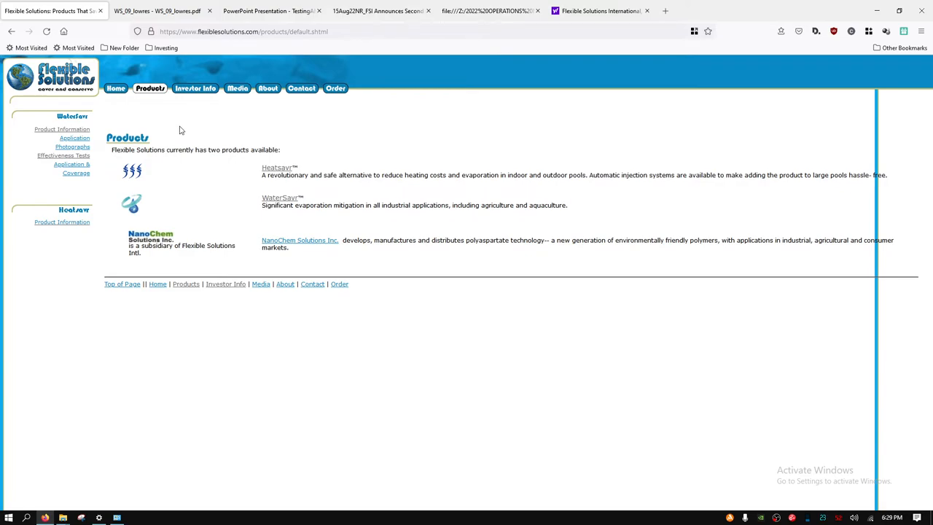
mouse_move(169, 192)
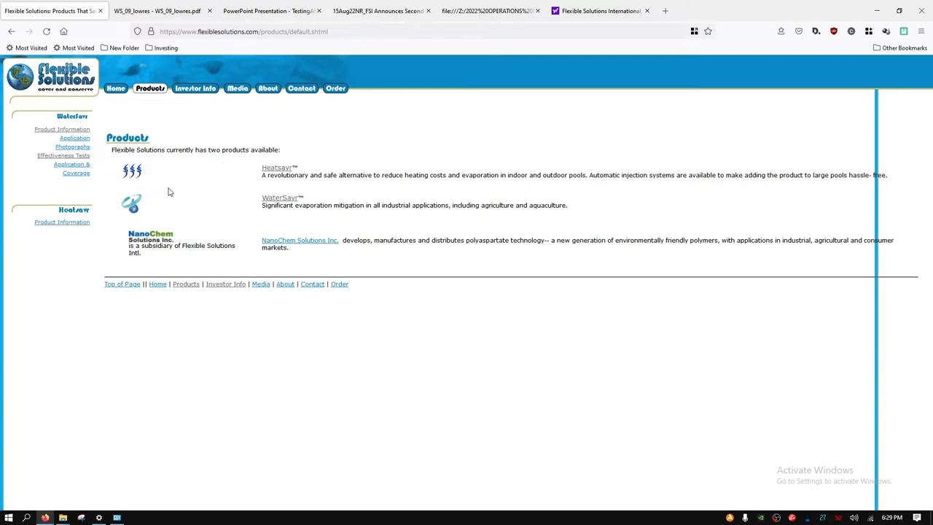
mouse_move(188, 193)
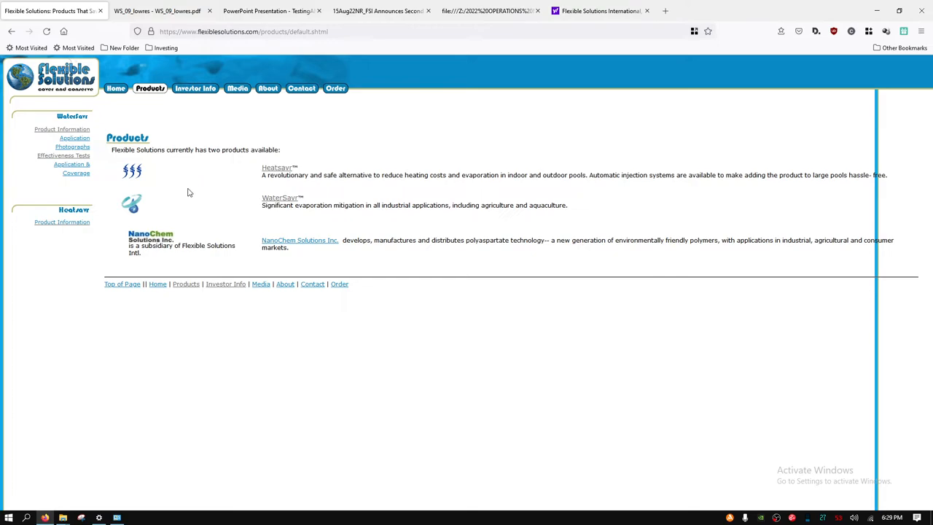
mouse_move(303, 166)
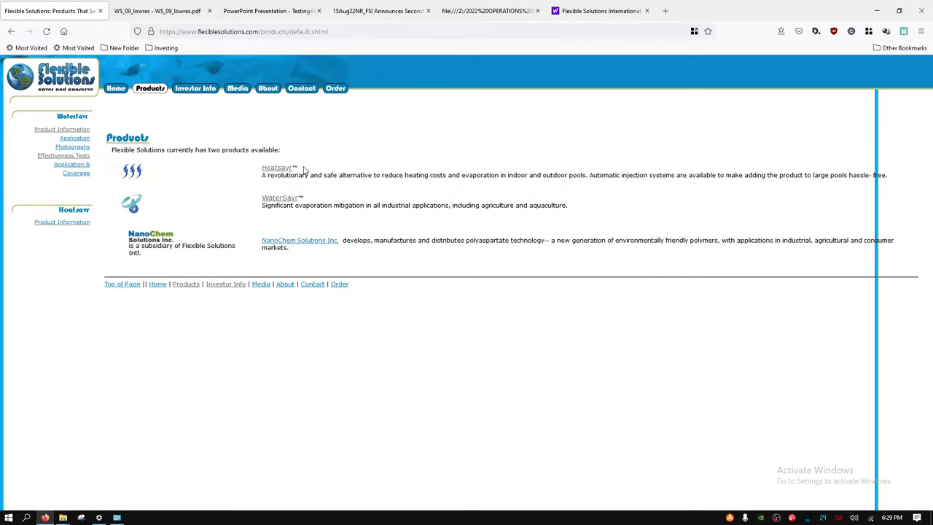
mouse_move(312, 200)
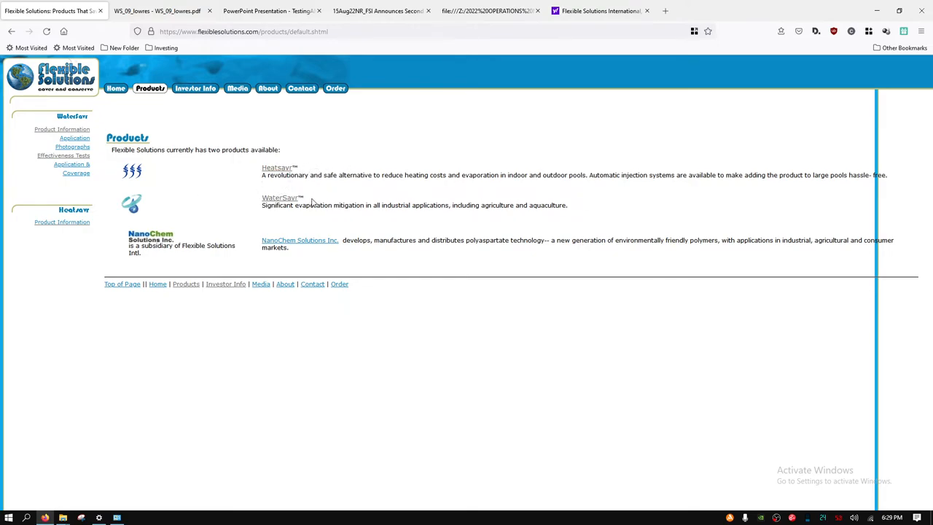
mouse_move(315, 188)
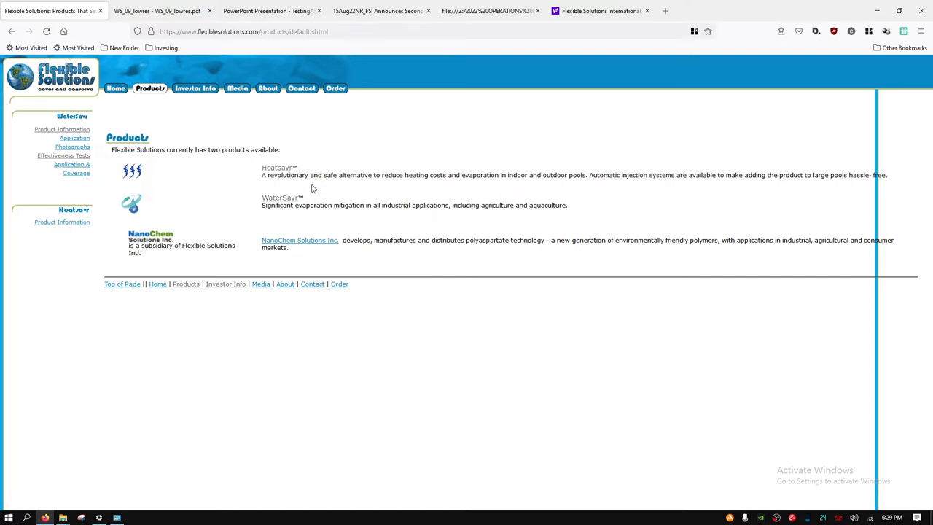
mouse_move(305, 187)
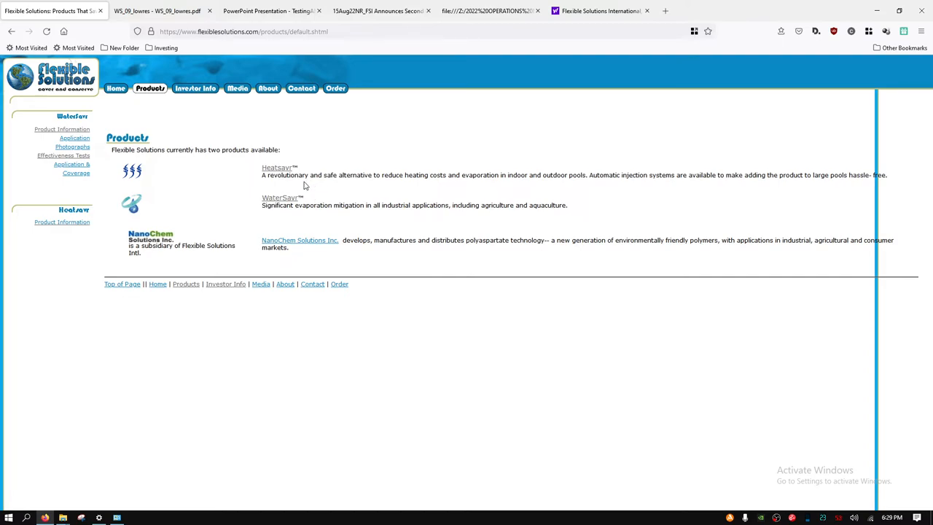
mouse_move(359, 195)
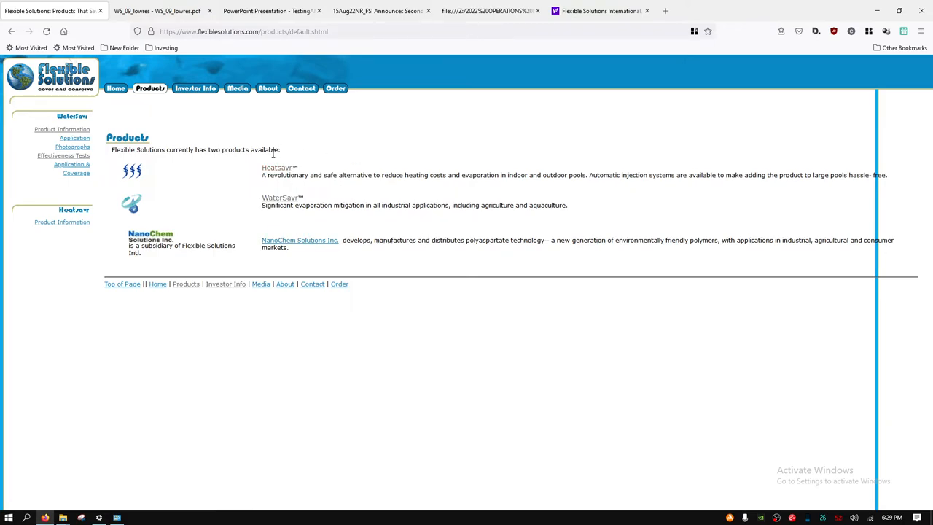
mouse_move(281, 148)
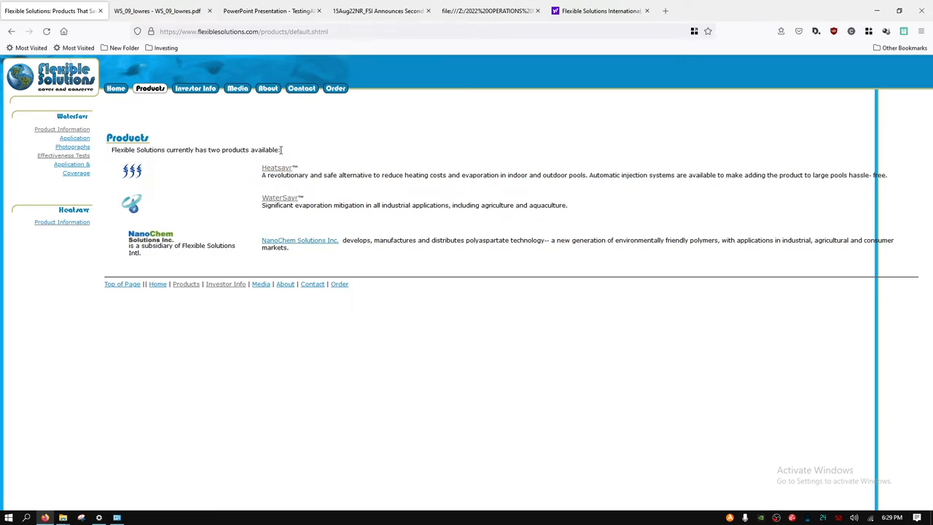
mouse_move(283, 155)
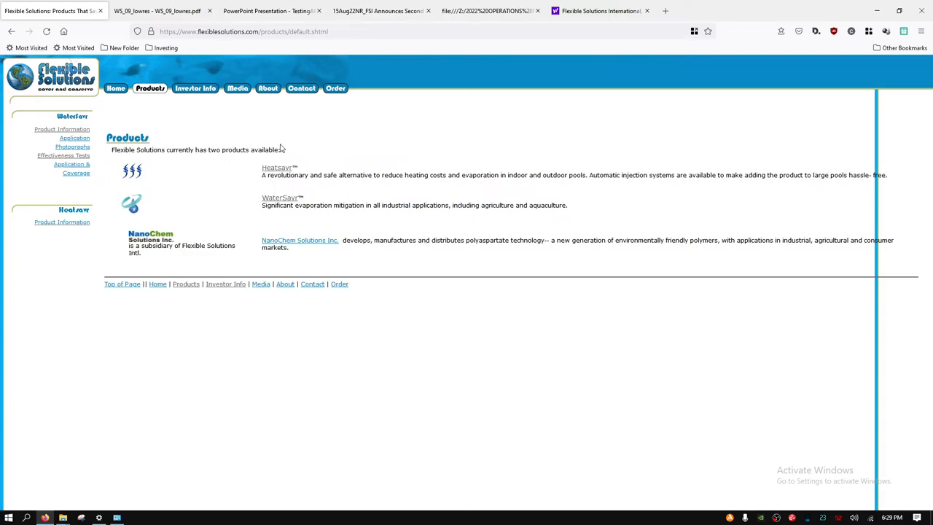
mouse_move(288, 148)
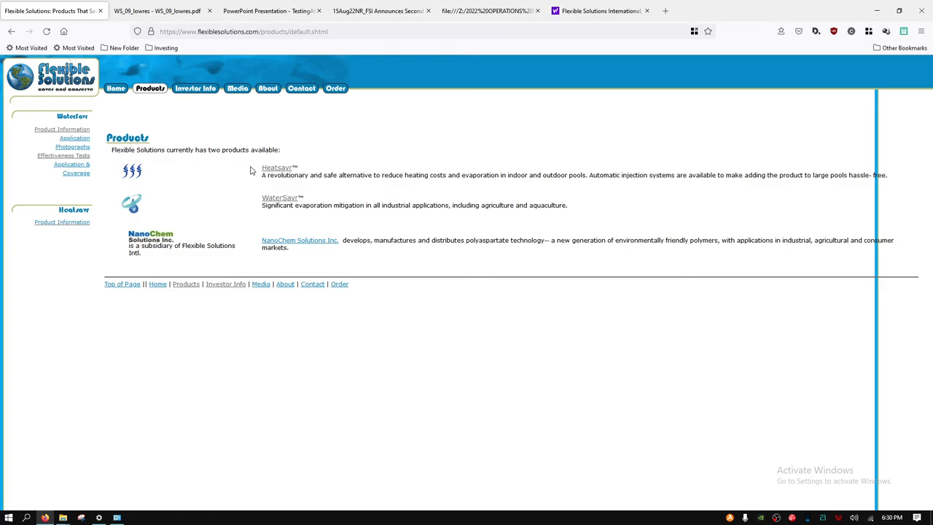
mouse_move(184, 143)
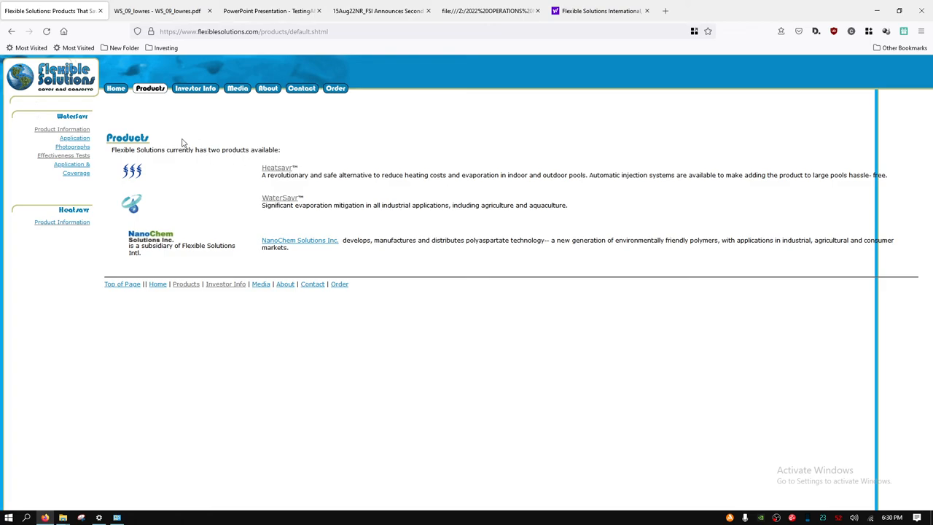